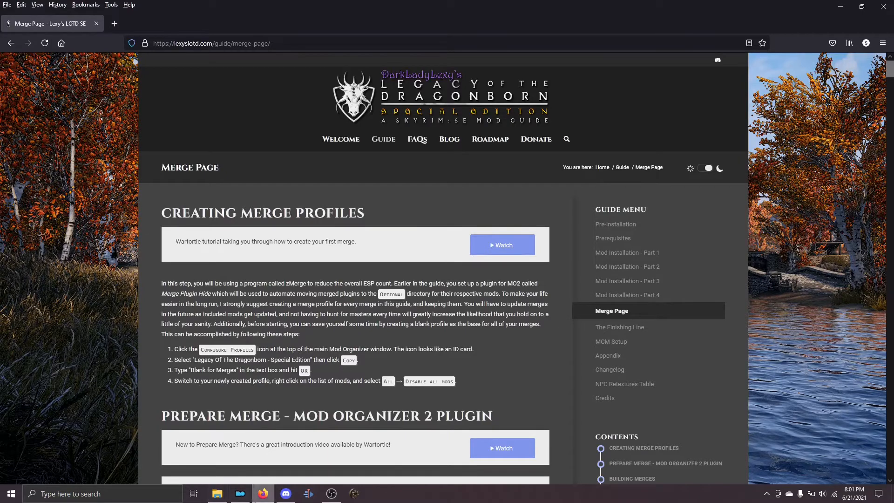
# Step: Switch from Firefox to Mod Organizer 2's mod list on the Lexy LotD profile
pyautogui.click(240, 493)
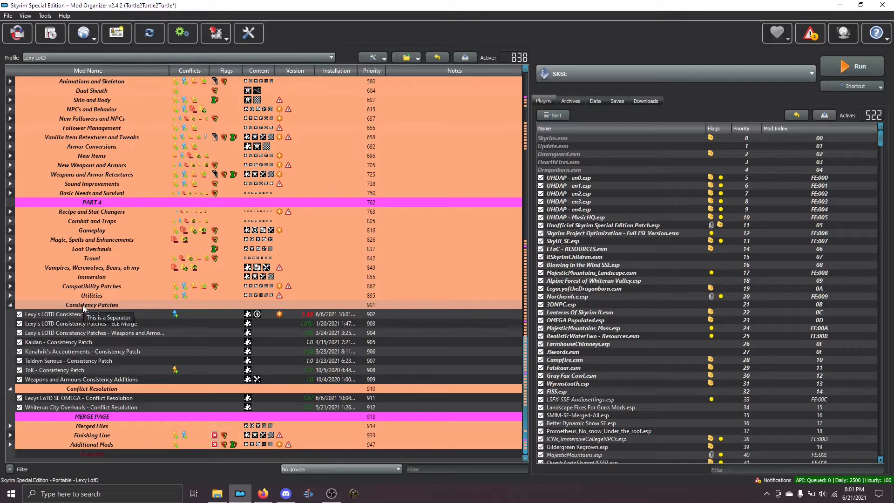
pyautogui.moveTo(96, 423)
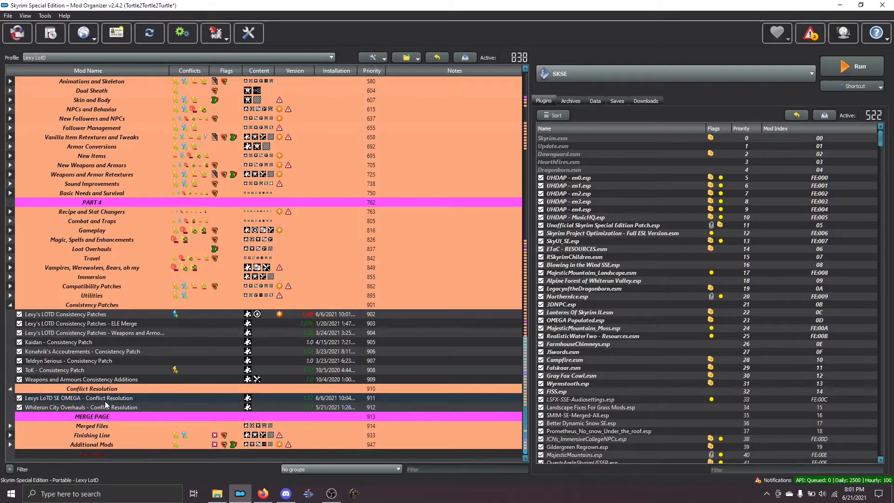
pyautogui.moveTo(38, 454)
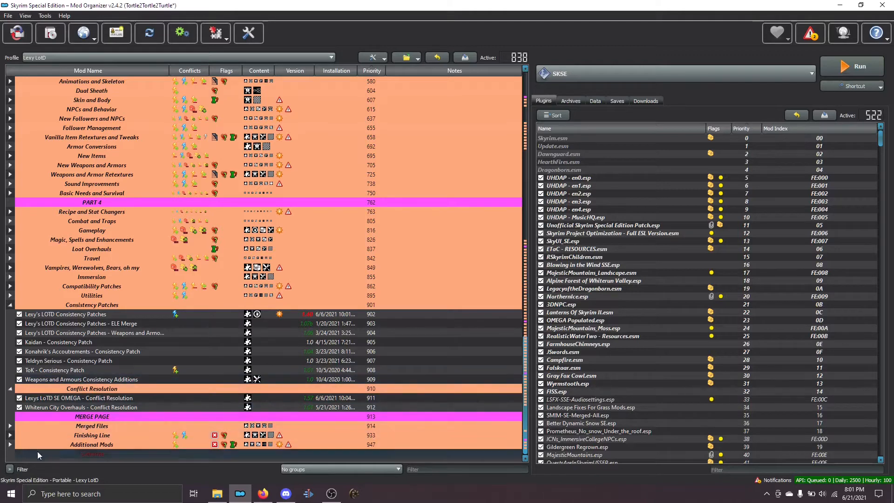
pyautogui.moveTo(91, 415)
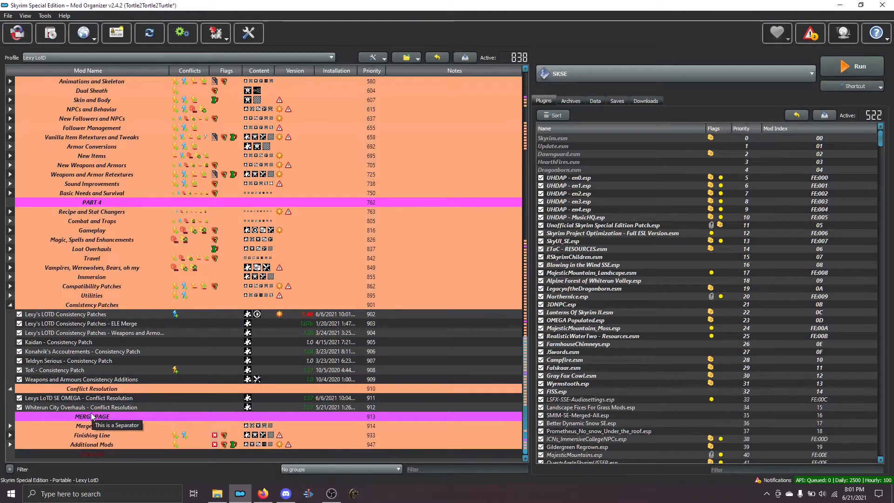
pyautogui.moveTo(116, 33)
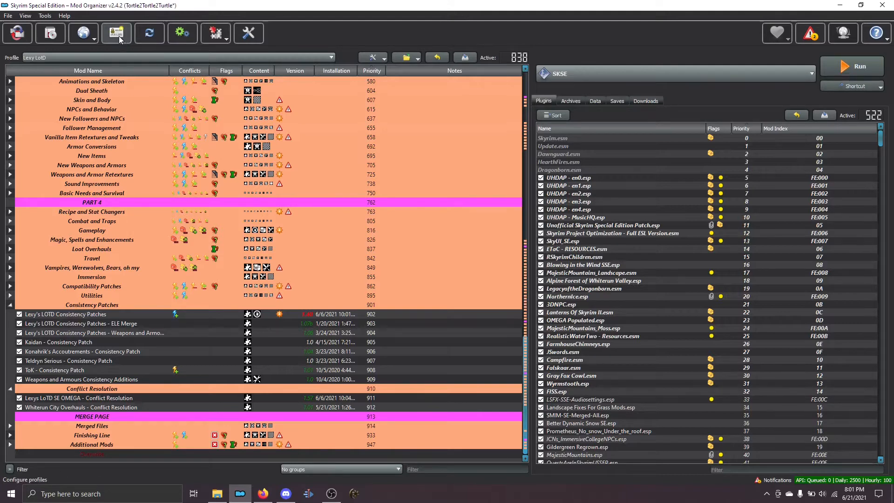
# Step: Copy the Lexy LotD profile into a new profile named 'Blank Profile For Merges'
pyautogui.click(116, 32)
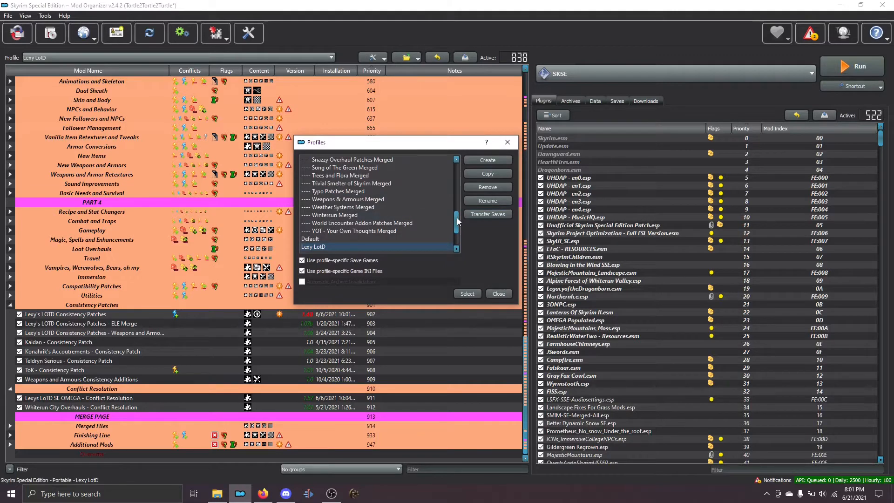
pyautogui.scroll(-3)
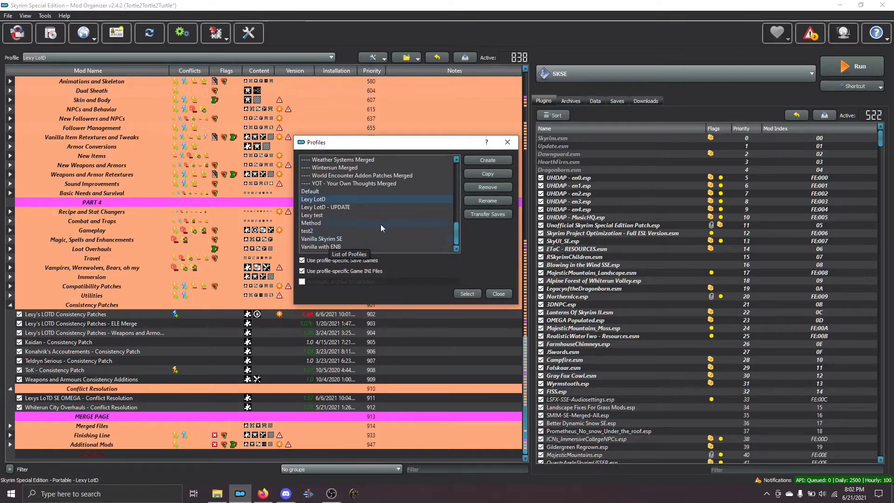
pyautogui.scroll(3)
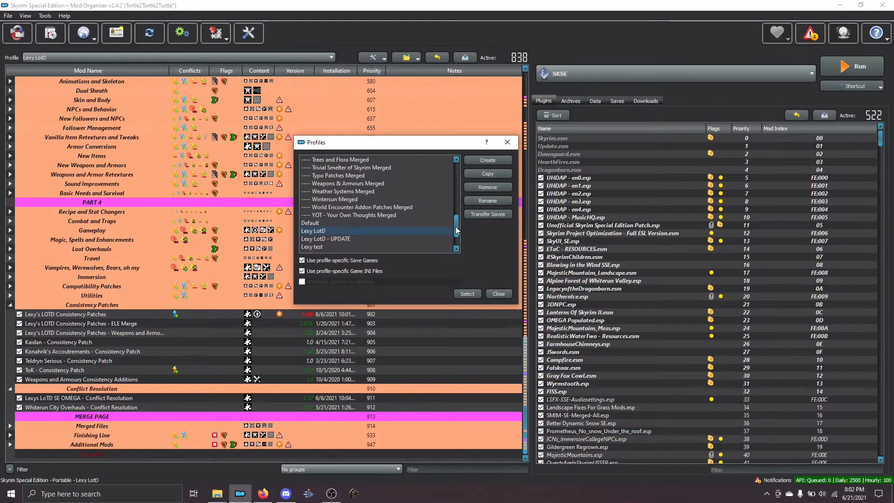
pyautogui.scroll(3)
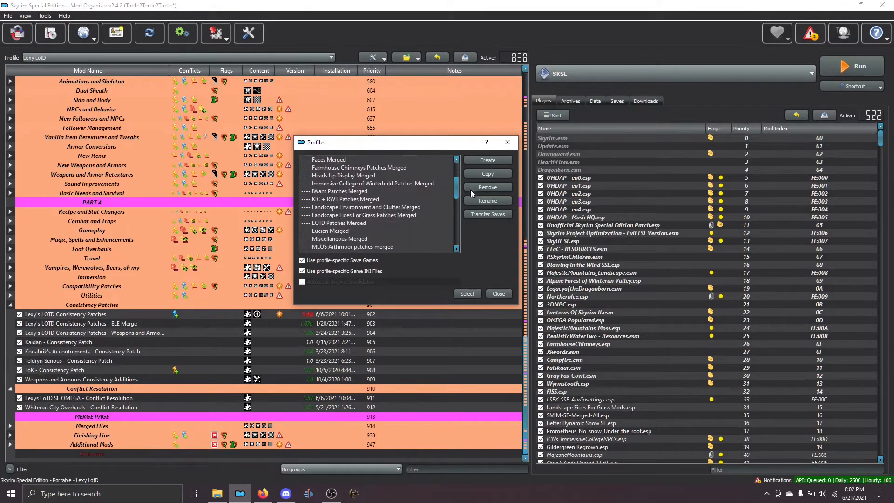
pyautogui.scroll(-3)
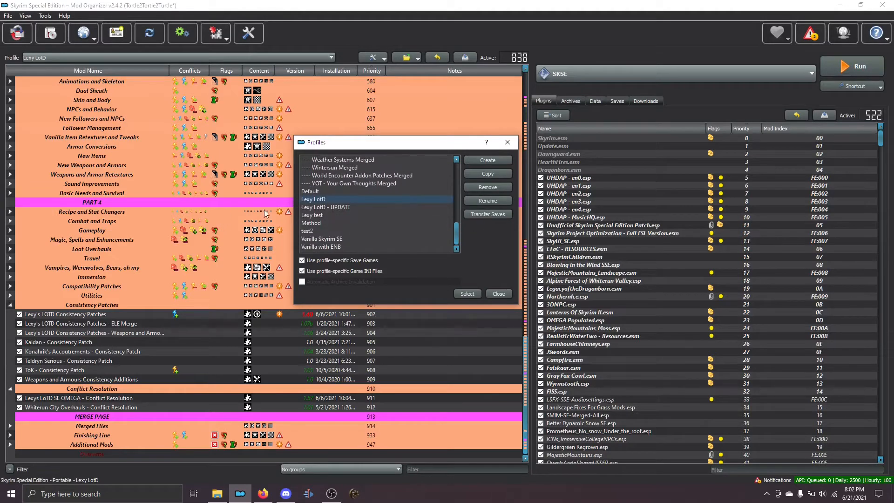
pyautogui.moveTo(465, 174)
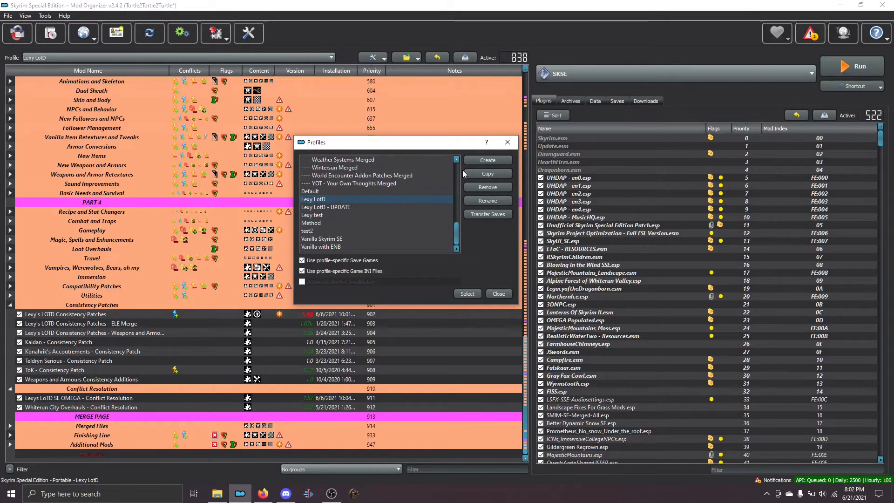
pyautogui.click(486, 173)
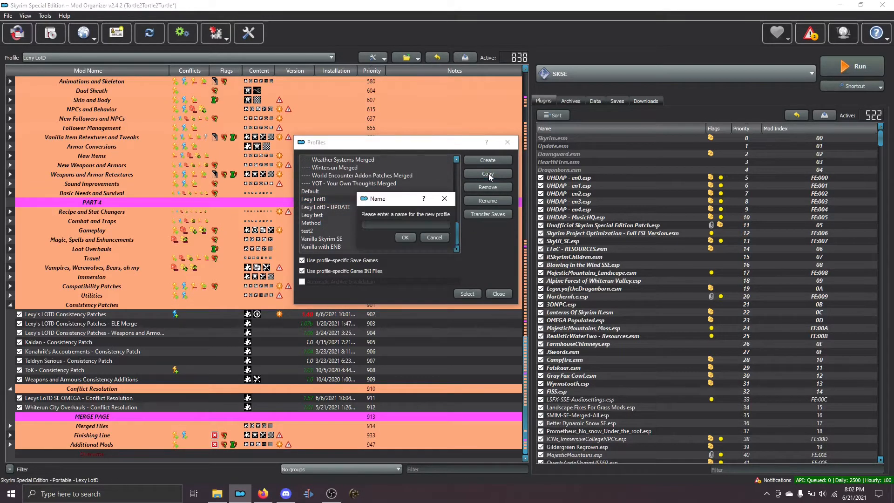
pyautogui.write('Blank Profile For Merges')
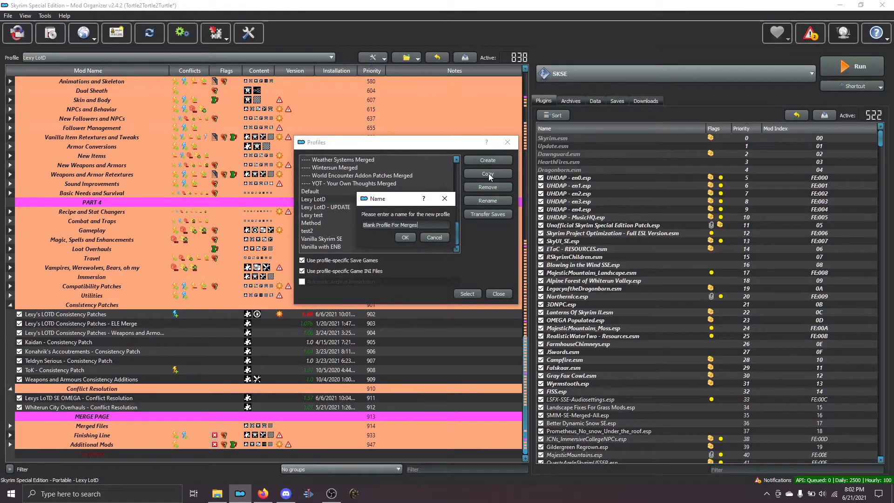
pyautogui.moveTo(404, 237)
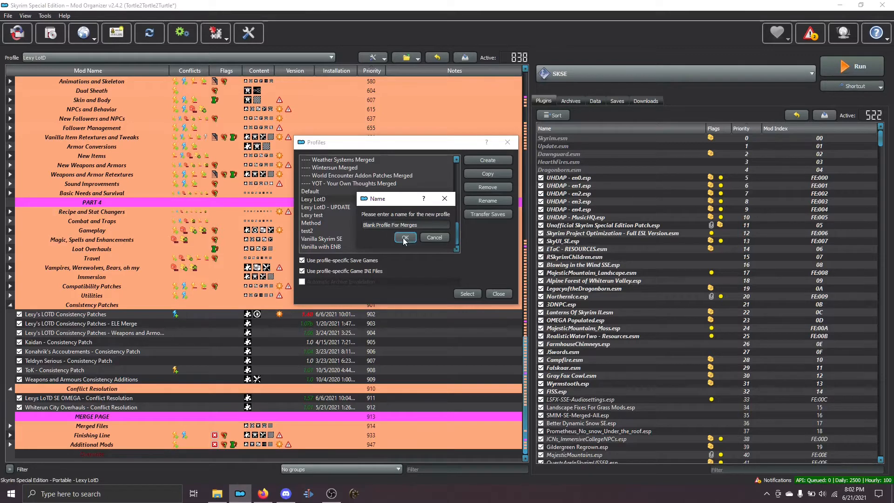
pyautogui.click(404, 237)
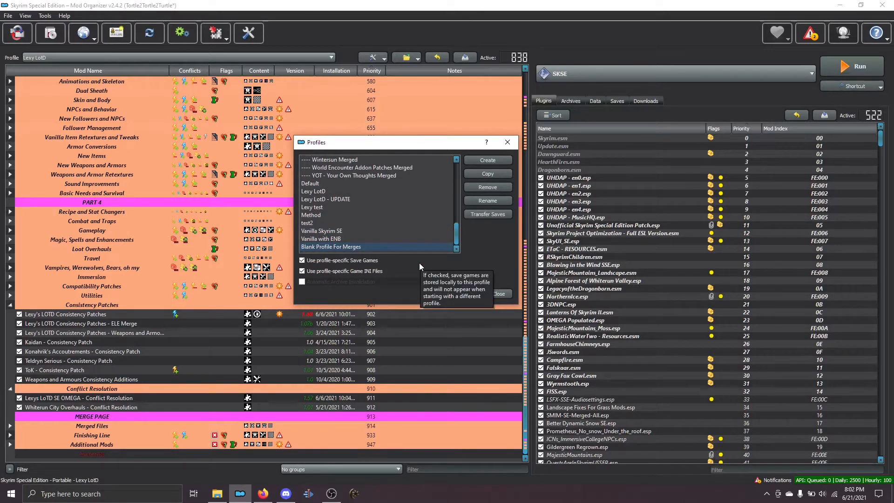
pyautogui.moveTo(456, 321)
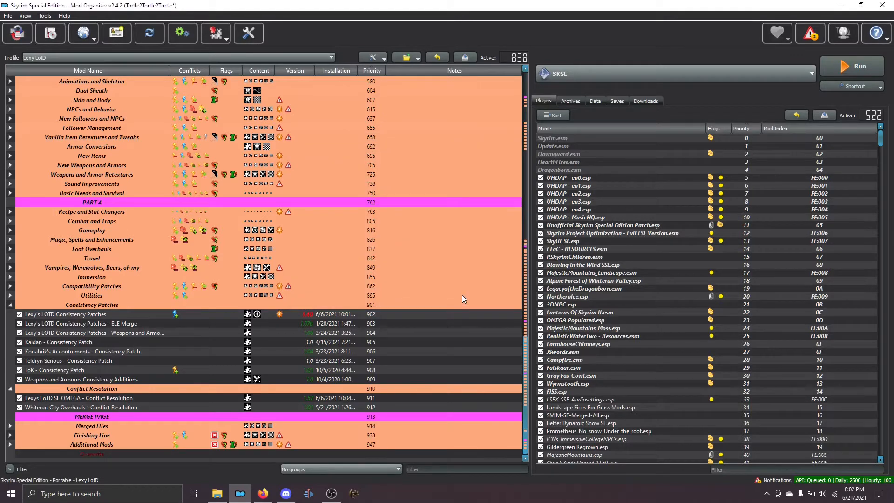
pyautogui.moveTo(109, 71)
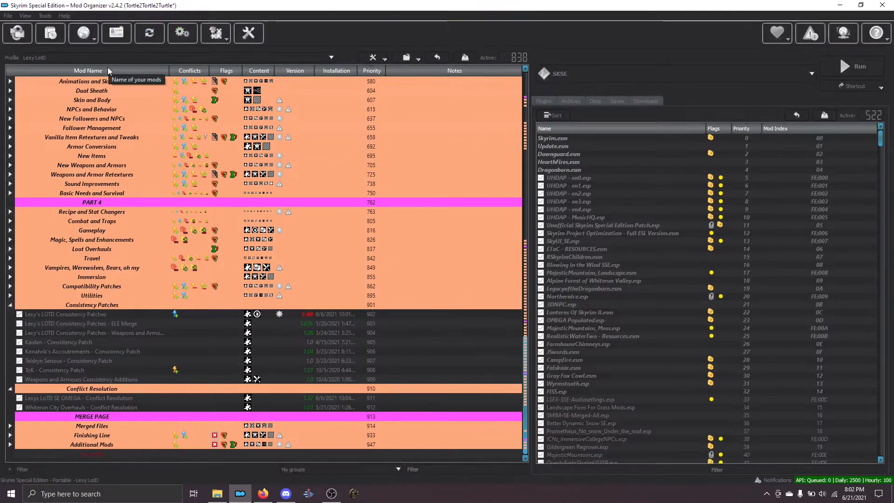
pyautogui.moveTo(112, 58)
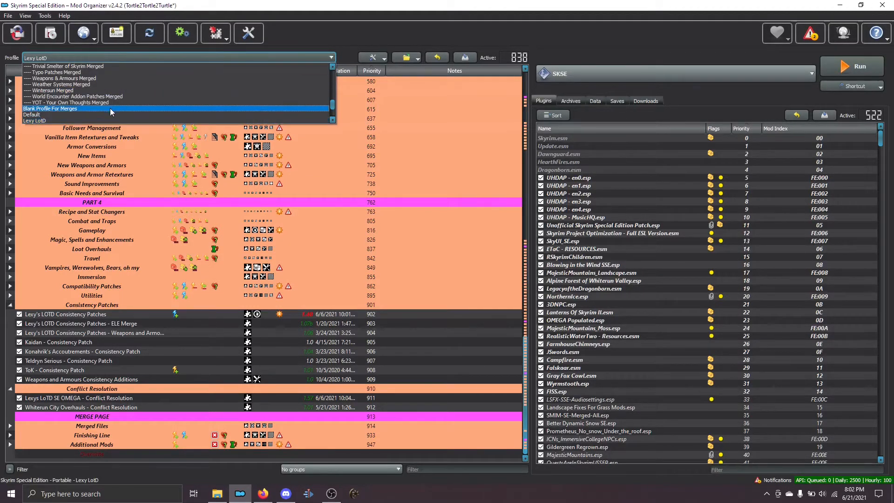
# Step: Make Blank Profile For Merges active and disable all 838 of its mods
pyautogui.click(50, 108)
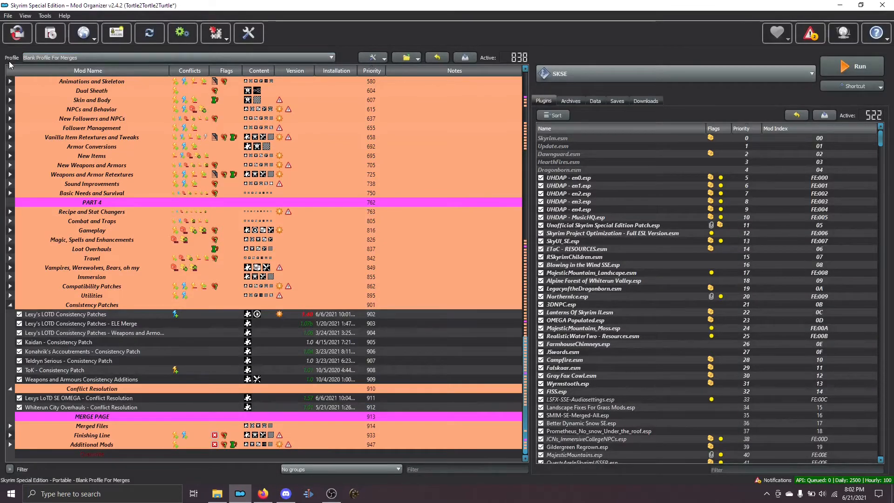
pyautogui.moveTo(28, 67)
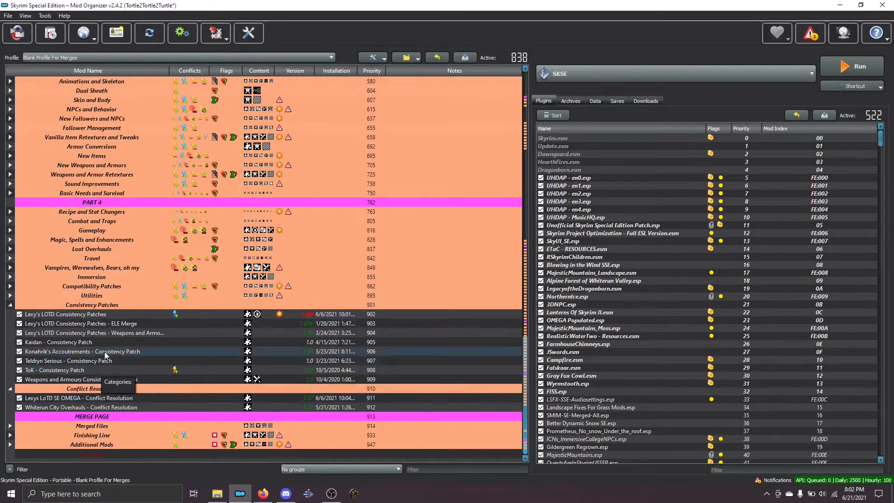
pyautogui.rightClick(79, 351)
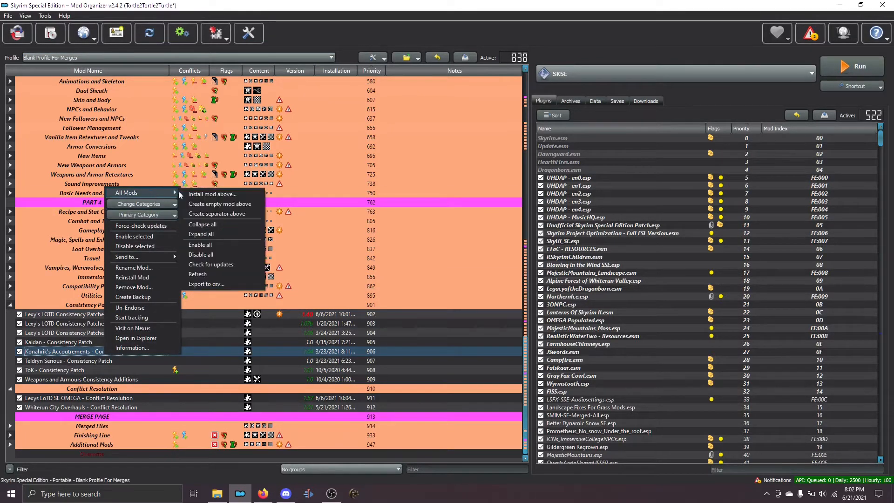
pyautogui.click(200, 254)
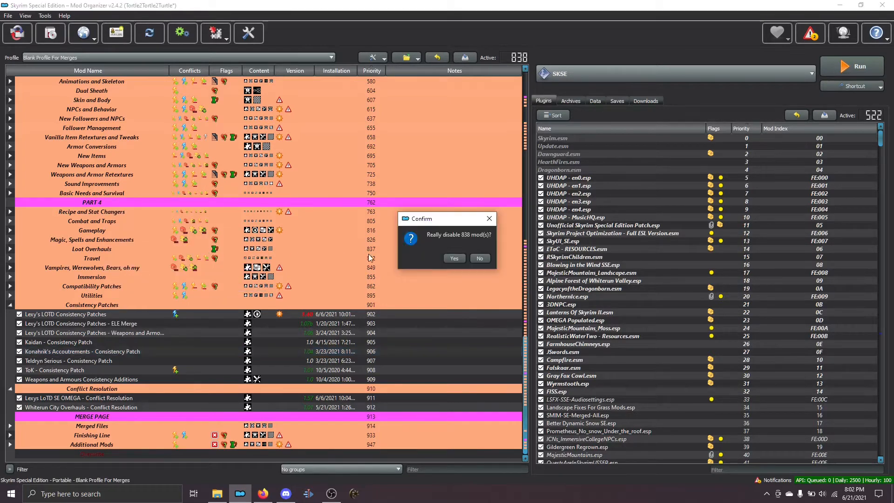
pyautogui.click(479, 257)
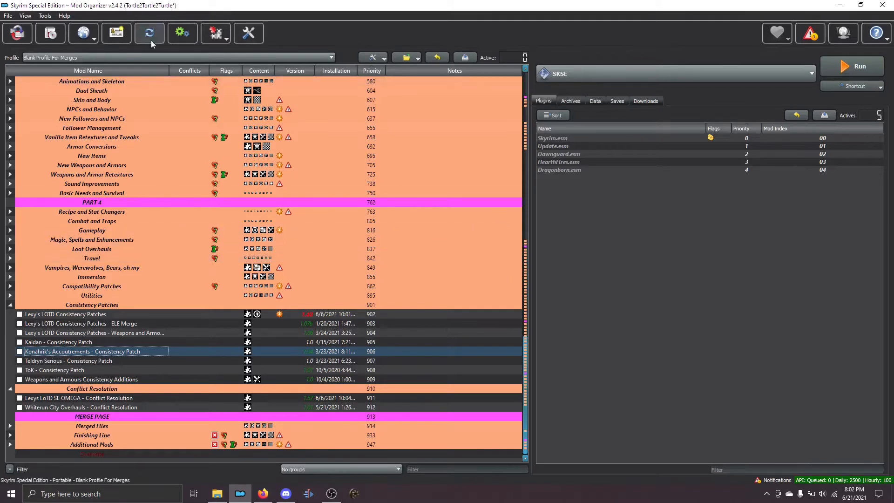
pyautogui.moveTo(116, 33)
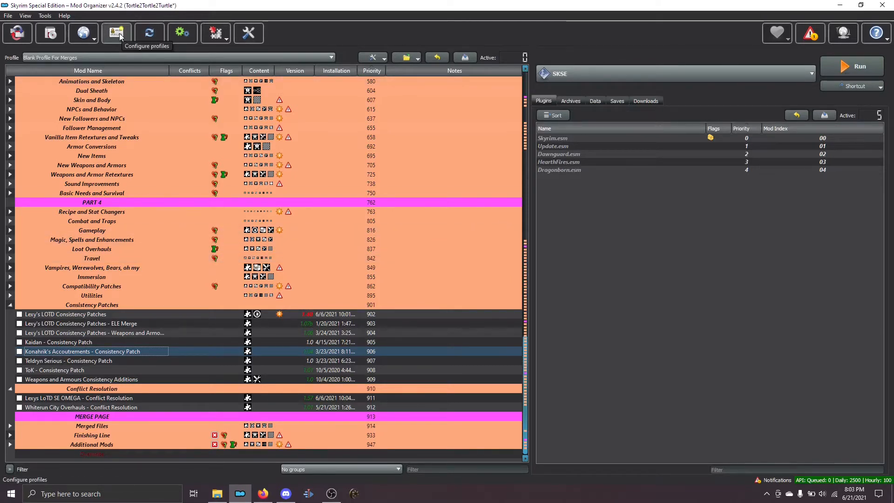
# Step: Return to the merge guide in Firefox and scroll to the Animals Merged section
pyautogui.click(116, 32)
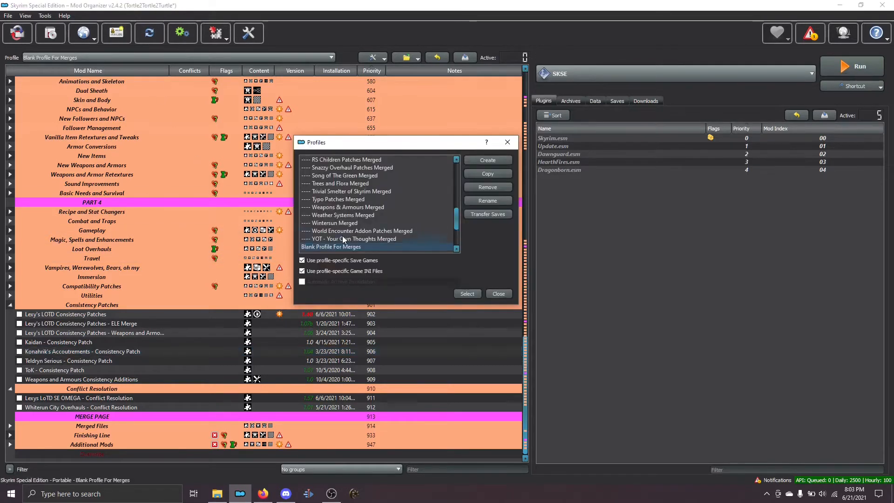
pyautogui.moveTo(335, 284)
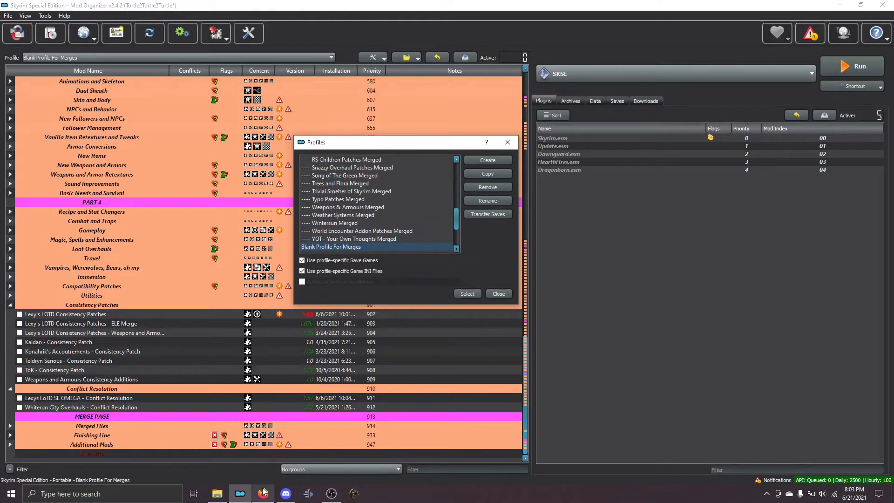
pyautogui.click(261, 493)
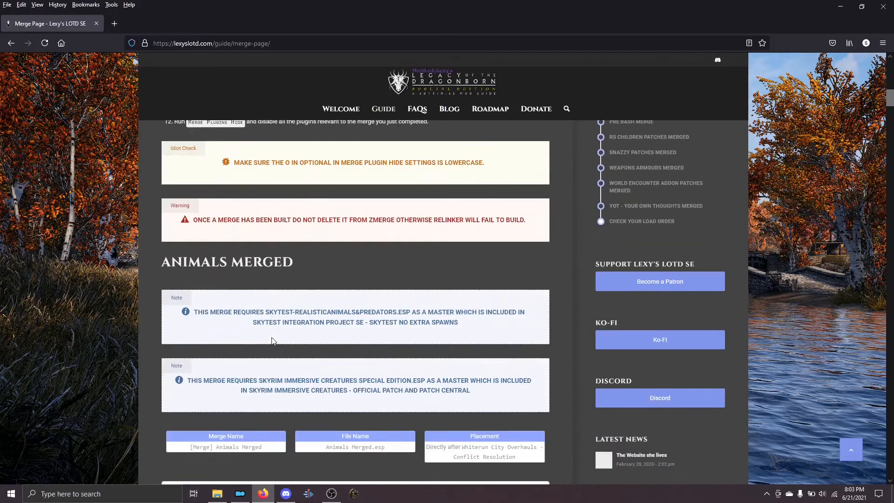
pyautogui.scroll(-3)
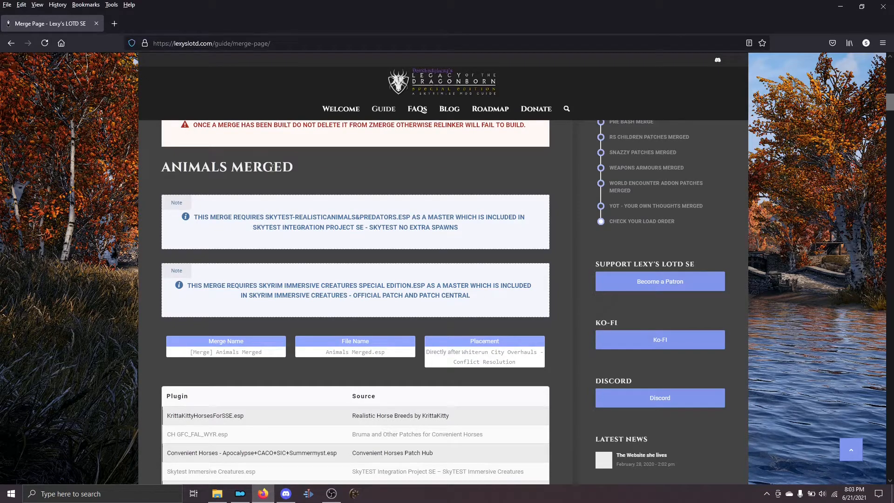
# Step: Create a new profile named '[Merge] Animals Merged' in the Profiles dialog
pyautogui.click(239, 493)
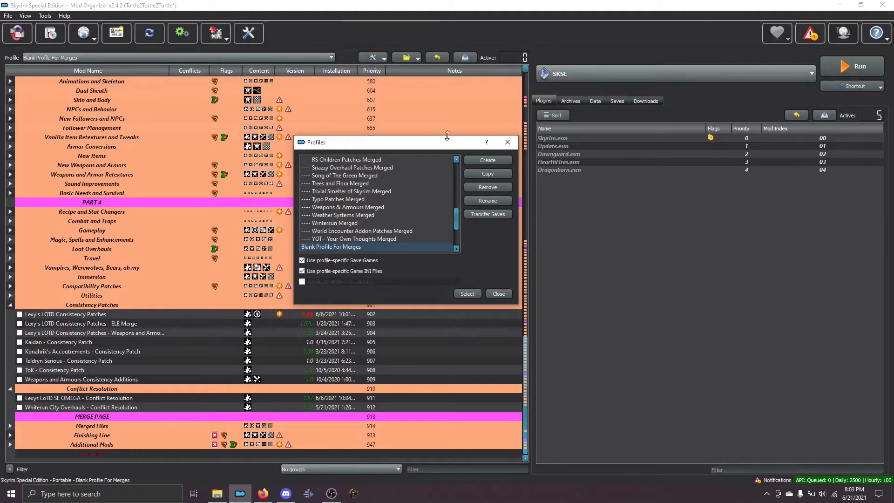
pyautogui.moveTo(434, 202)
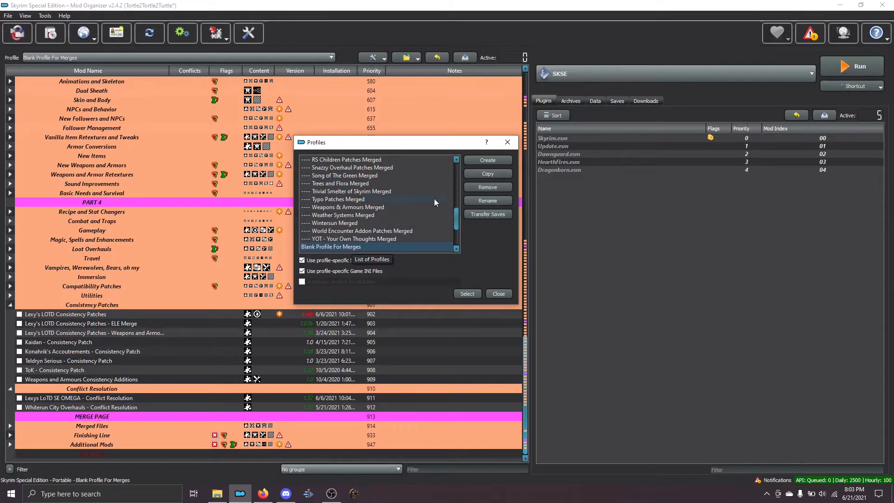
pyautogui.click(486, 160)
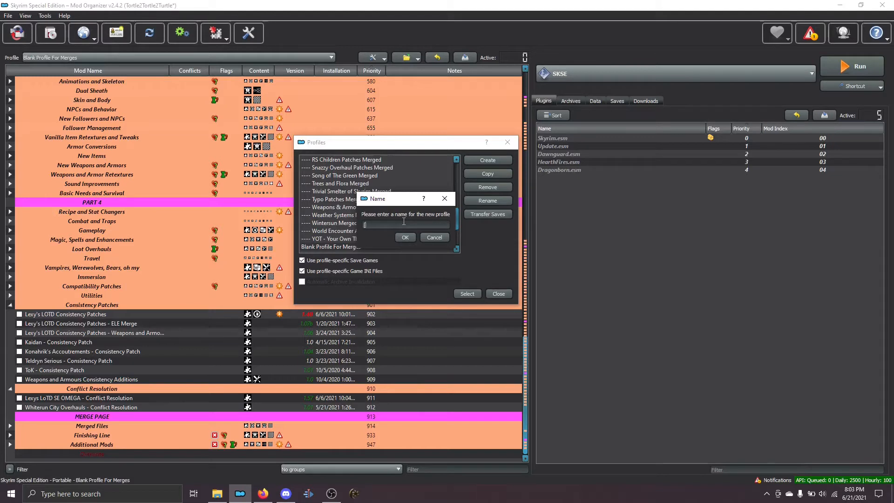
pyautogui.write('Merge')
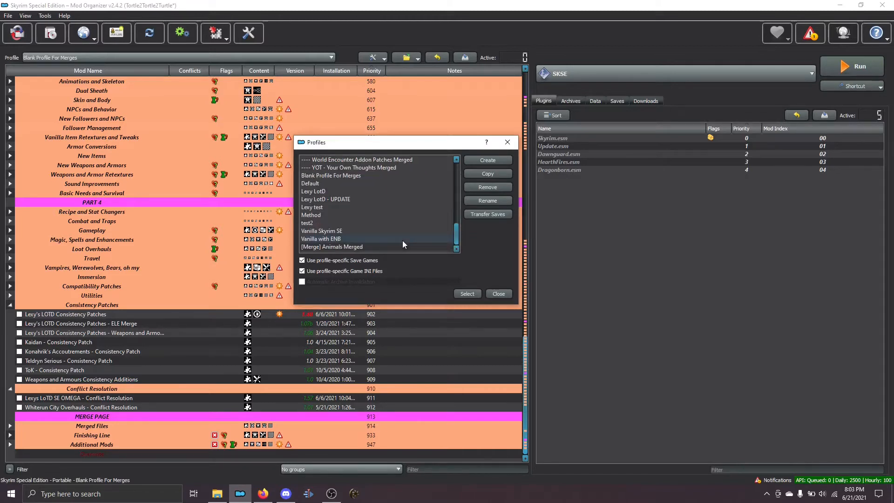
pyautogui.click(332, 246)
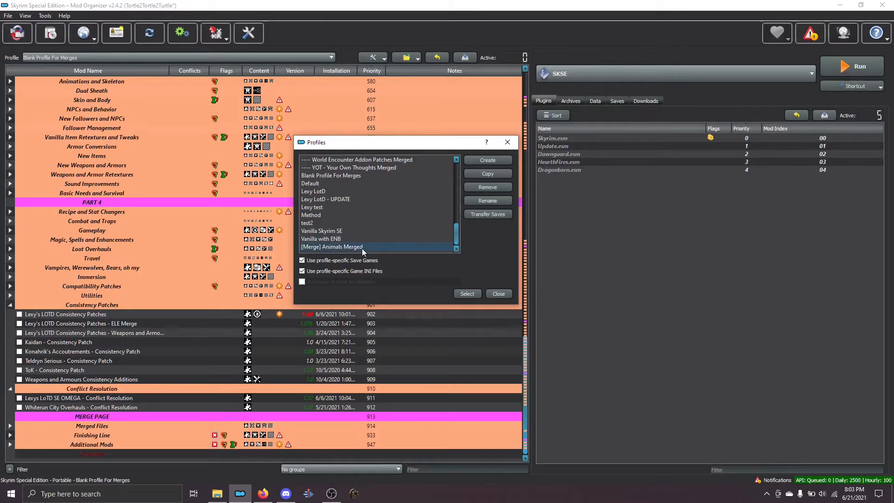
pyautogui.click(497, 294)
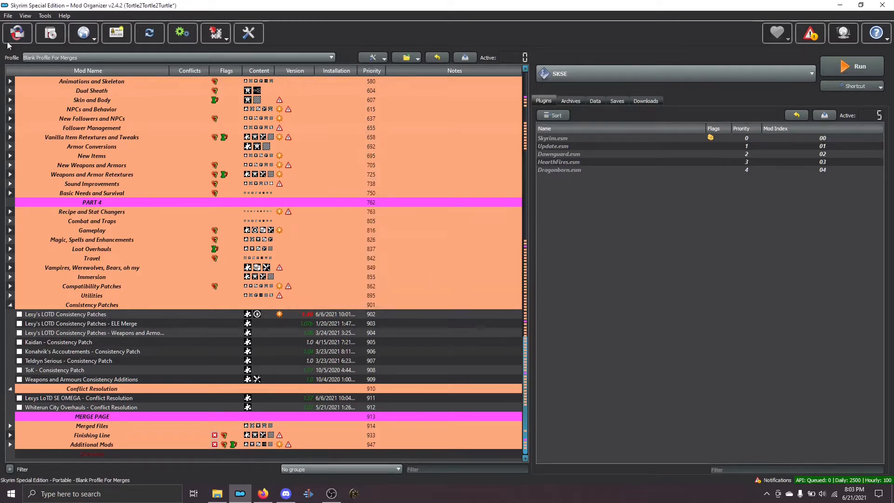
# Step: Select [Merge] Animals Merged as the active profile from the Profile dropdown
pyautogui.click(331, 57)
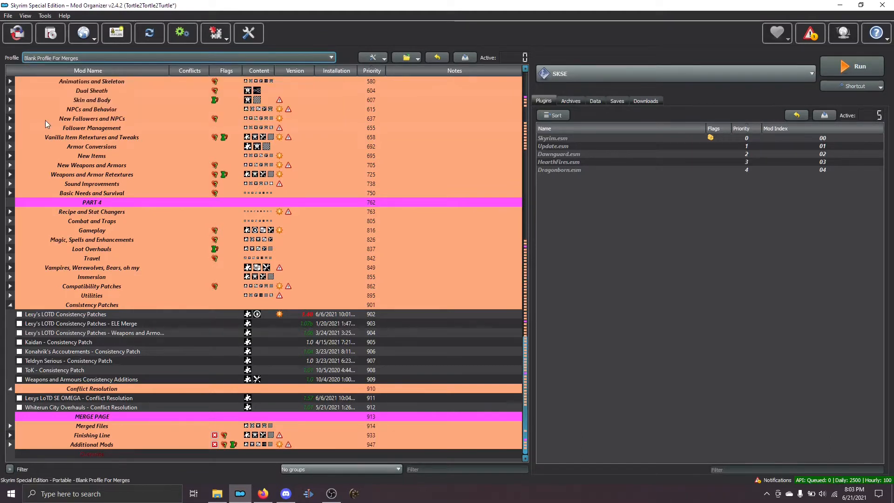
pyautogui.click(171, 58)
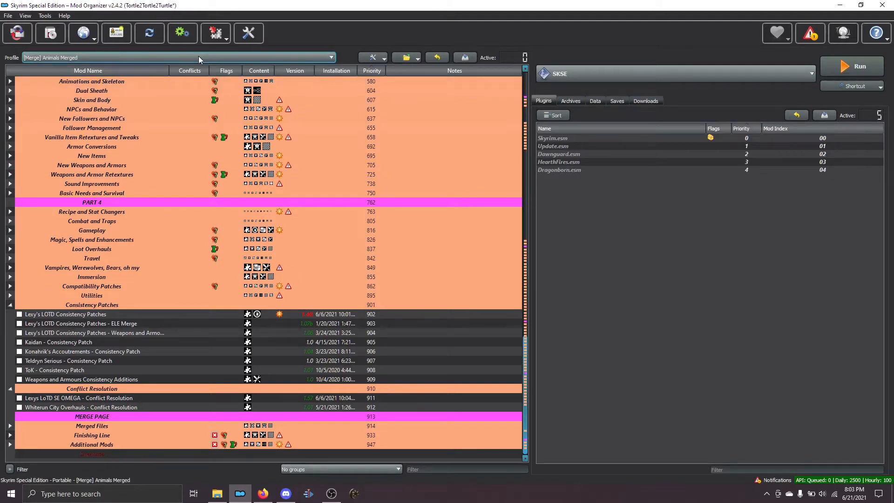
pyautogui.click(329, 57)
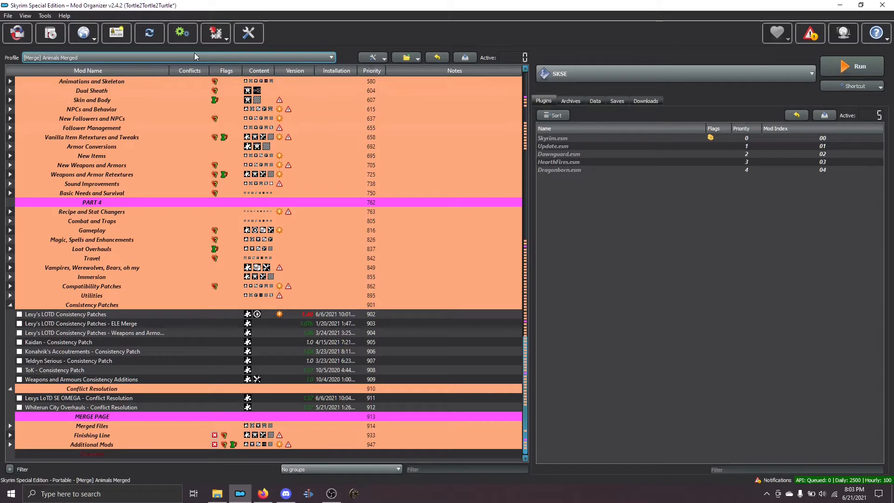
pyautogui.click(212, 33)
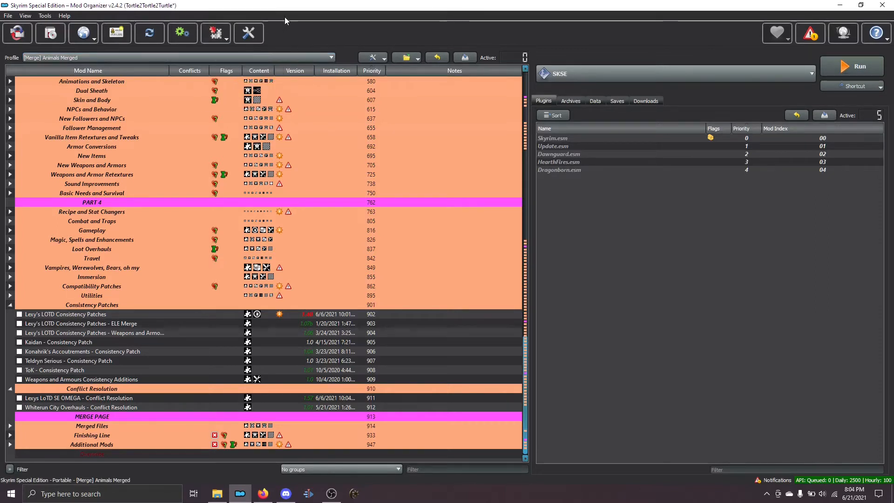
# Step: Switch to the Lexy LotD profile and try launching Prepare Merge
pyautogui.click(331, 57)
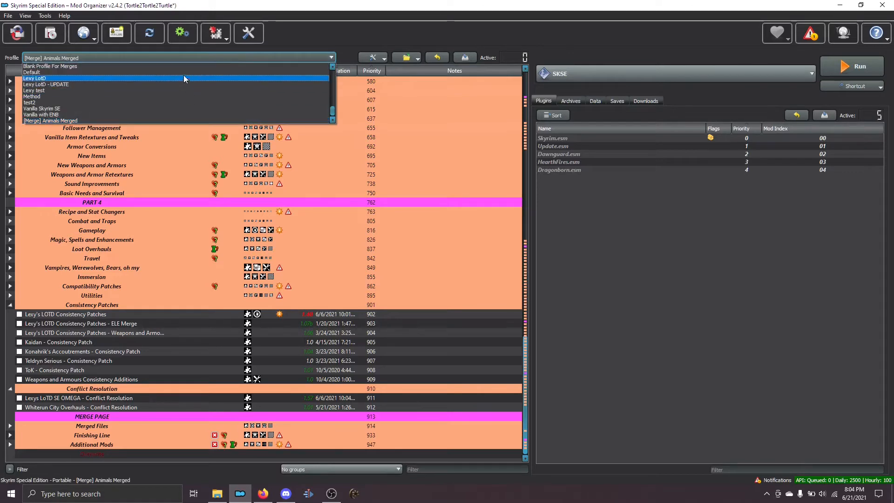
pyautogui.click(34, 78)
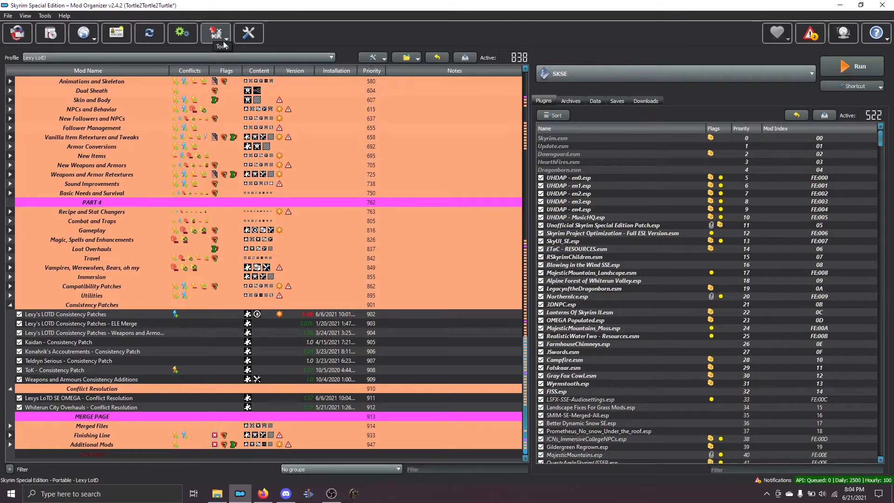
pyautogui.click(216, 32)
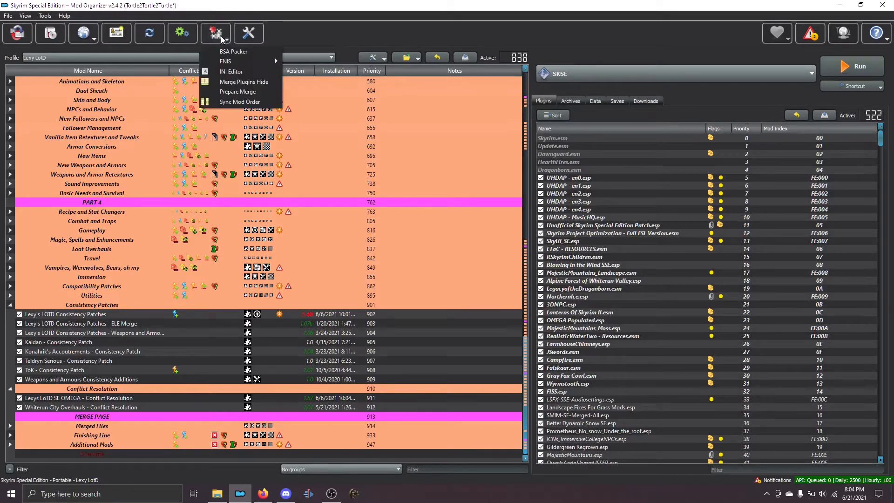
pyautogui.moveTo(238, 92)
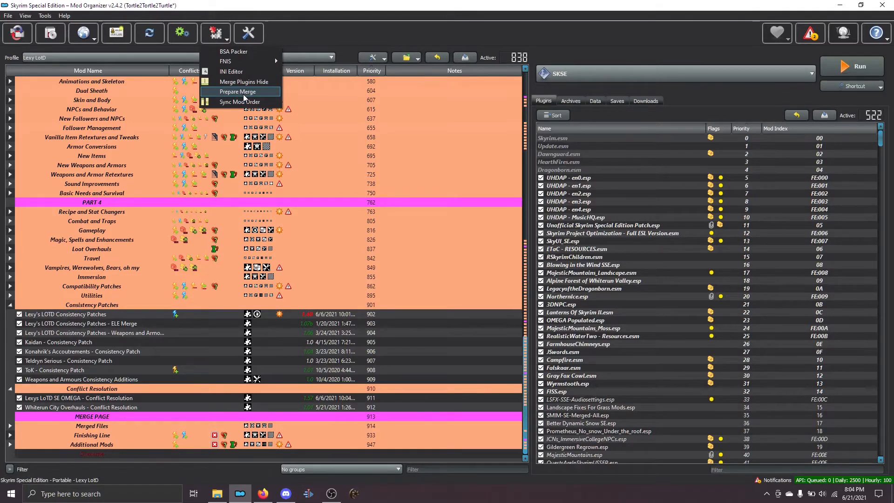
pyautogui.click(238, 92)
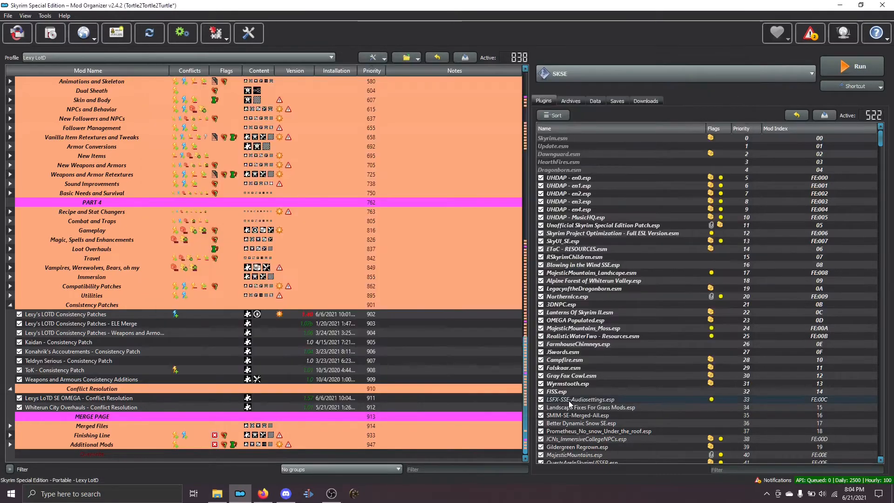
pyautogui.moveTo(135, 59)
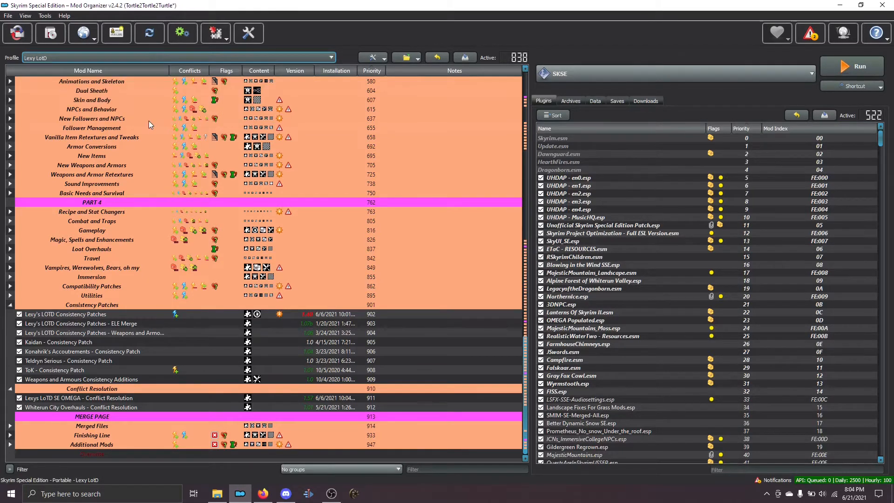
# Step: Return to [Merge] Animals Merged, open Prepare Merge, and go back to the guide
pyautogui.click(171, 57)
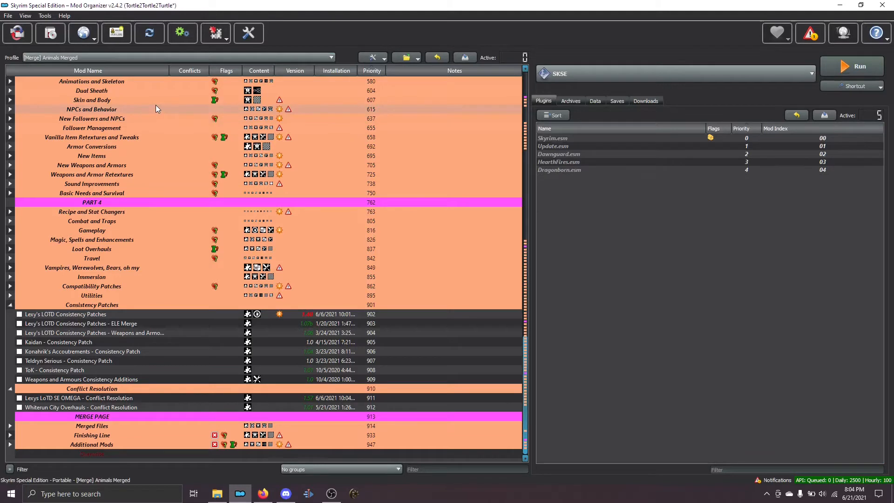
pyautogui.moveTo(216, 33)
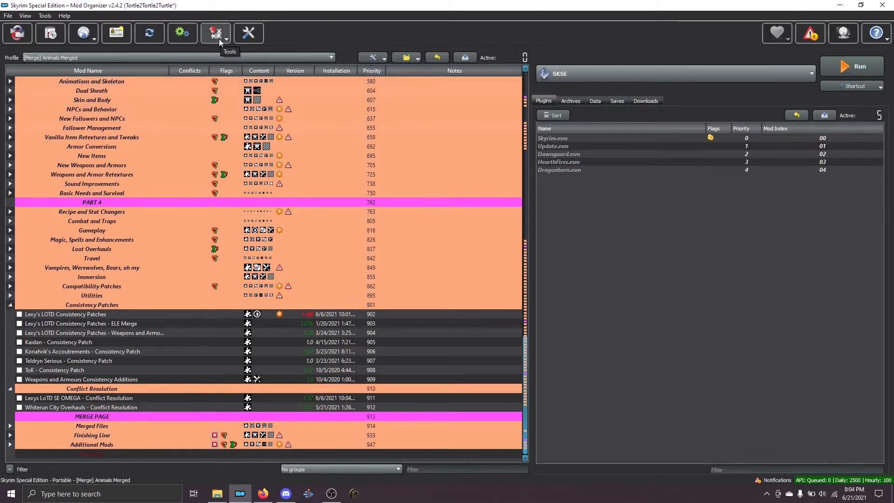
pyautogui.click(216, 33)
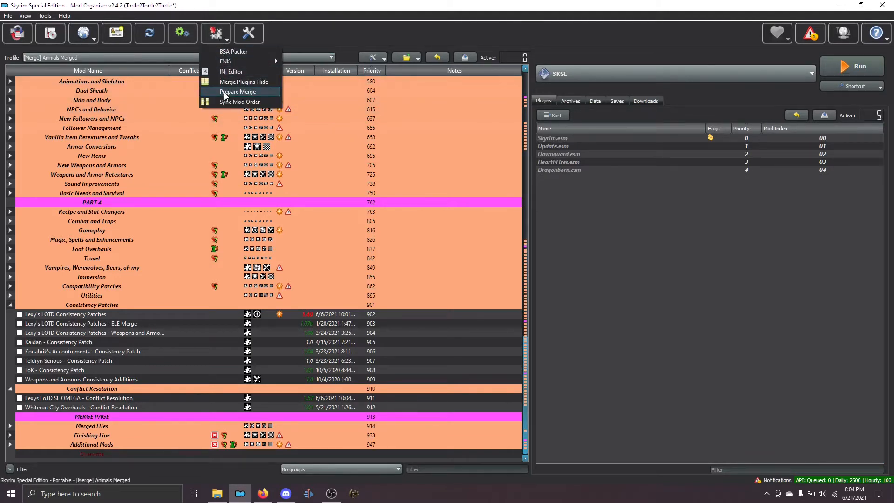
pyautogui.click(237, 92)
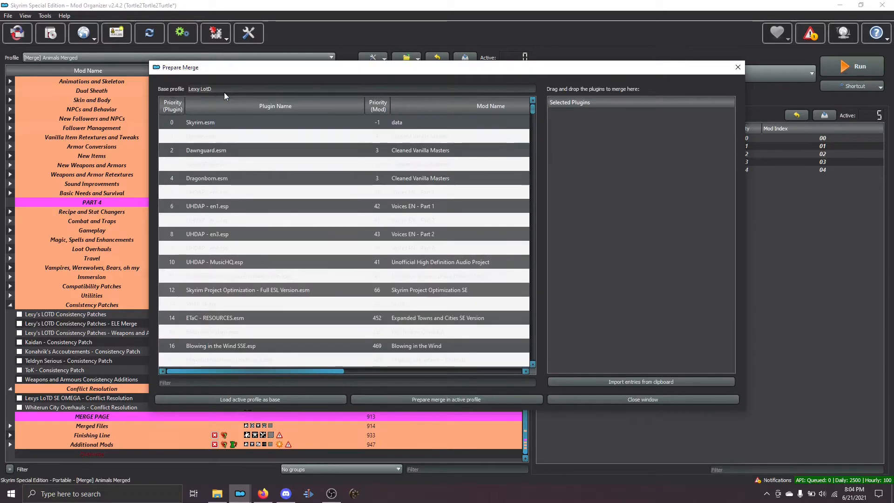
pyautogui.press('alt+tab')
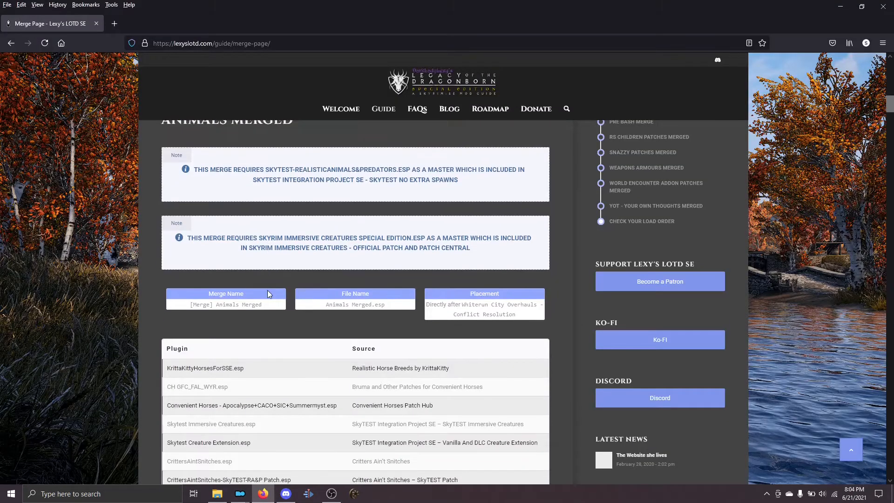
# Step: Scroll through the full ten-plugin Animals Merged table, then return to Mod Organizer
pyautogui.scroll(-3)
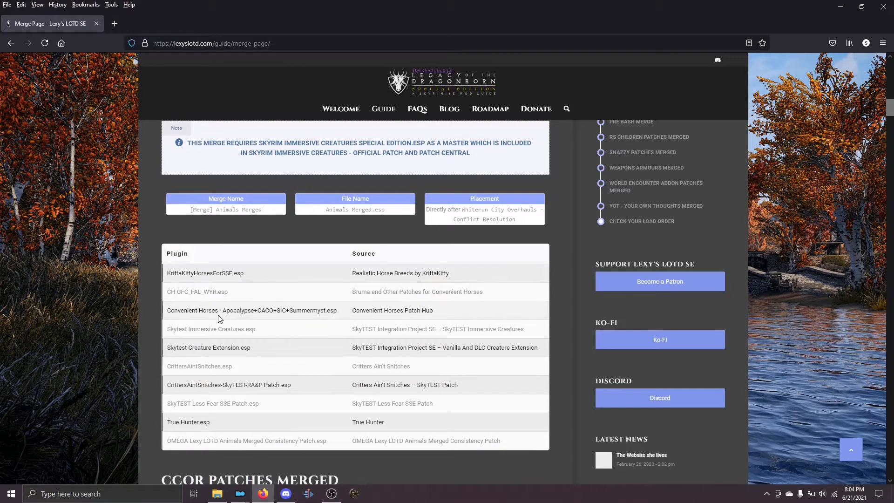
pyautogui.moveTo(228, 359)
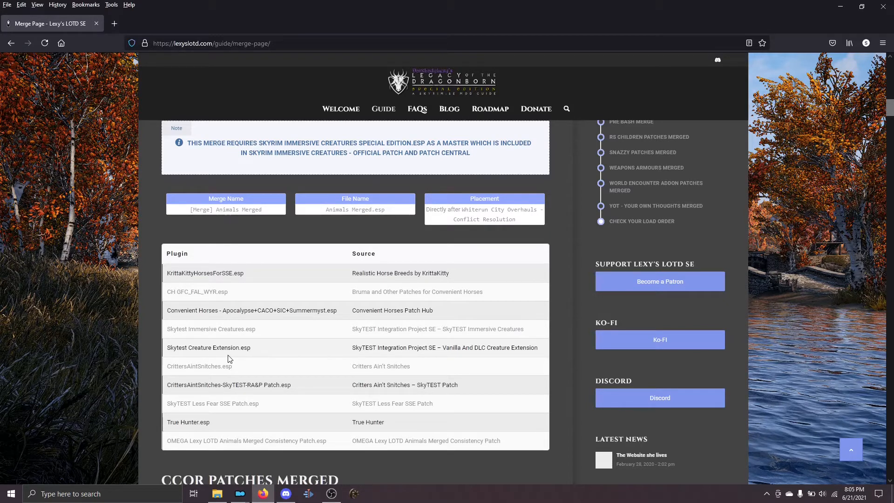
pyautogui.press('alt+tab')
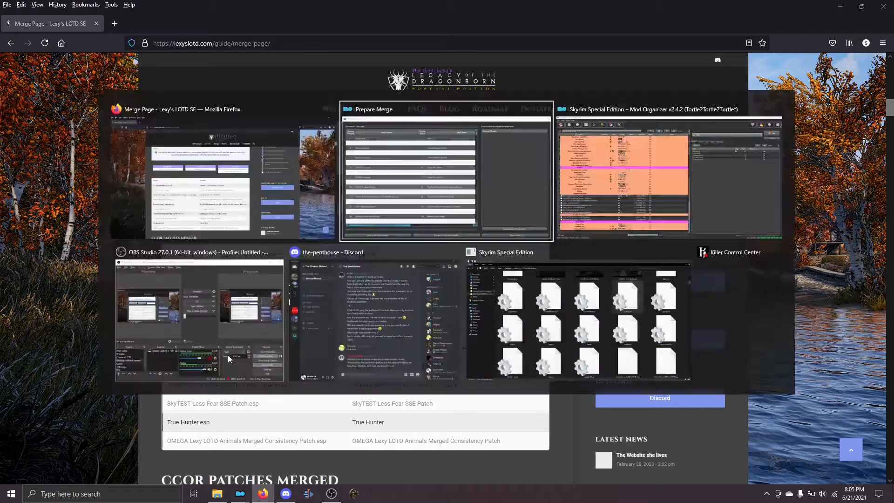
# Step: Filter Prepare Merge by 'kritt' and add KrittaKittyHorsesForSSE.esp to Selected Plugins
pyautogui.click(446, 171)
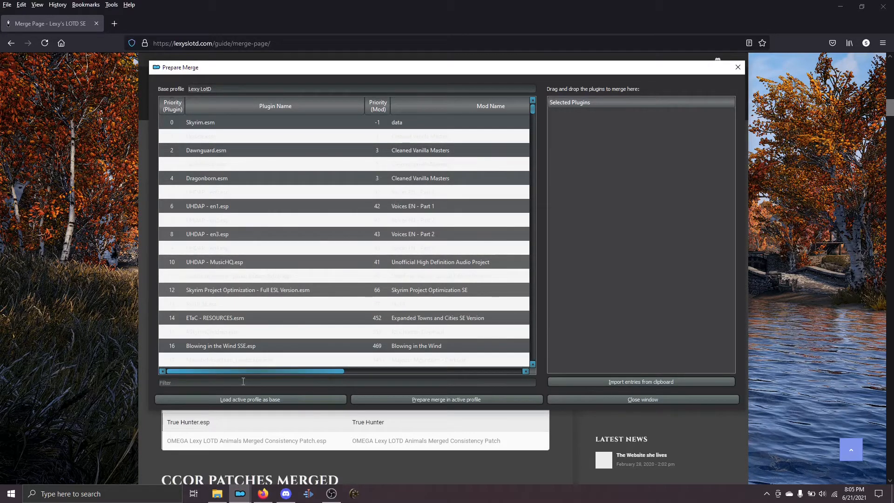
pyautogui.write('kritt')
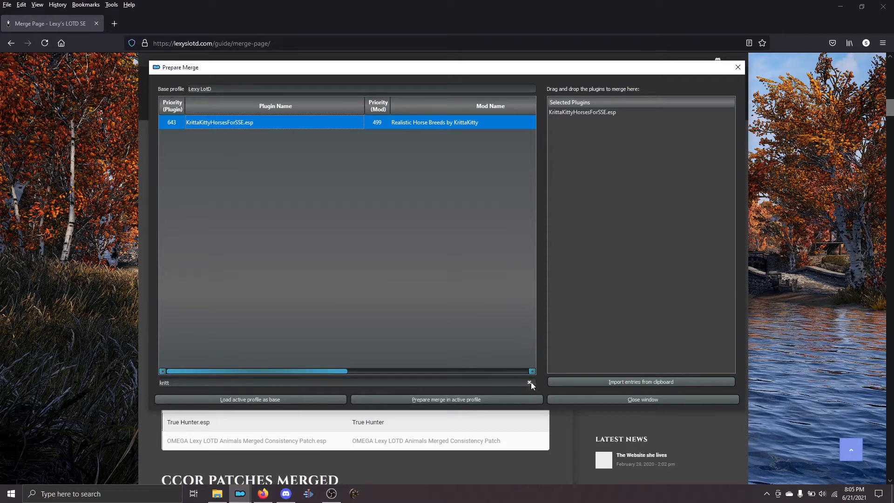
pyautogui.click(531, 383)
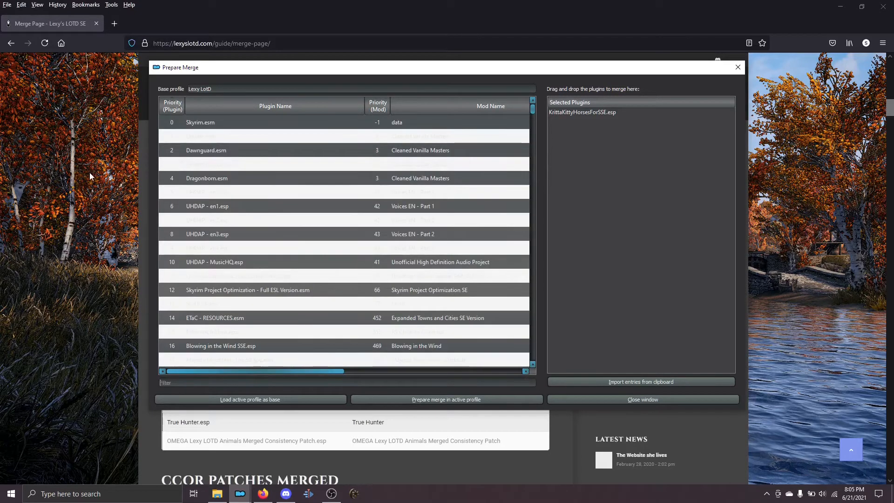
pyautogui.moveTo(88, 244)
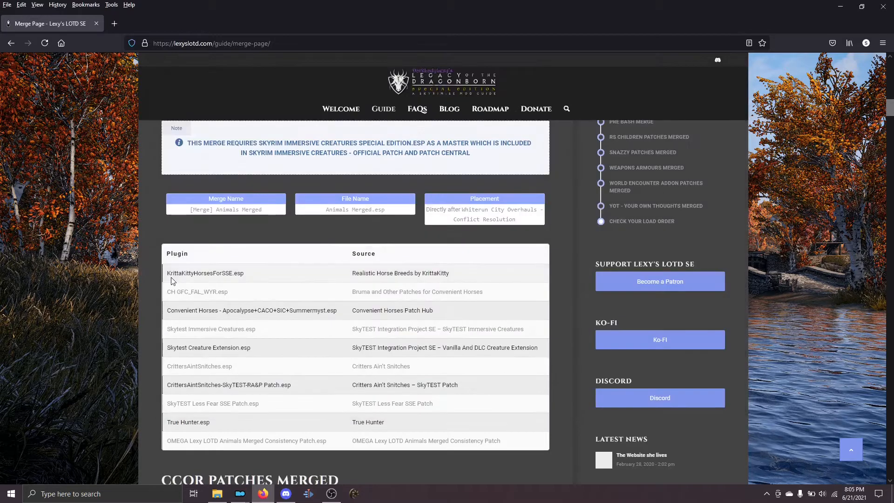
pyautogui.moveTo(188, 271)
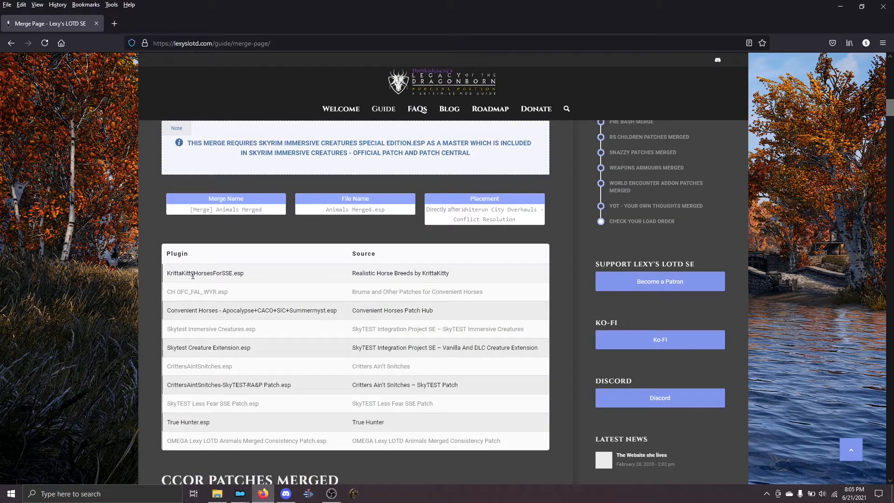
# Step: Select the plugin names in the guide's Animals Merged table for copying
pyautogui.click(206, 272)
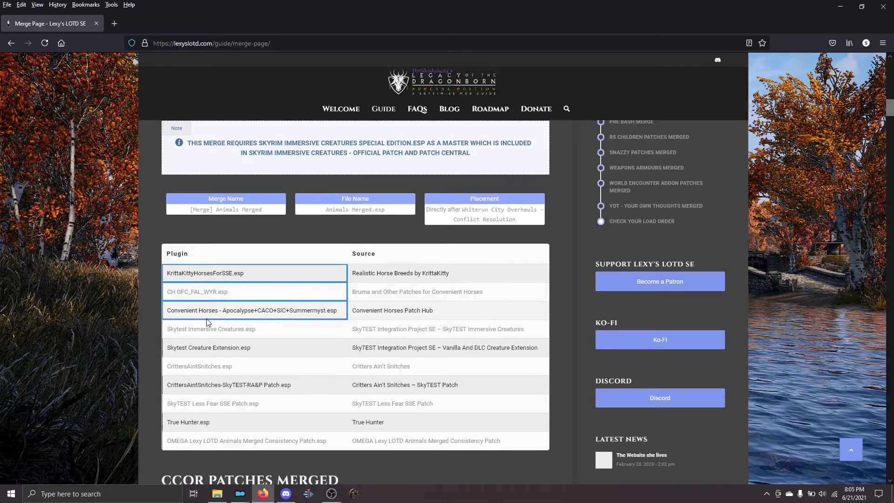
pyautogui.click(211, 273)
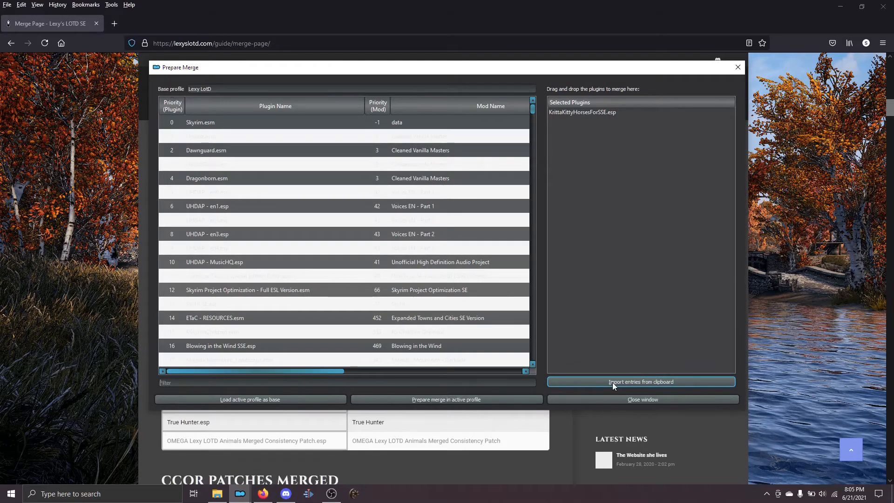
# Step: Import the ten copied plugin names and prepare the merge in the active profile
pyautogui.click(640, 381)
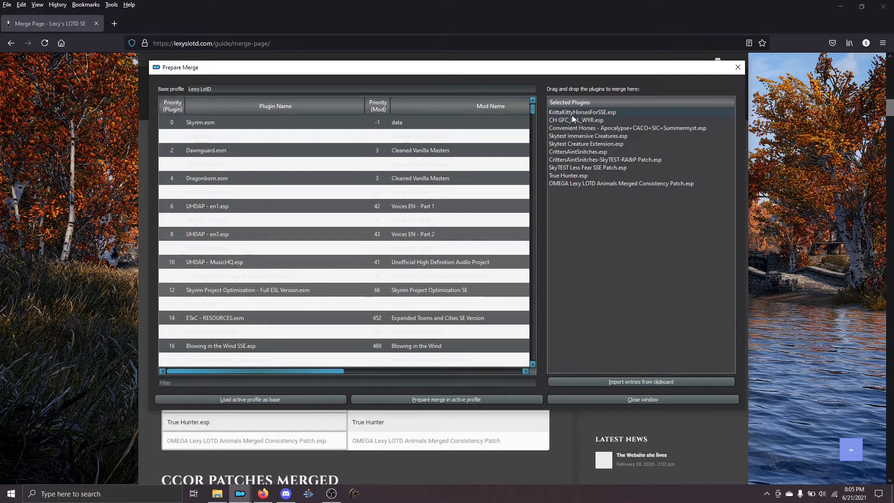
pyautogui.moveTo(582, 112)
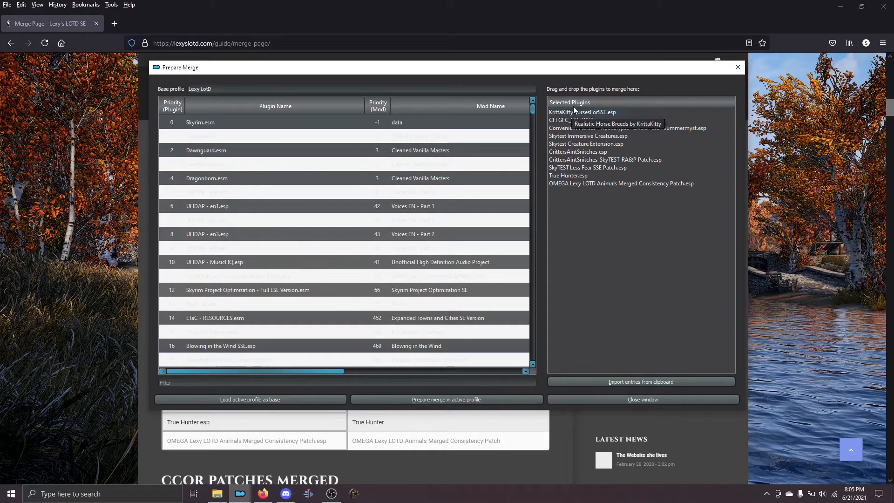
pyautogui.moveTo(604, 239)
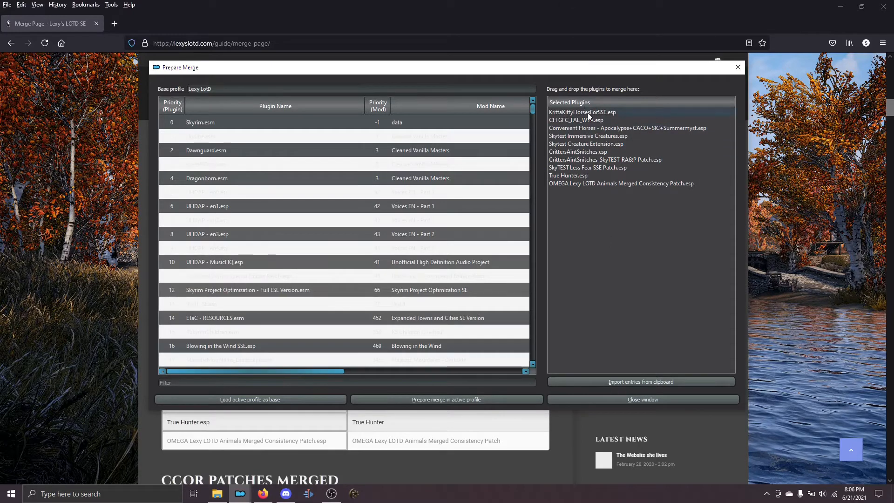
pyautogui.moveTo(551, 190)
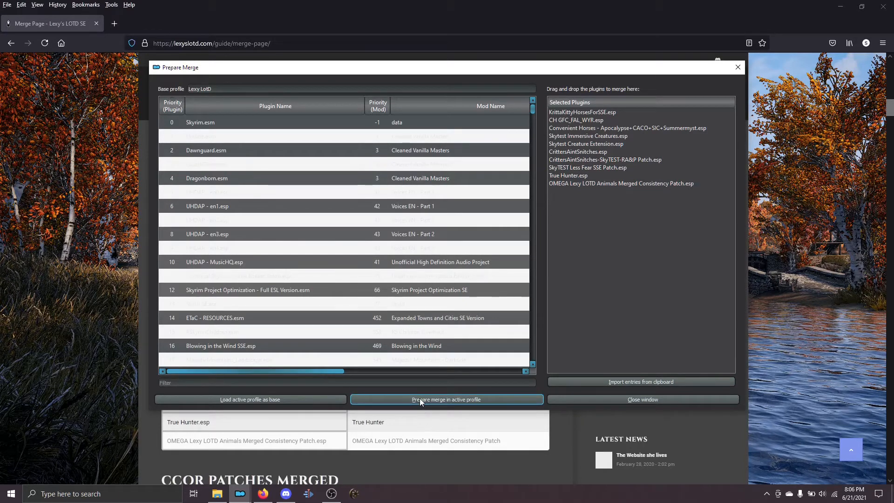
pyautogui.click(447, 398)
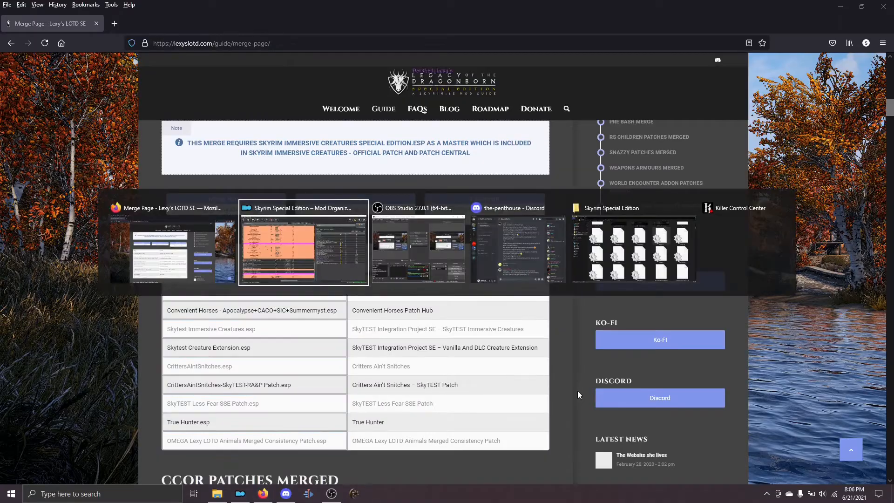
# Step: Launch zEdit from Mod Organizer 2's executable list under the Animals Merged profile
pyautogui.click(304, 242)
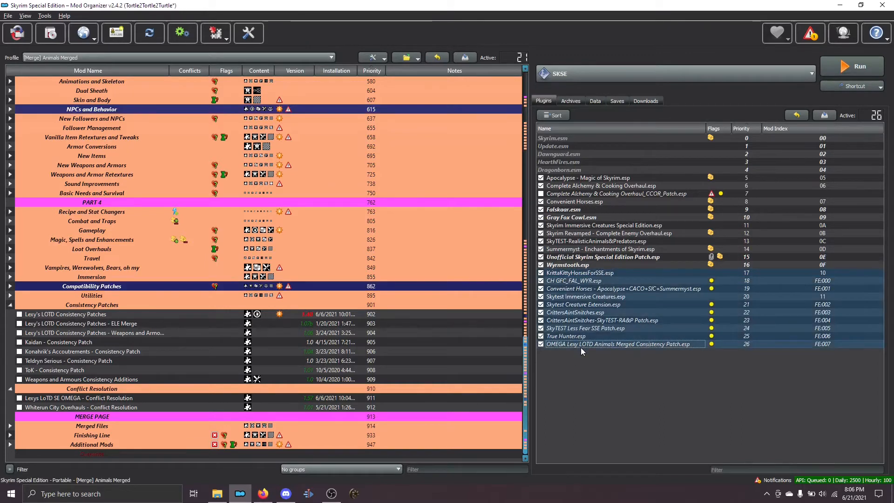
pyautogui.moveTo(581, 348)
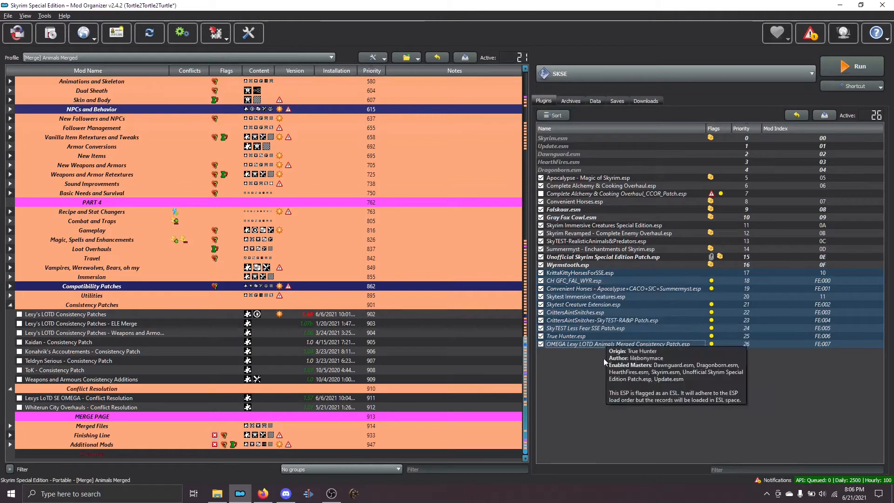
pyautogui.moveTo(570, 289)
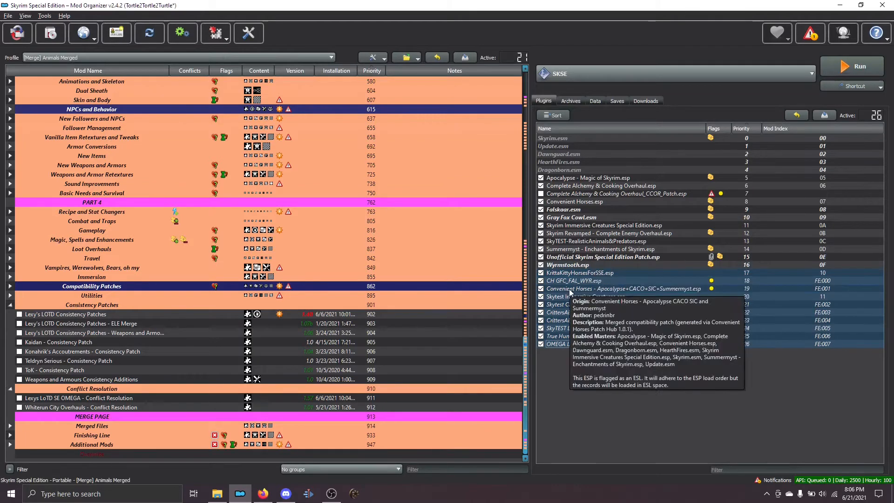
pyautogui.moveTo(587, 268)
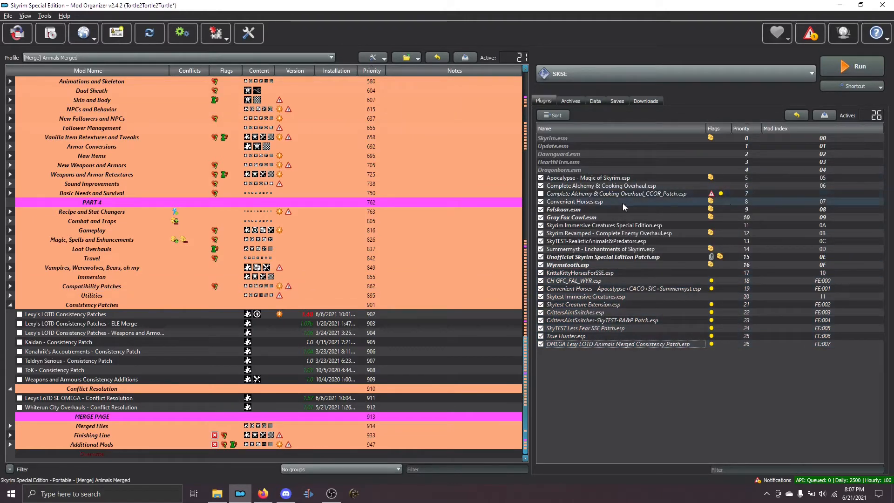
pyautogui.moveTo(587, 194)
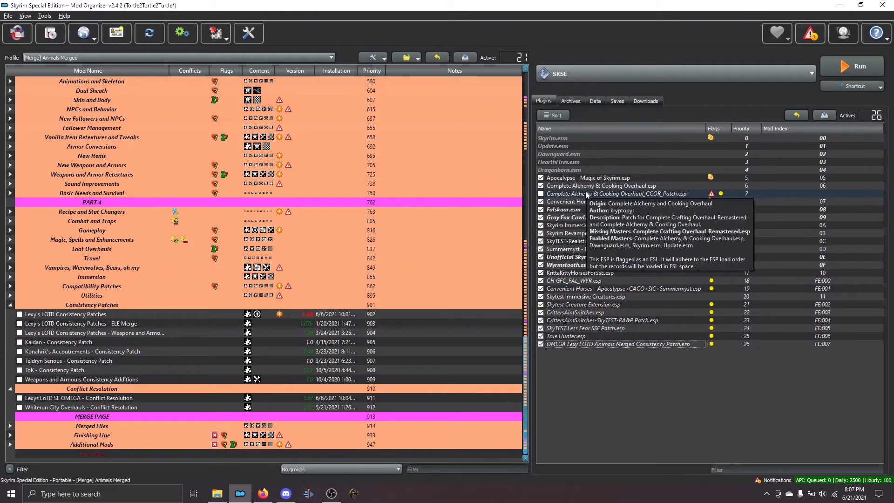
pyautogui.moveTo(594, 202)
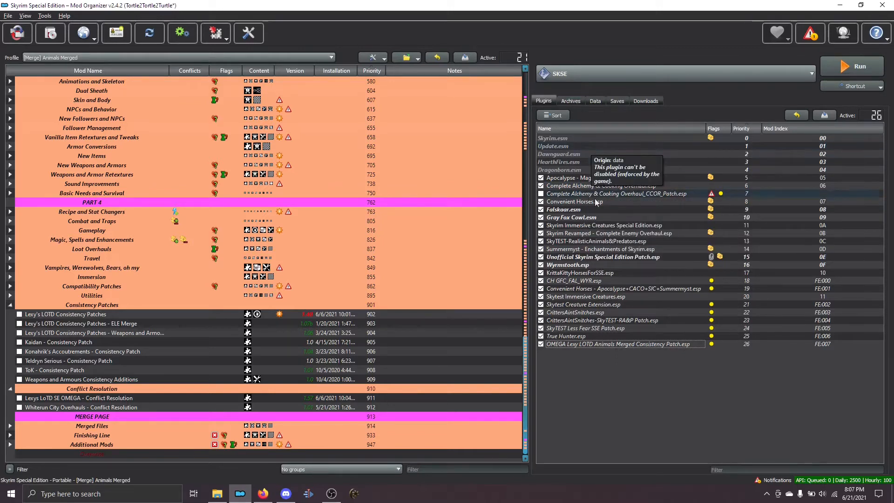
pyautogui.moveTo(597, 341)
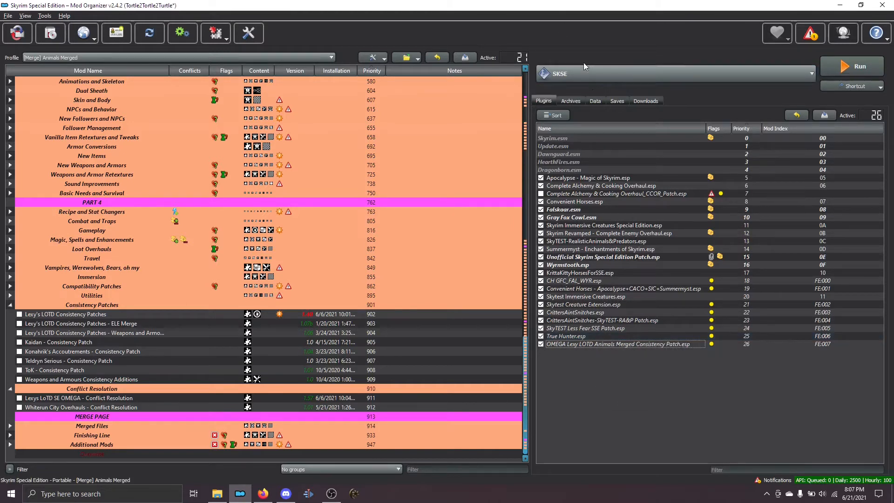
pyautogui.moveTo(587, 74)
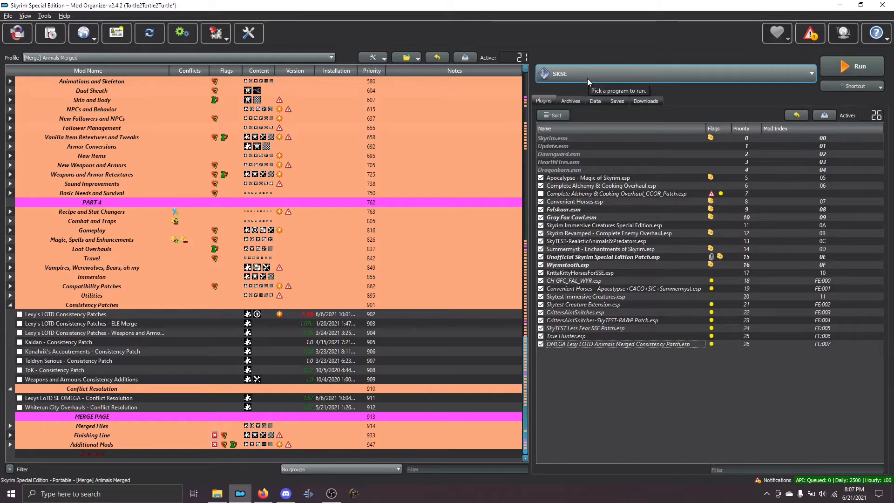
pyautogui.click(804, 74)
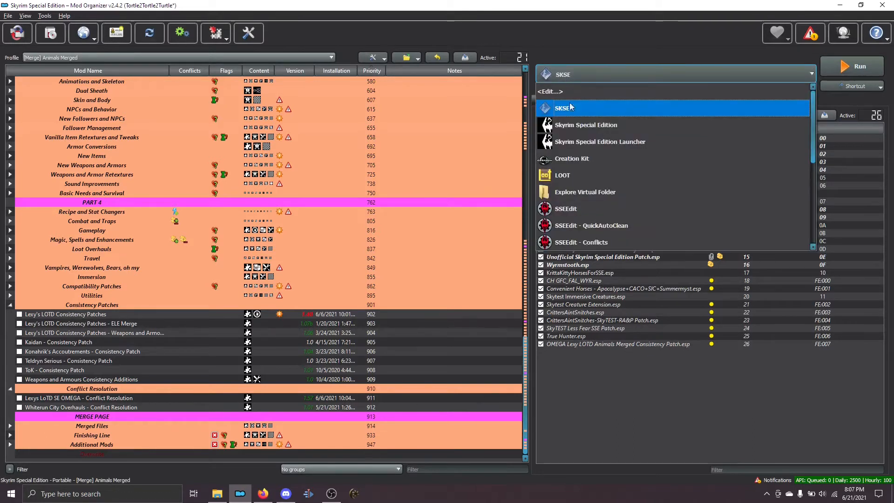
pyautogui.scroll(-3)
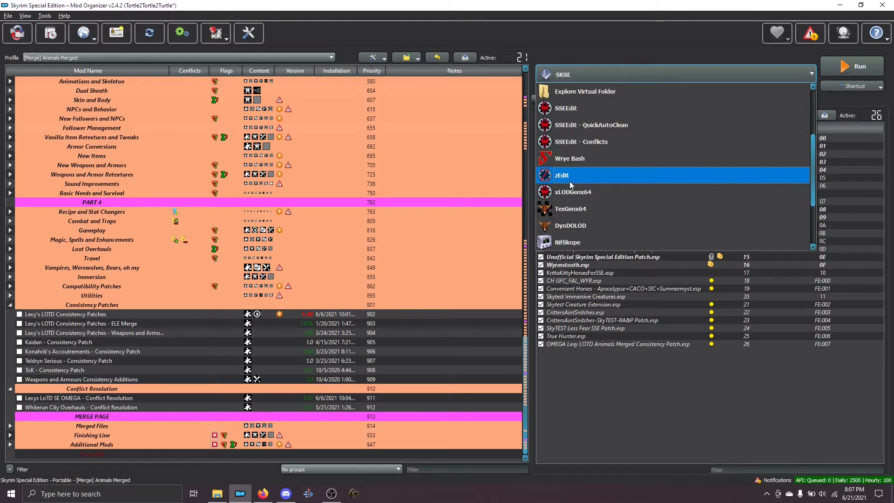
pyautogui.click(561, 175)
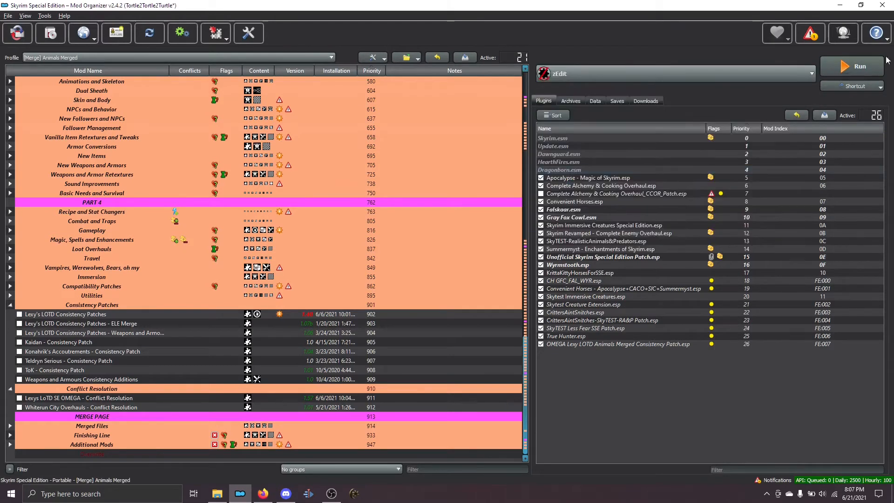
pyautogui.click(850, 66)
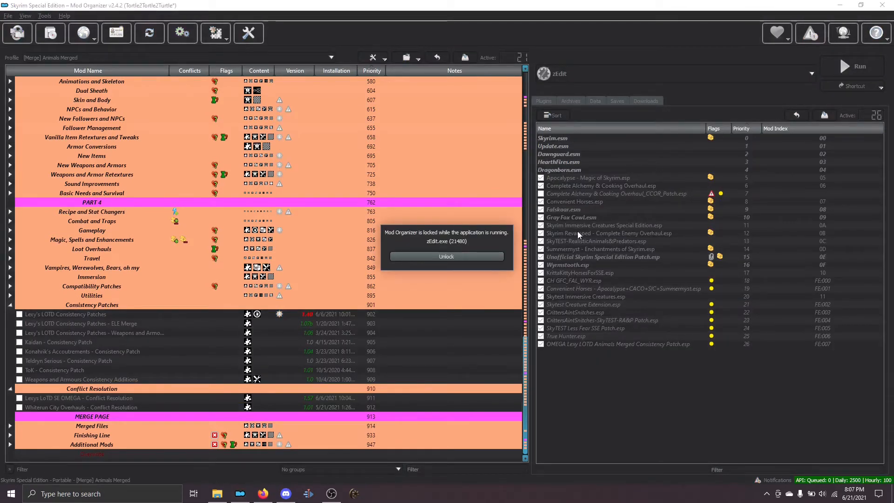
# Step: Start a zMerge session for Skyrim SE in zEdit
pyautogui.click(447, 256)
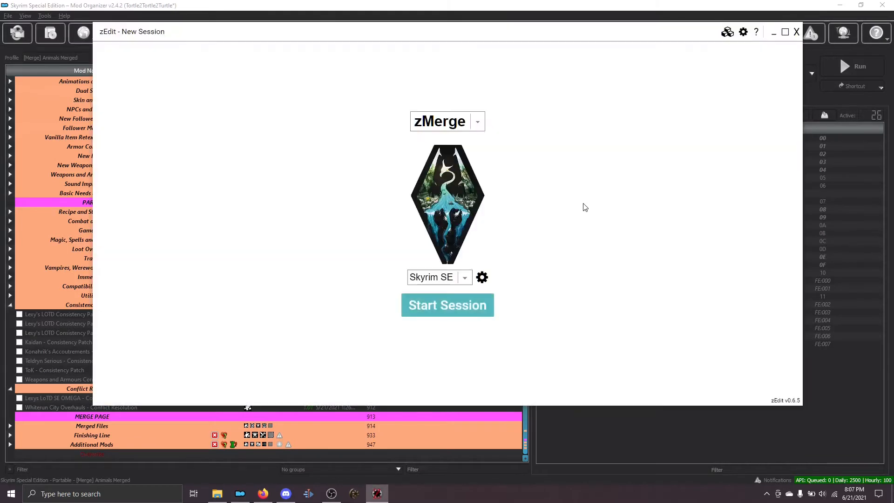
pyautogui.click(475, 121)
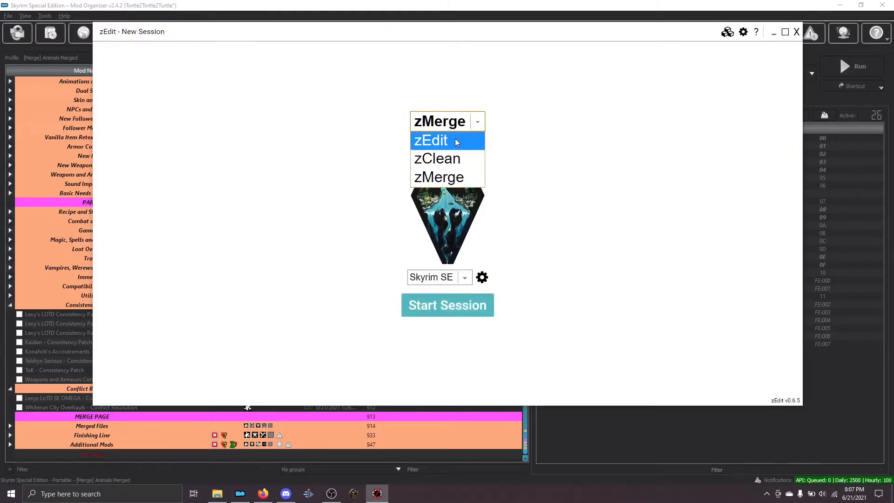
pyautogui.moveTo(437, 159)
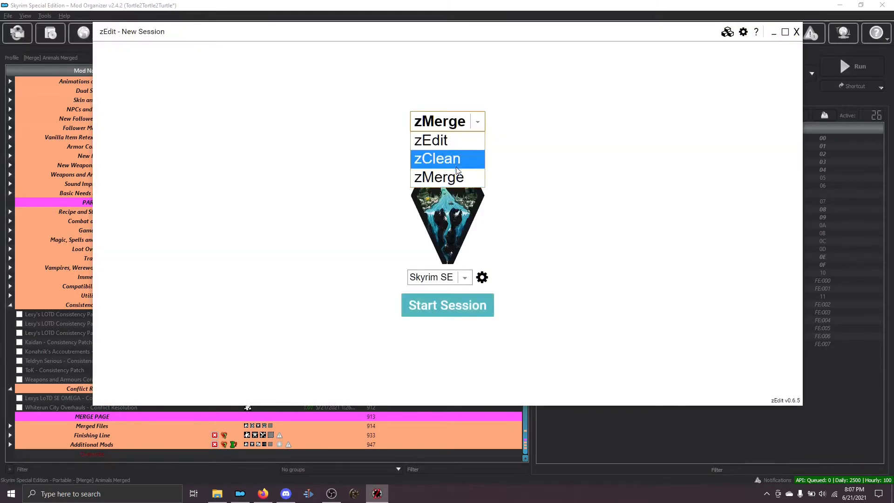
pyautogui.moveTo(439, 177)
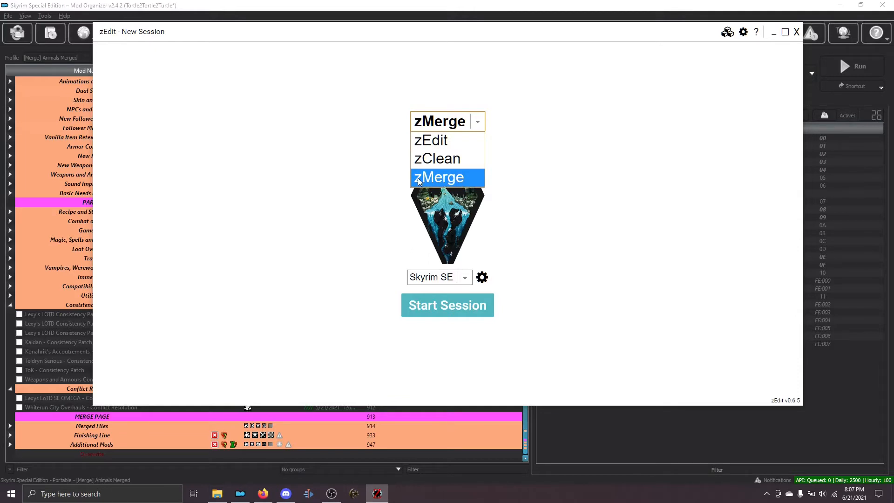
pyautogui.click(439, 178)
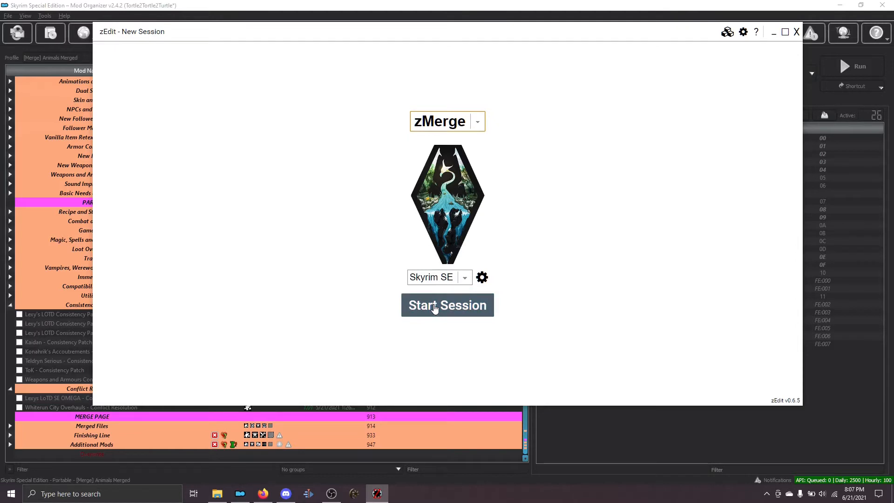
pyautogui.click(447, 305)
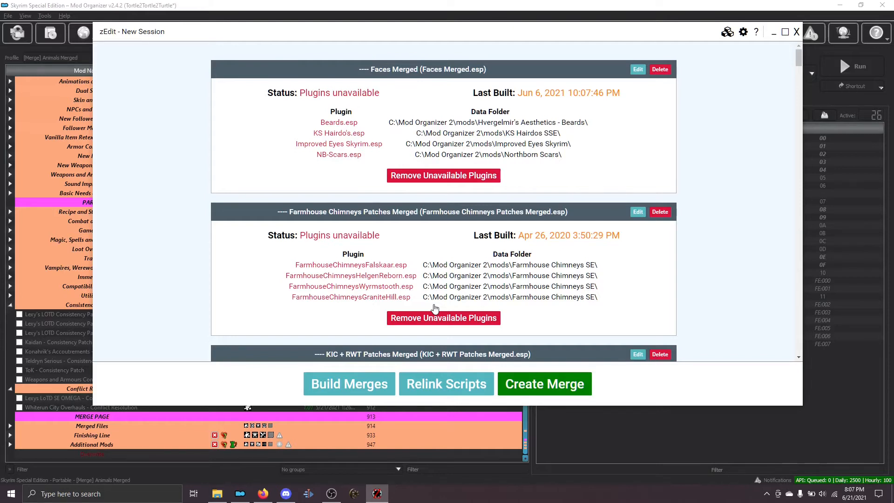
pyautogui.moveTo(413, 102)
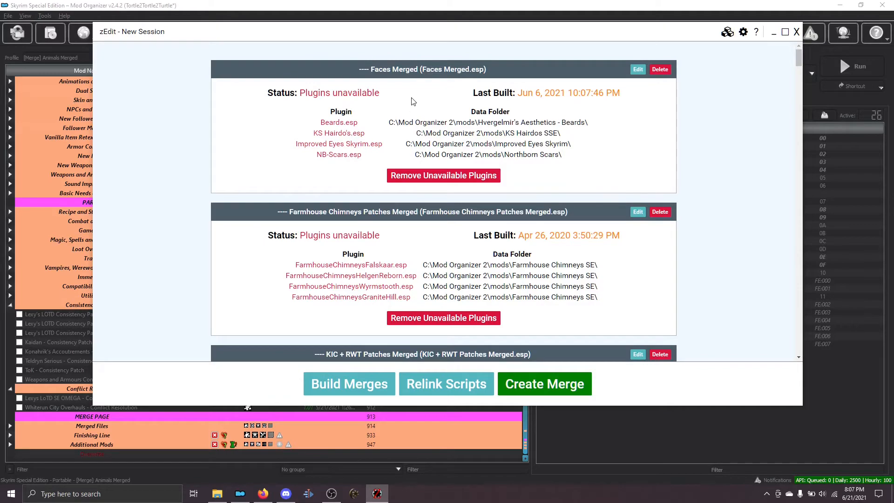
# Step: Begin creating a new merge from the bottom of the merge list
pyautogui.scroll(-3)
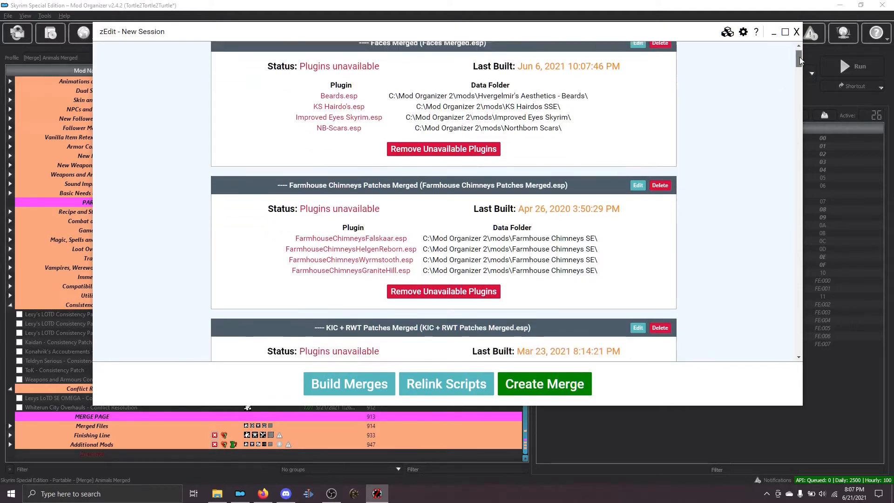
pyautogui.scroll(-3)
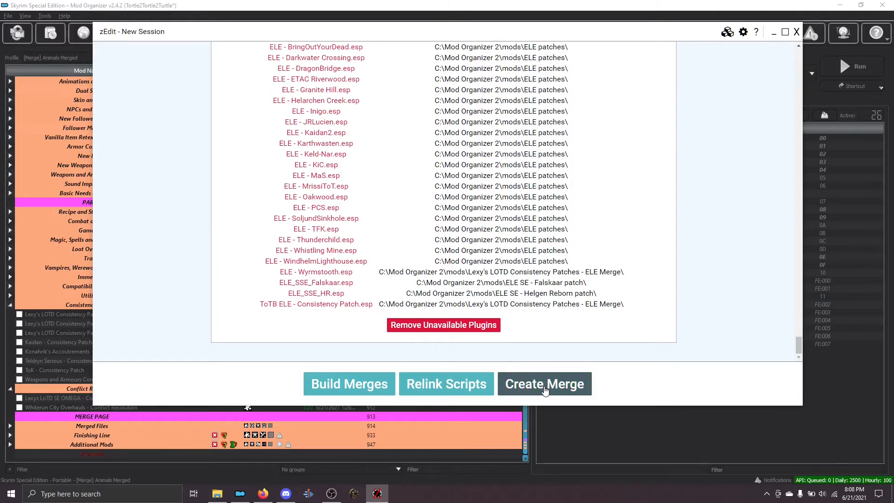
pyautogui.click(543, 383)
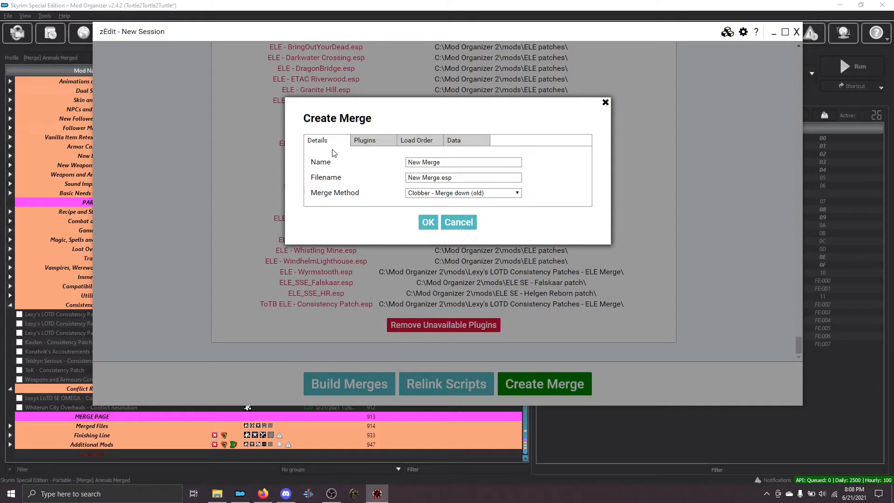
pyautogui.moveTo(262, 493)
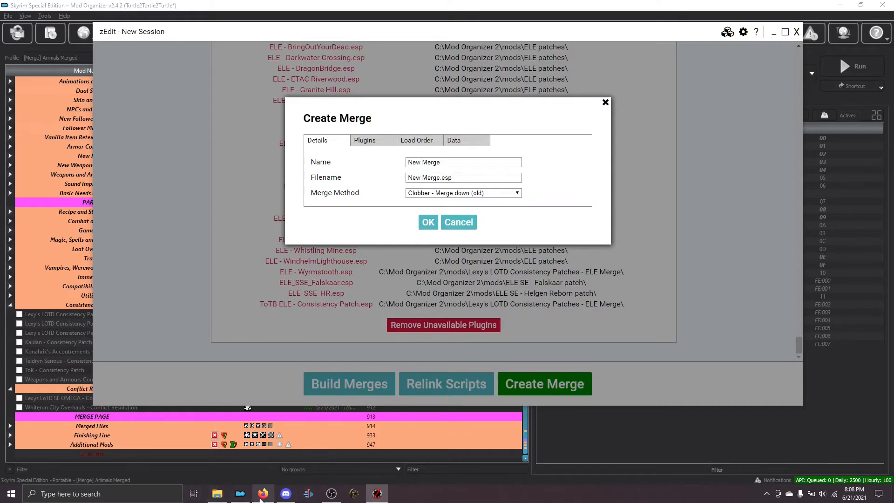
# Step: Name the merge '[Merge] Animals Merged' with filename 'Animals Merged.esp', taken from the guide
pyautogui.click(262, 494)
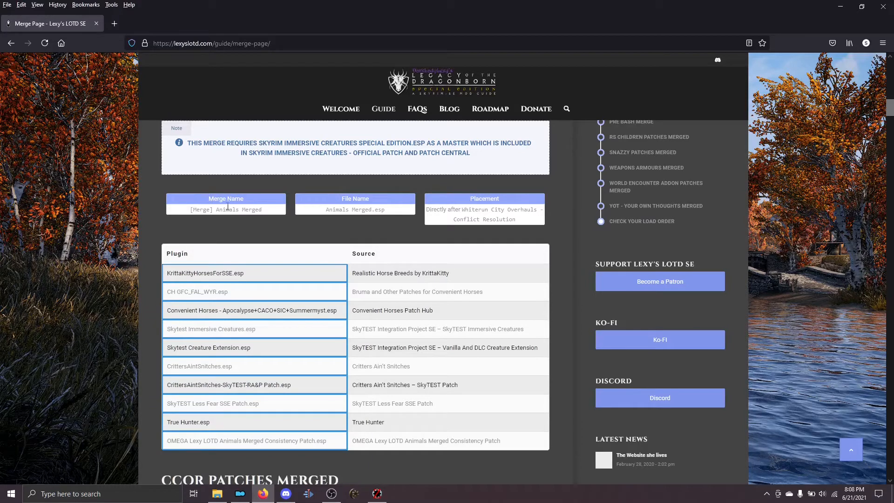
pyautogui.doubleClick(226, 209)
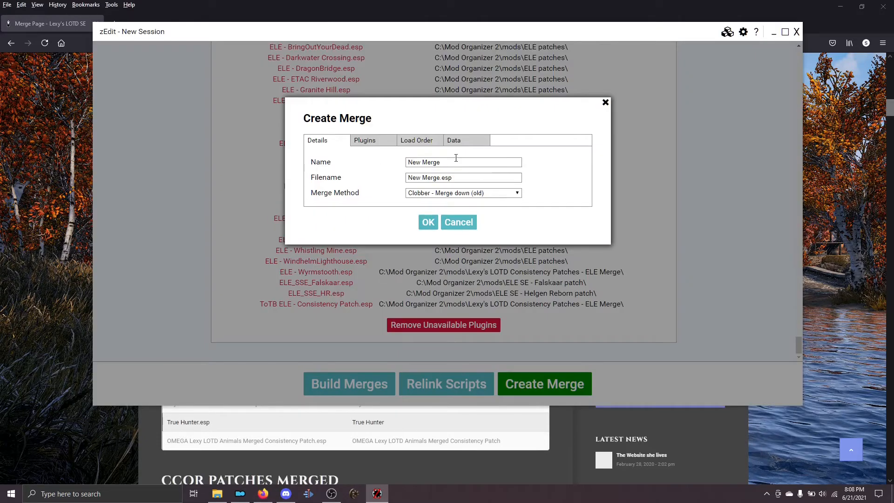
pyautogui.tripleClick(463, 162)
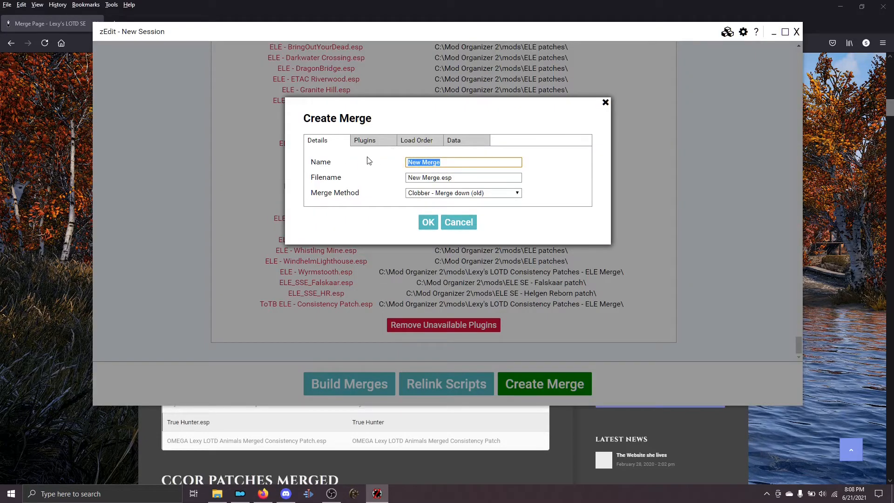
pyautogui.write('[Merge] Animals Merged')
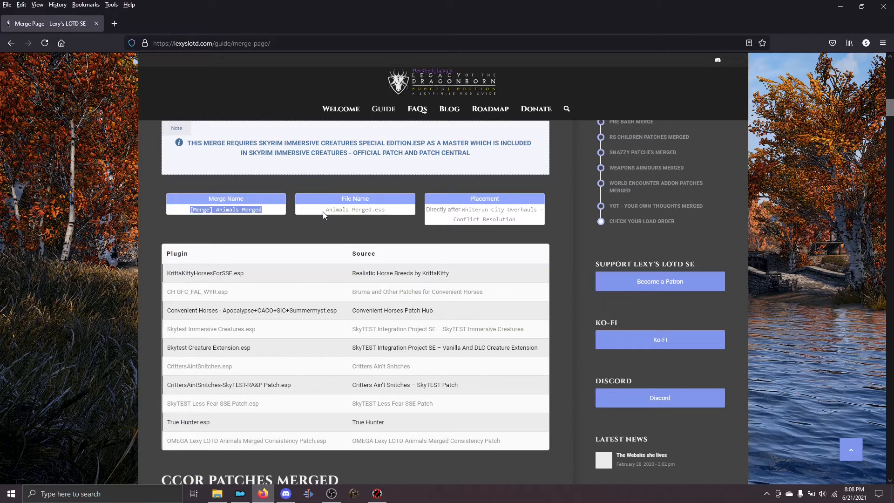
pyautogui.moveTo(203, 206)
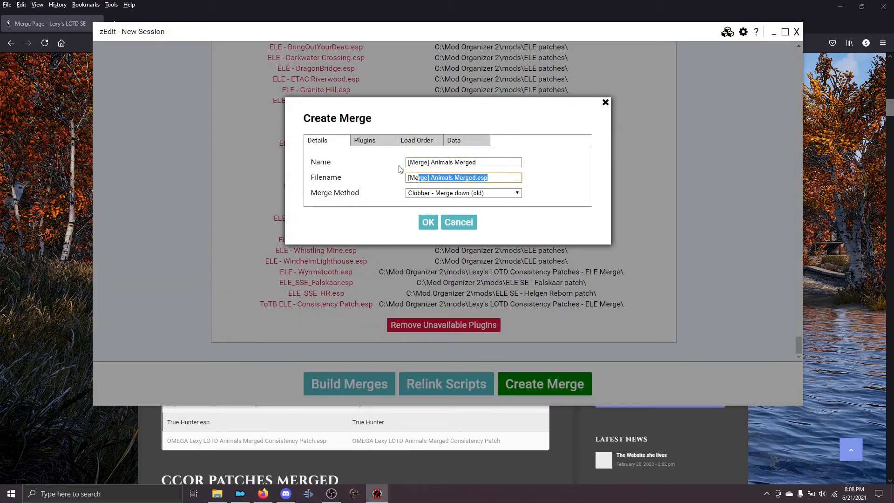
pyautogui.write('Animals Merged.esp')
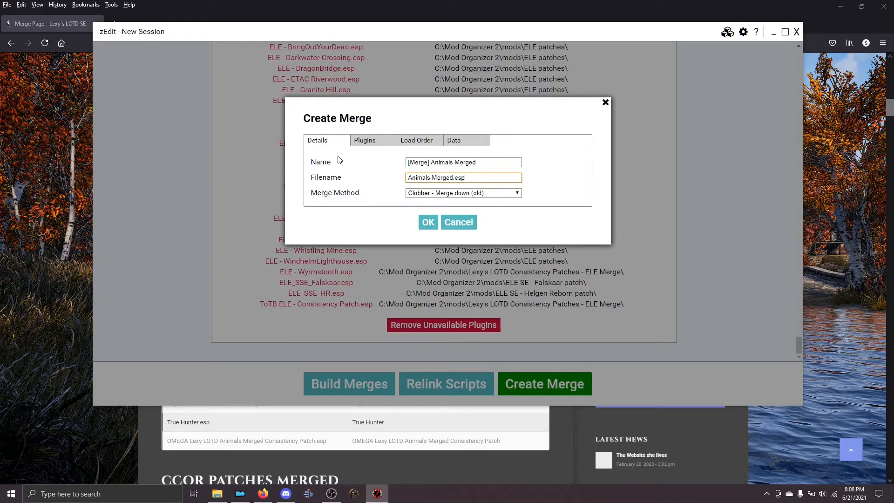
pyautogui.moveTo(455, 173)
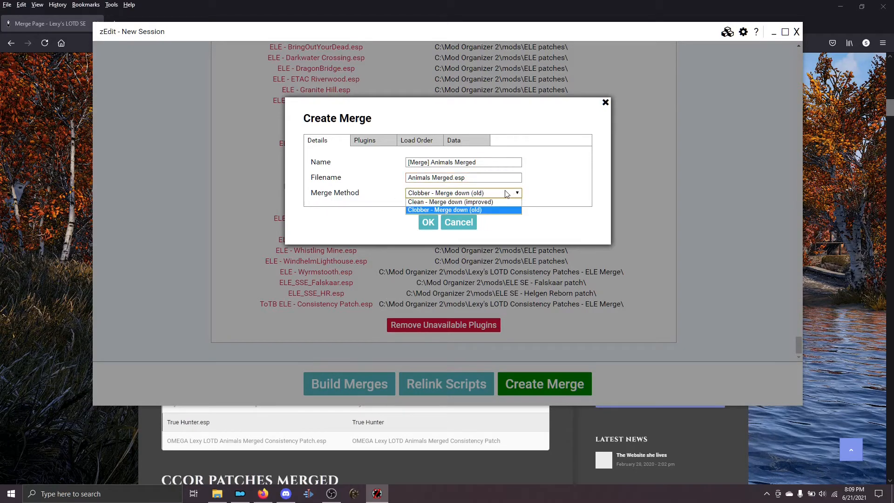
pyautogui.moveTo(436, 211)
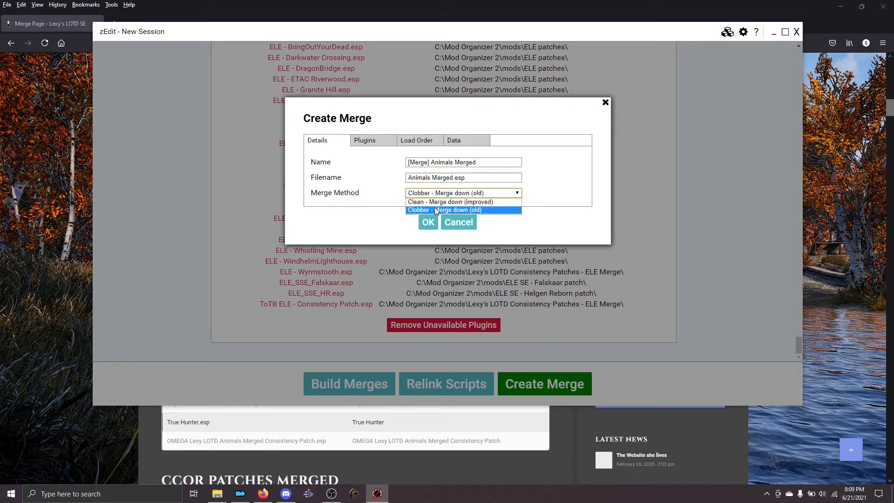
# Step: Keep the Clobber merge method and enable Use game load order for the merge
pyautogui.click(451, 210)
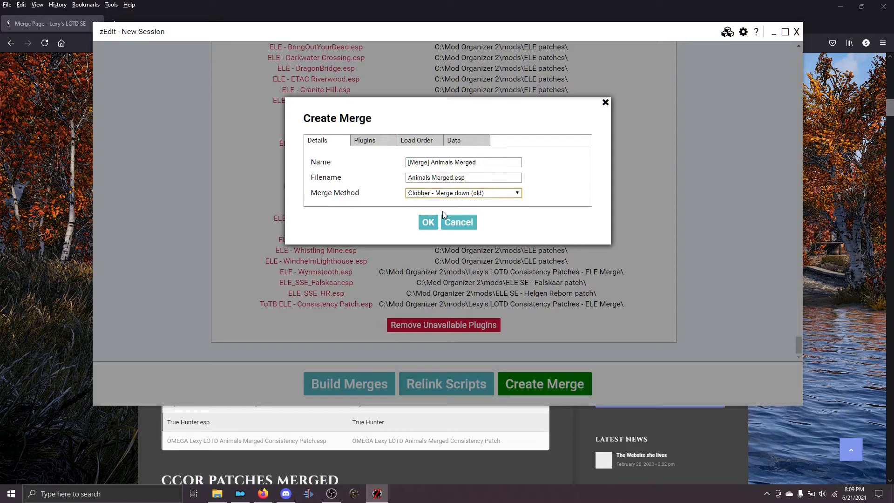
pyautogui.moveTo(413, 143)
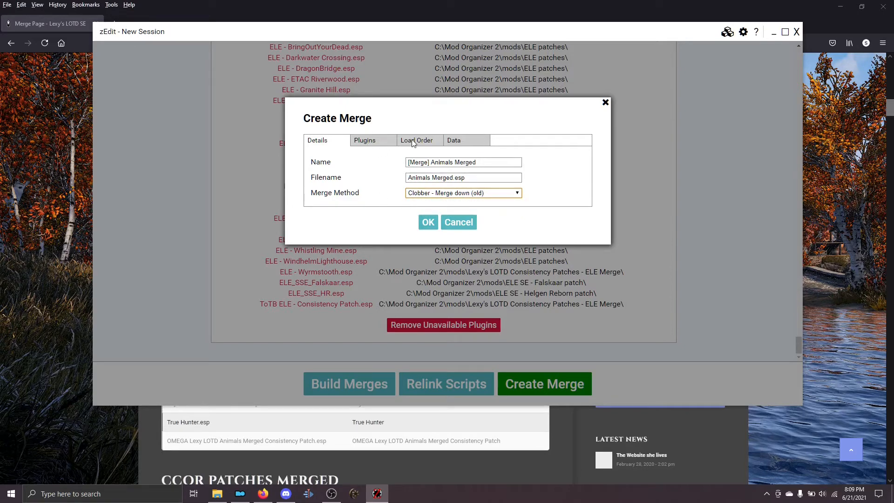
pyautogui.moveTo(422, 143)
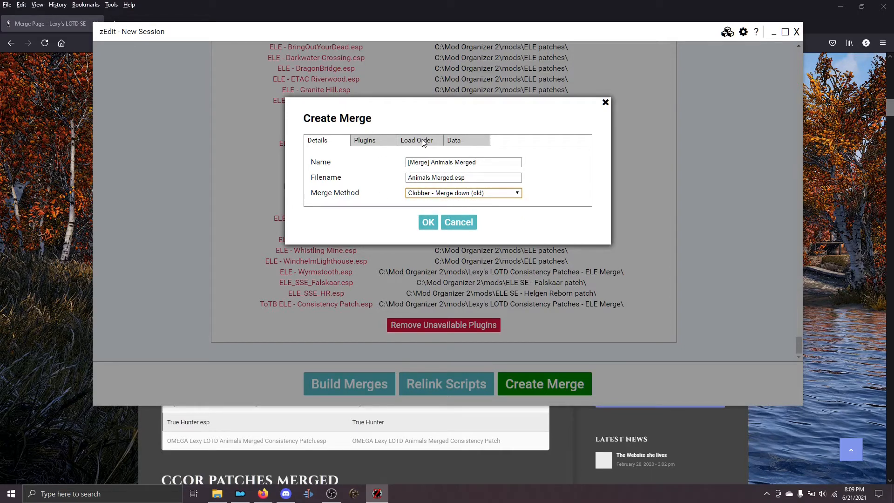
pyautogui.click(417, 140)
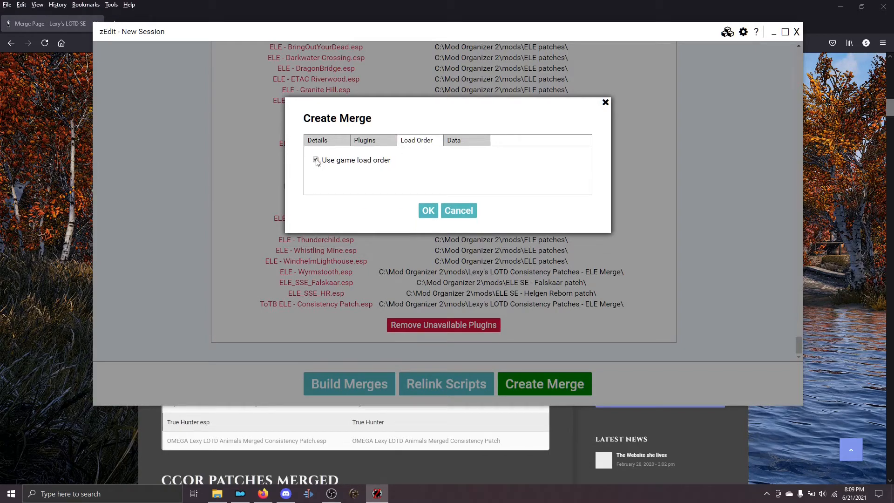
pyautogui.click(315, 160)
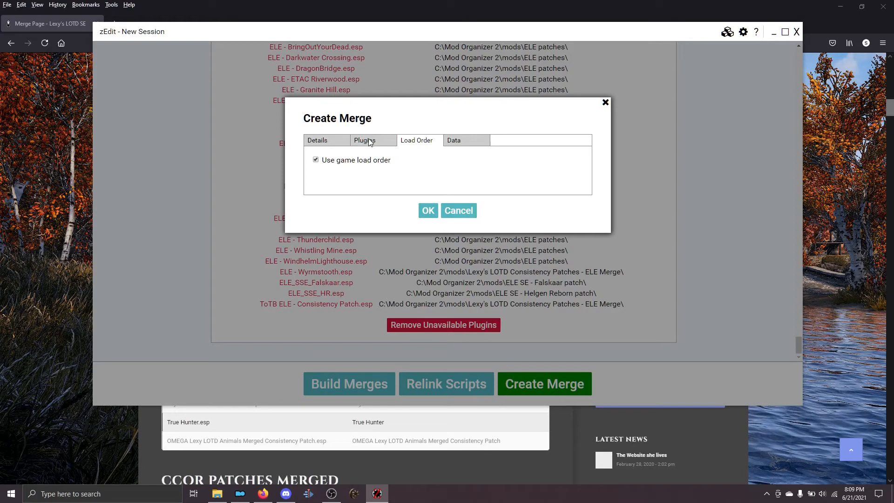
# Step: Check the ten plugins from KrittaKittyHorsesForSSE.esp through the OMEGA consistency patch for merging
pyautogui.click(363, 141)
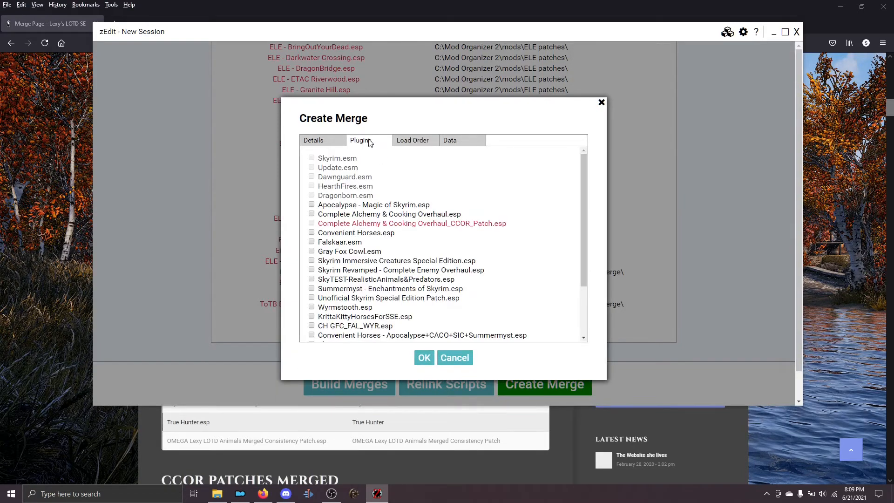
pyautogui.scroll(-3)
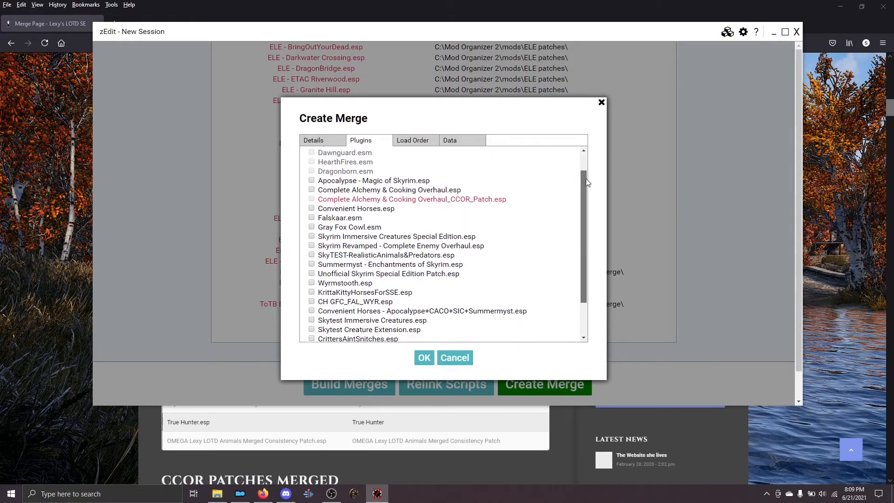
pyautogui.scroll(-3)
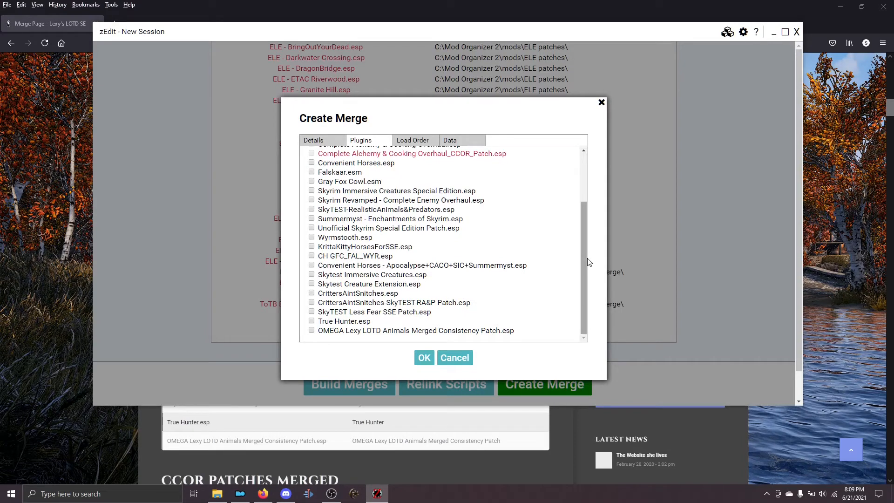
pyautogui.moveTo(345, 252)
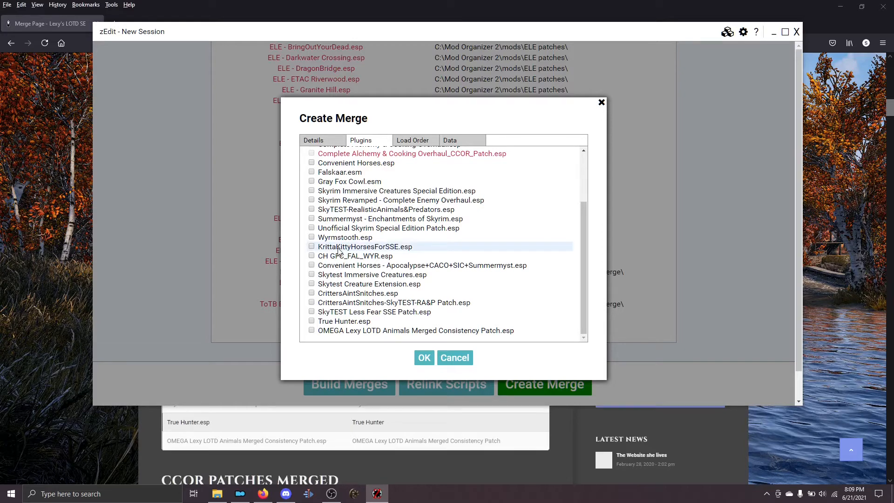
pyautogui.moveTo(405, 252)
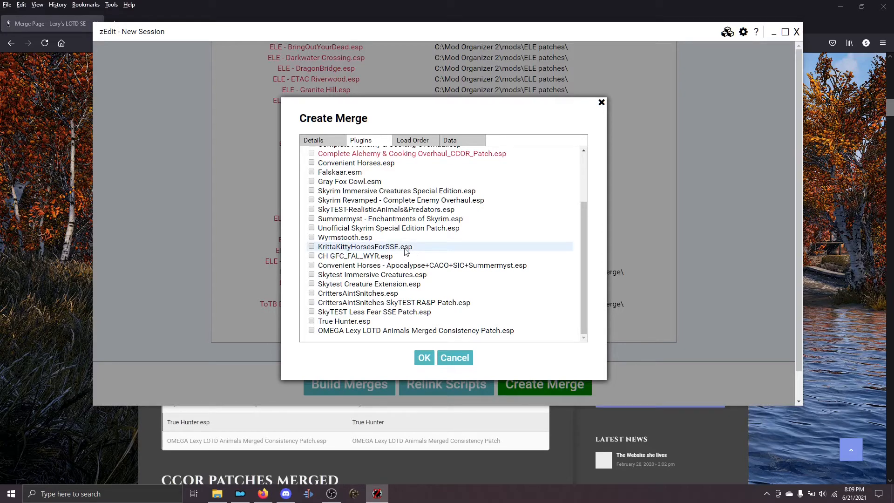
pyautogui.moveTo(355, 336)
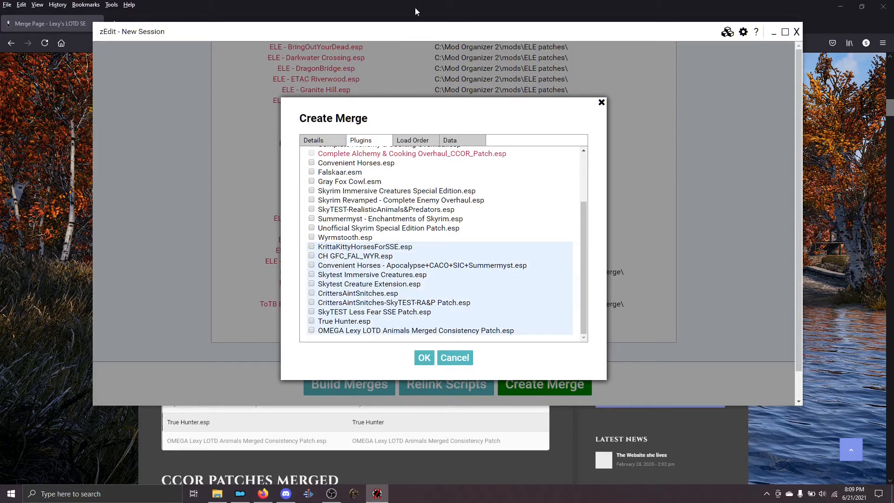
pyautogui.moveTo(359, 287)
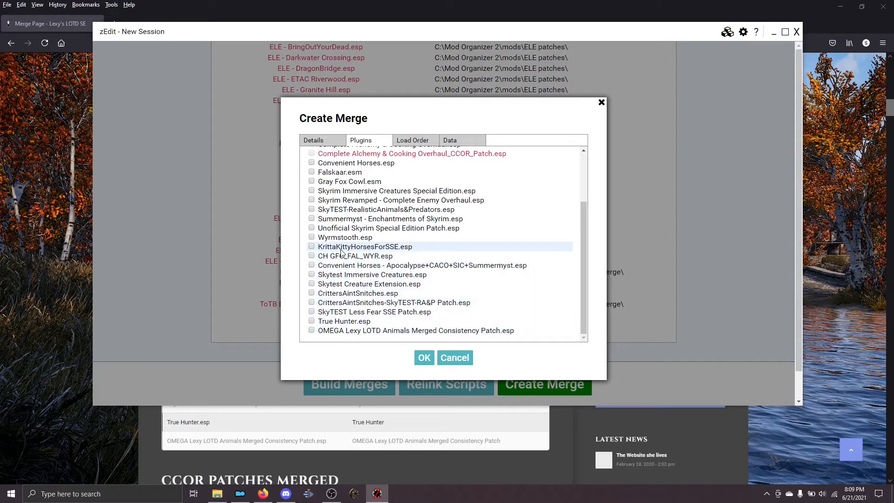
pyautogui.moveTo(359, 335)
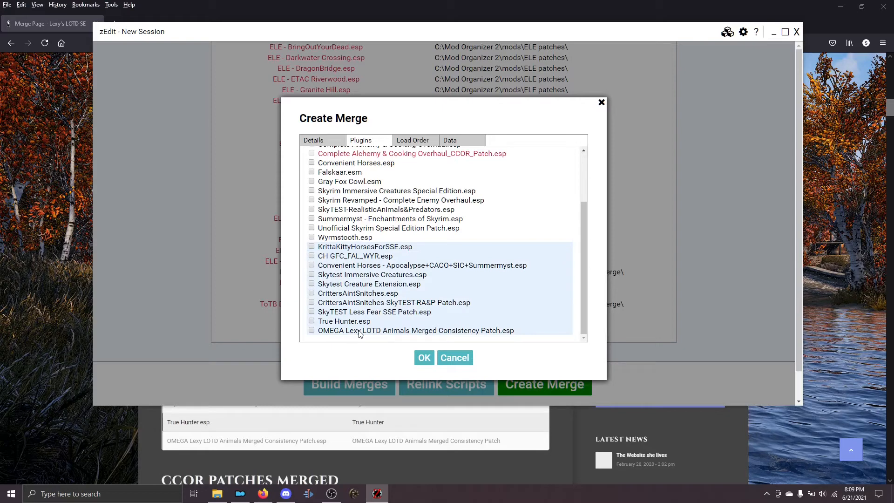
pyautogui.rightClick(361, 252)
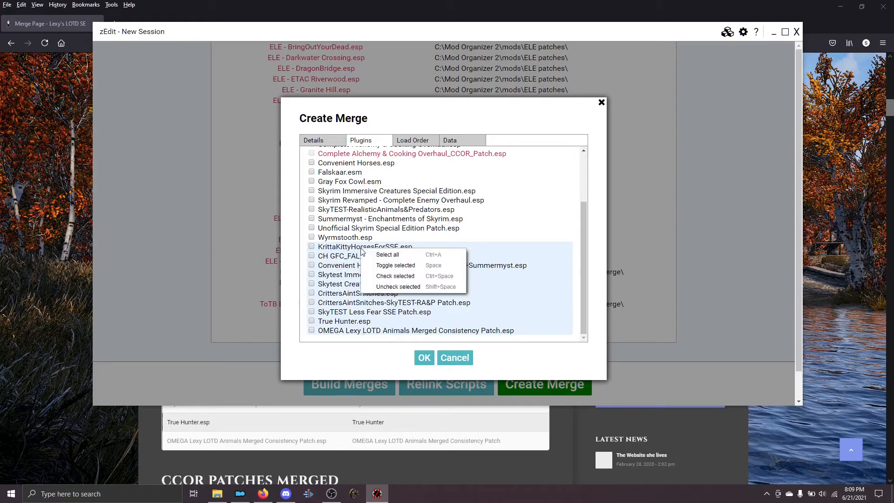
pyautogui.moveTo(395, 264)
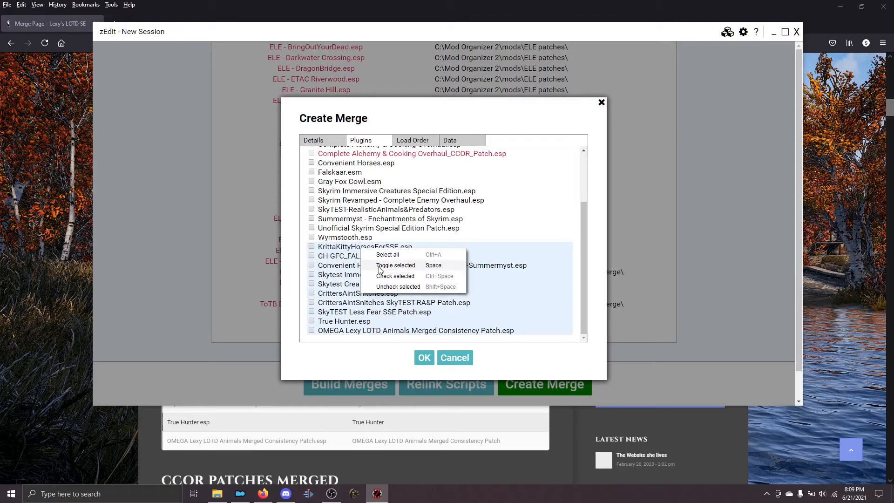
pyautogui.click(396, 275)
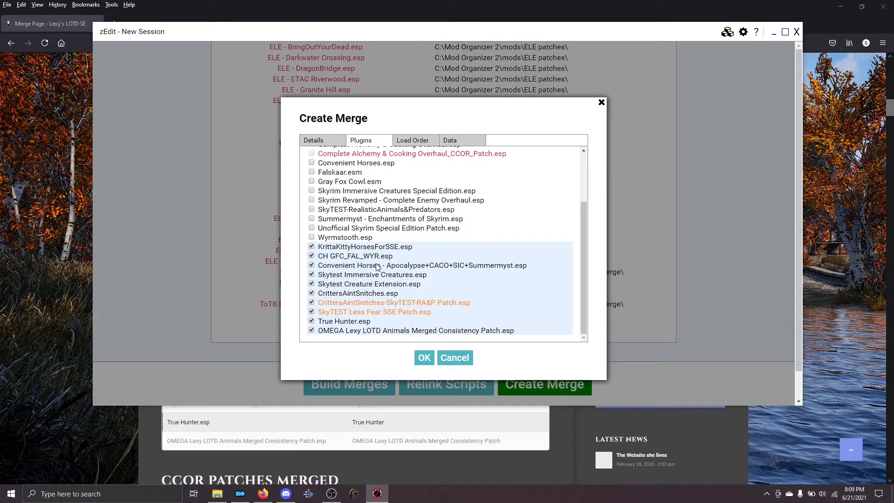
pyautogui.click(424, 357)
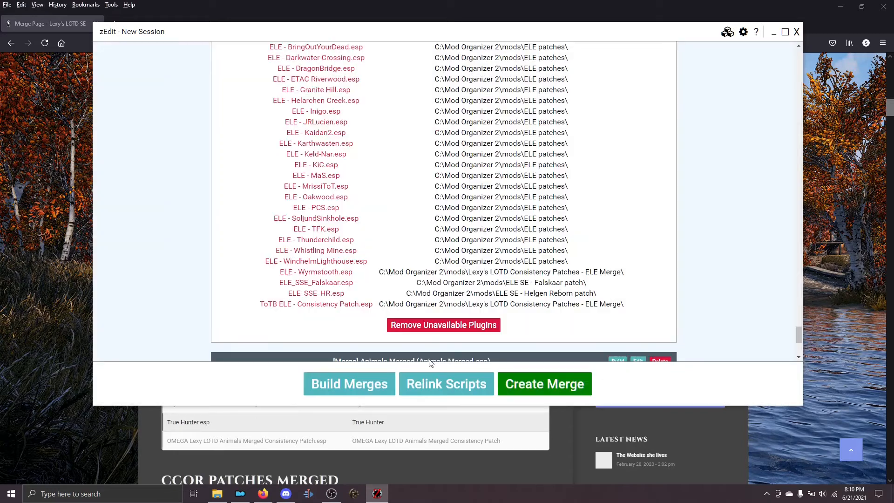
# Step: Confirm Animals Merged is listed as ready, then open zEdit's Core Settings
pyautogui.scroll(-3)
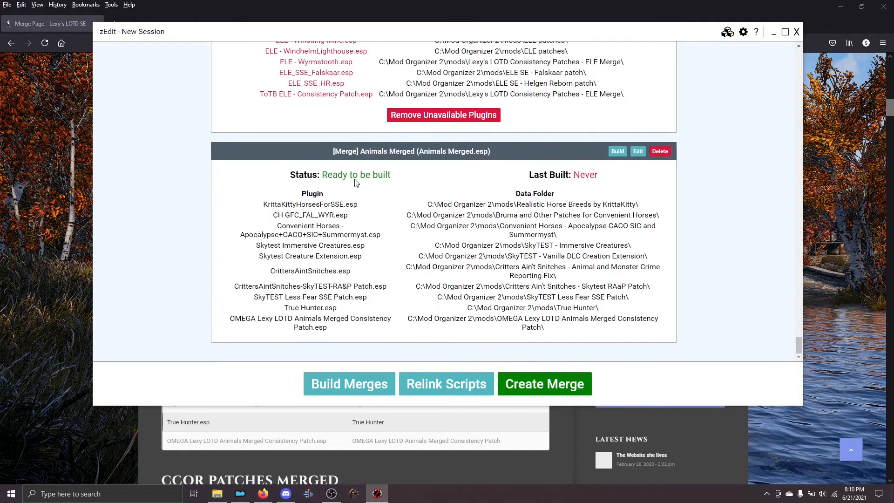
pyautogui.moveTo(464, 205)
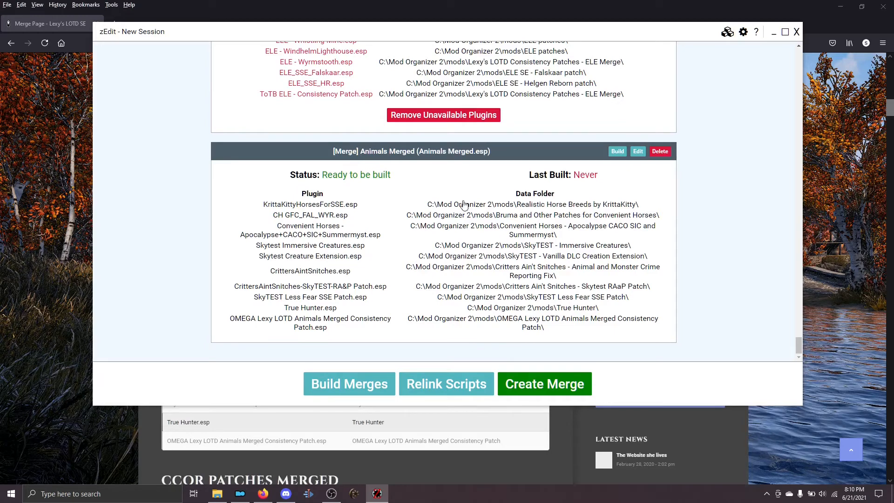
pyautogui.moveTo(293, 222)
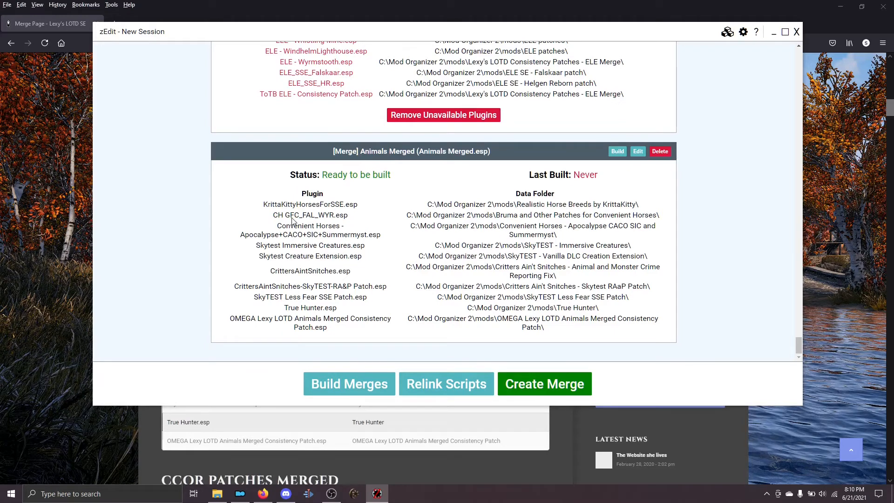
pyautogui.moveTo(531, 215)
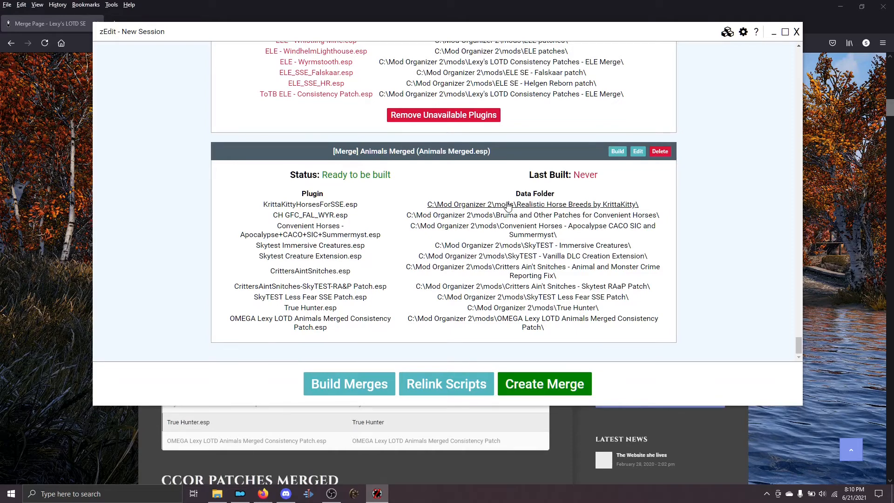
pyautogui.moveTo(743, 31)
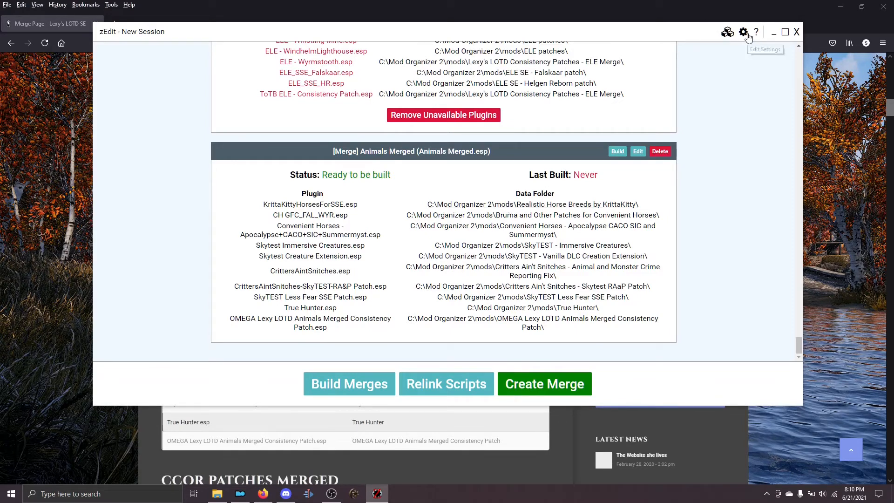
pyautogui.click(743, 31)
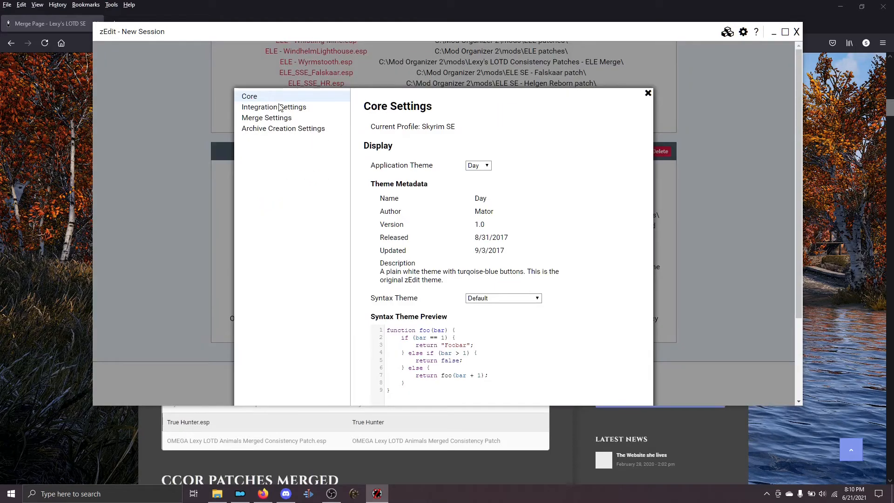
# Step: Review integration and merge output (C:\Mod Organizer 2\mods) settings, then build Animals Merged
pyautogui.click(273, 107)
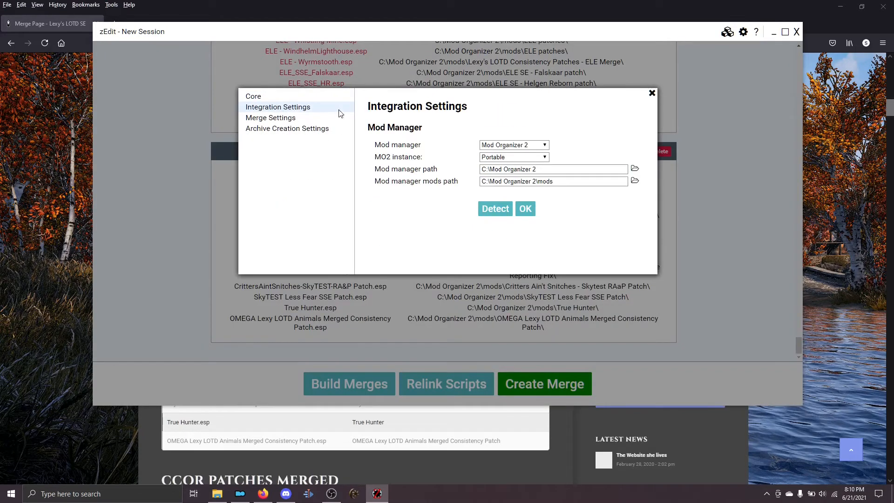
pyautogui.moveTo(503, 95)
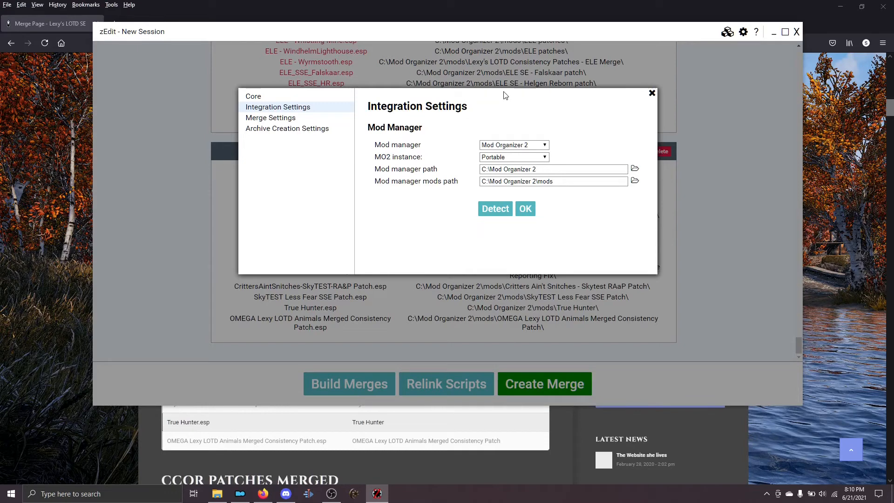
pyautogui.moveTo(511, 112)
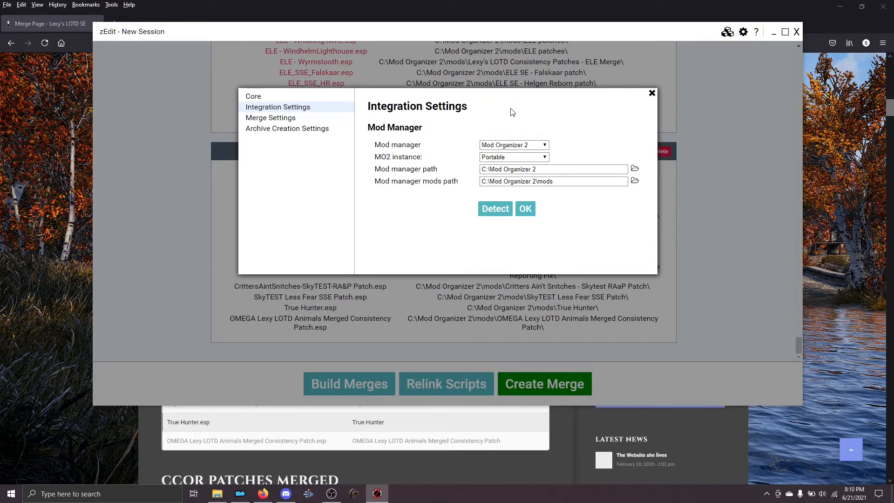
pyautogui.moveTo(249, 124)
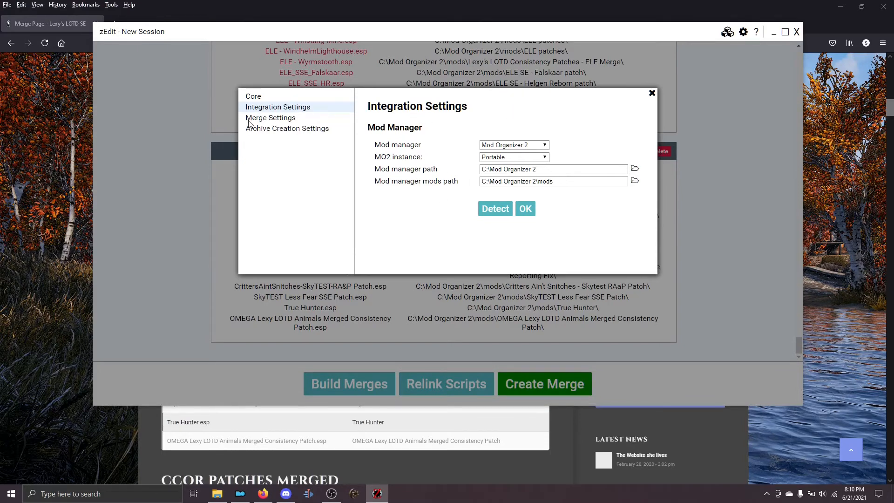
pyautogui.click(270, 117)
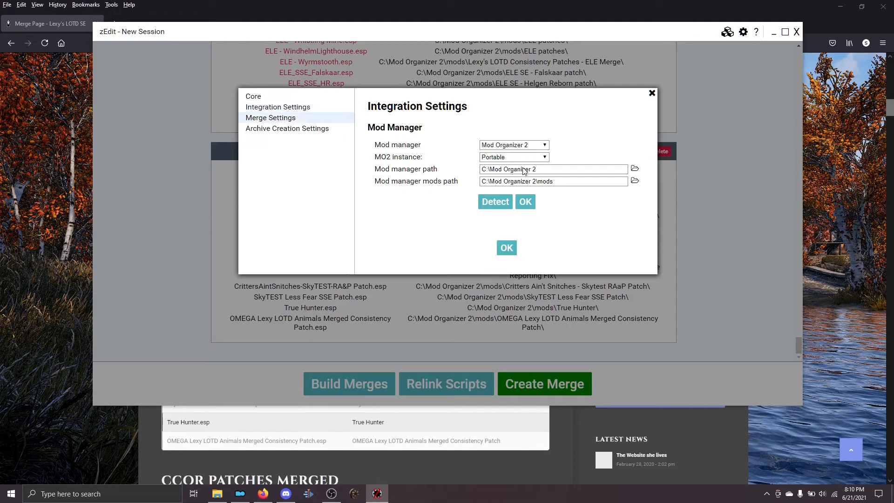
pyautogui.click(270, 117)
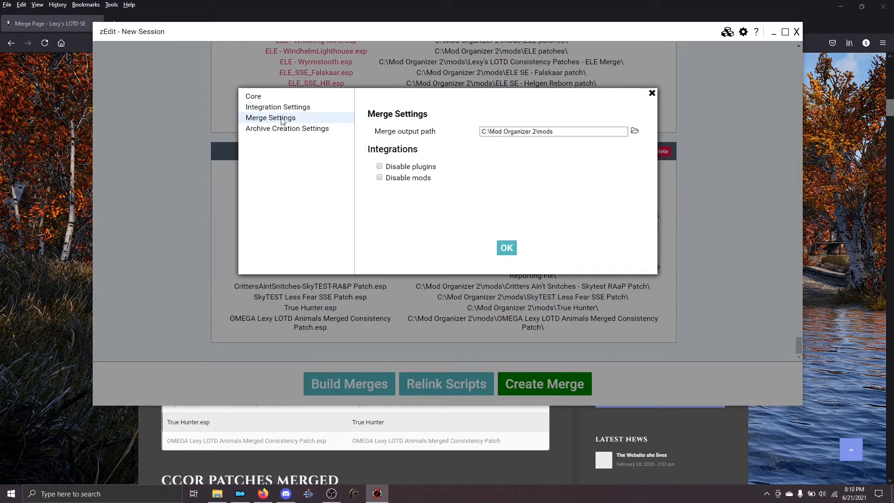
pyautogui.click(506, 247)
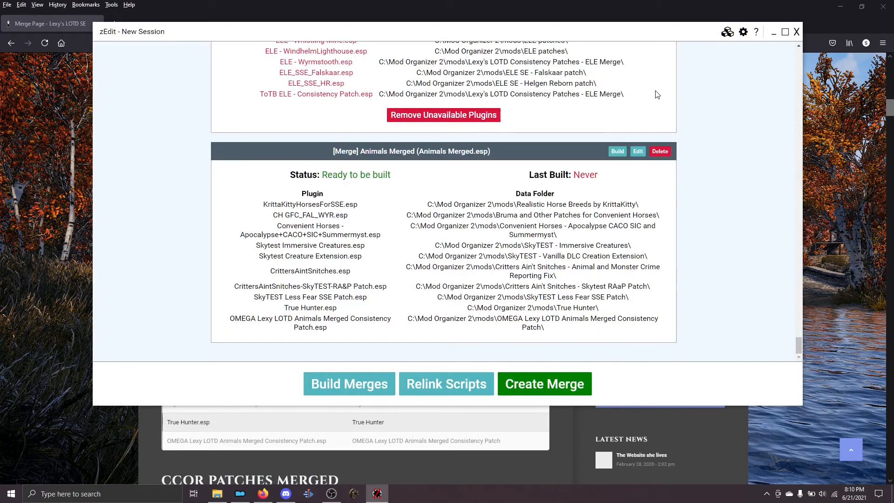
pyautogui.click(348, 383)
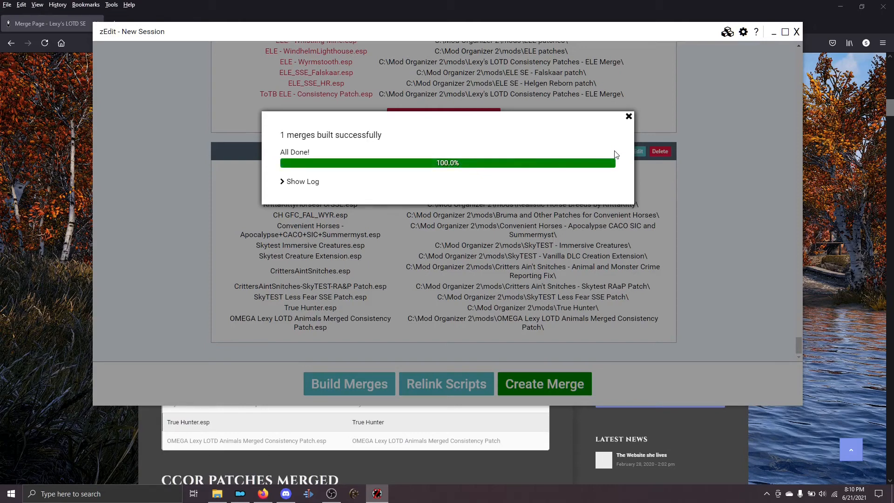
pyautogui.moveTo(628, 118)
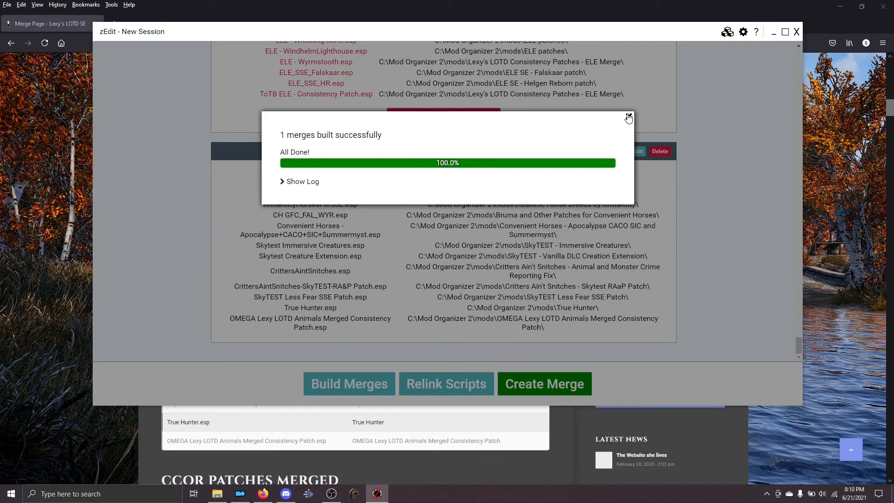
# Step: Dismiss the '1 merges built successfully' results and close zEdit
pyautogui.click(628, 118)
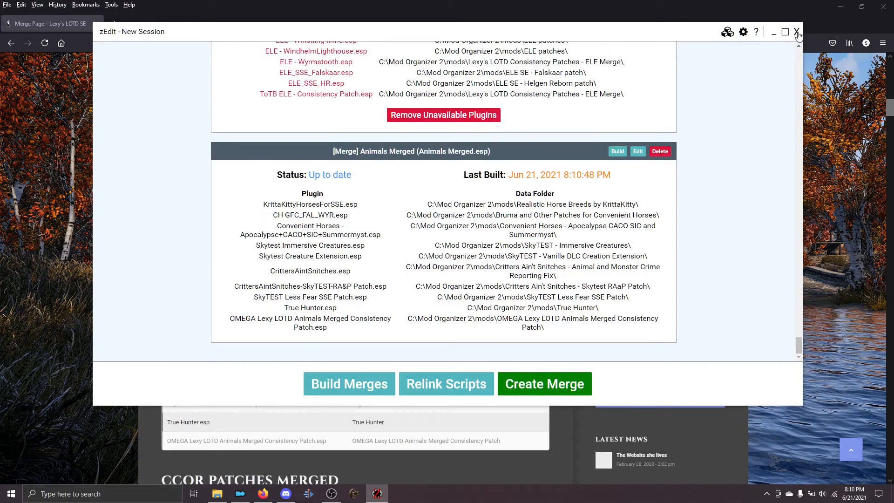
pyautogui.moveTo(823, 24)
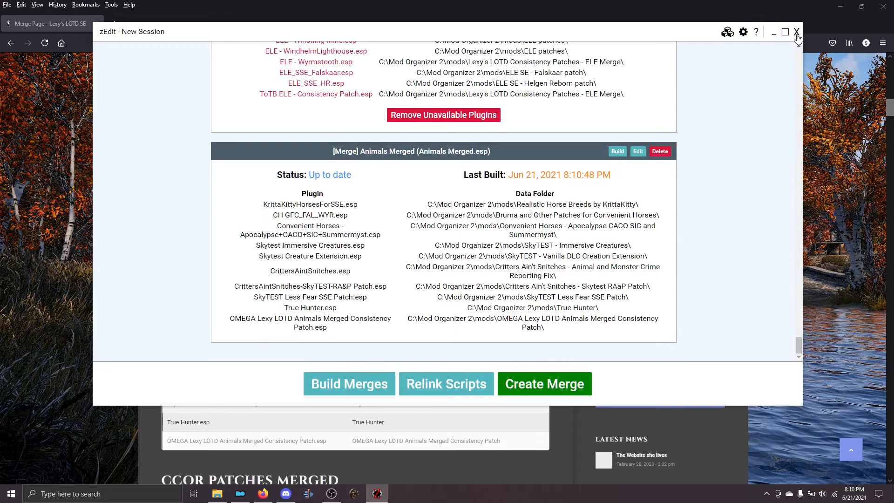
pyautogui.moveTo(653, 165)
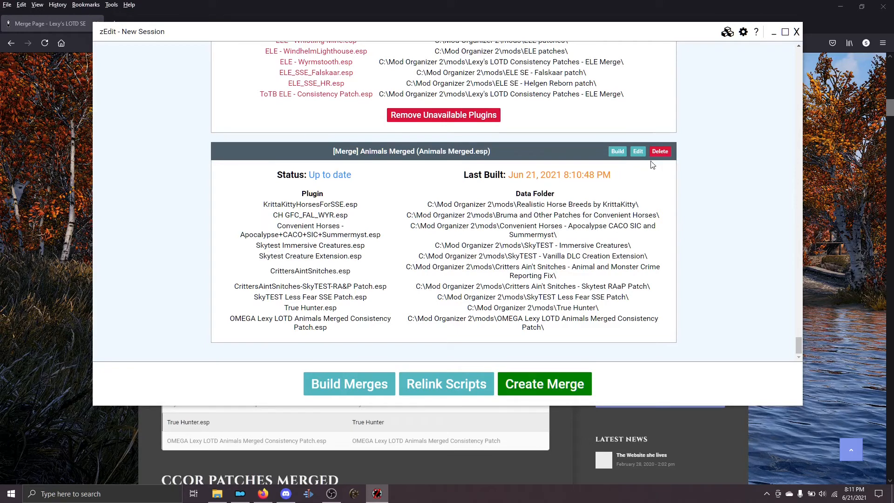
pyautogui.moveTo(453, 198)
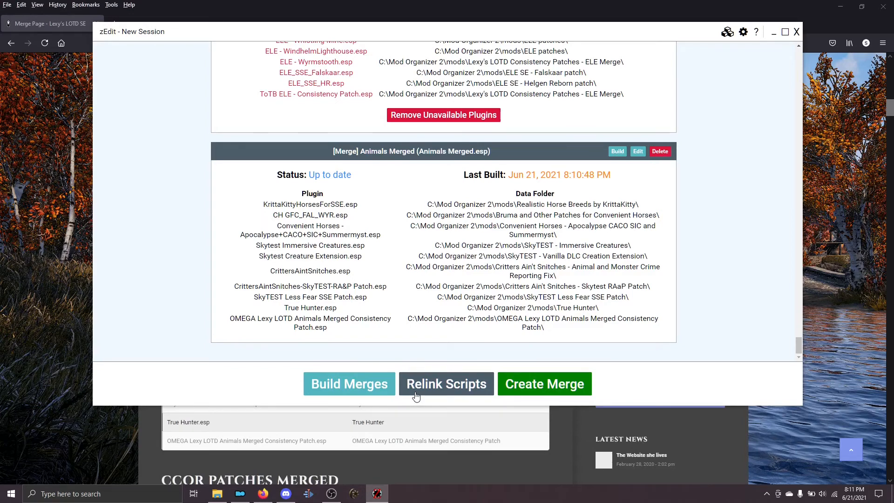
pyautogui.moveTo(513, 83)
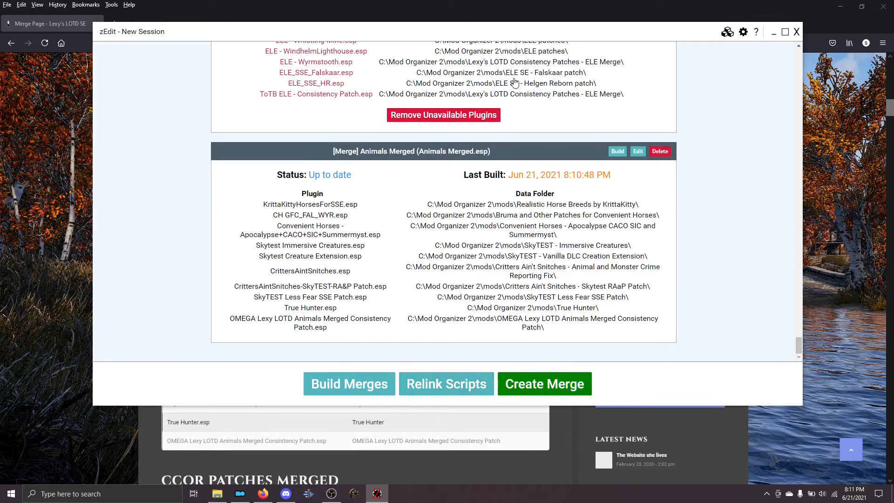
pyautogui.moveTo(797, 36)
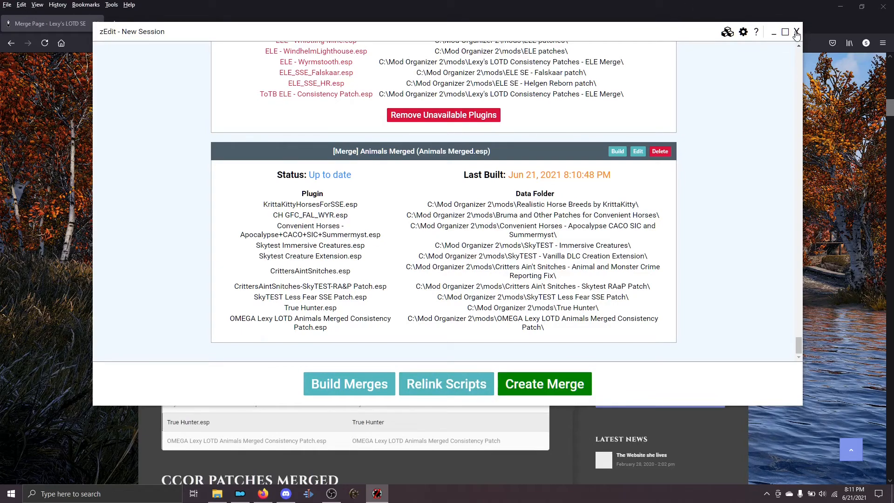
pyautogui.click(796, 32)
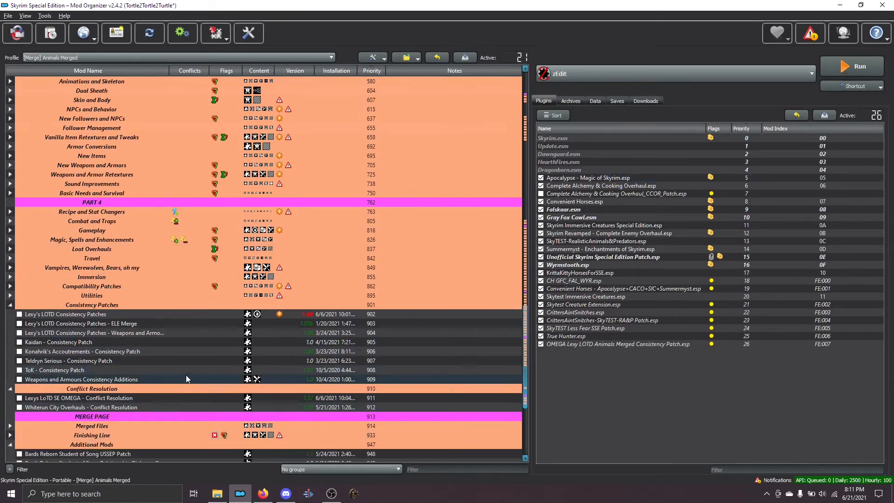
# Step: Leave the [Merge] Animals Merged mod unticked at the bottom of the merge profile's mod list
pyautogui.scroll(-3)
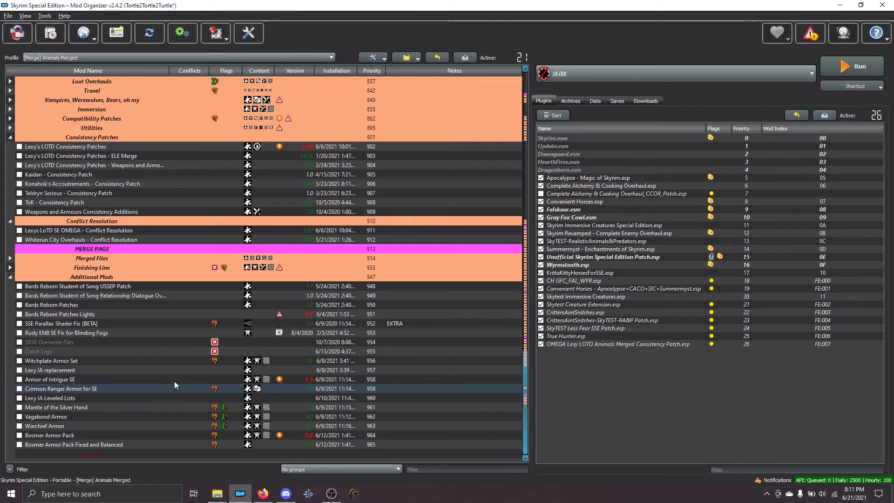
pyautogui.scroll(-3)
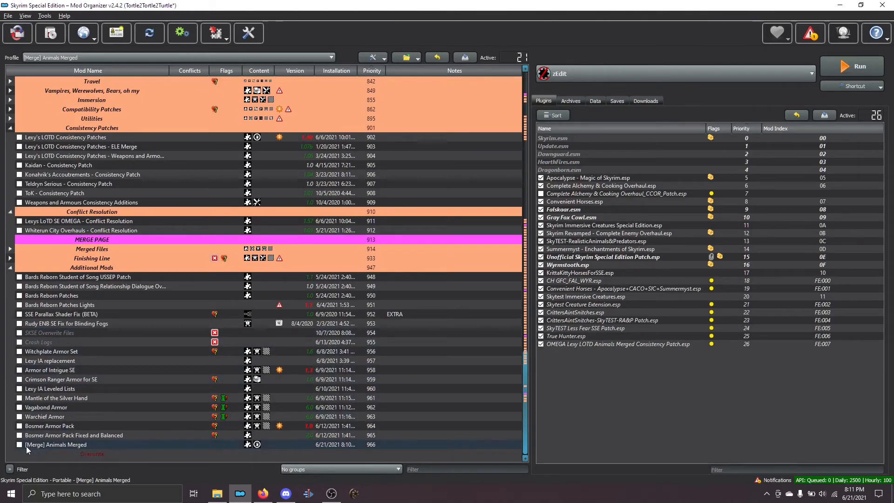
pyautogui.moveTo(47, 451)
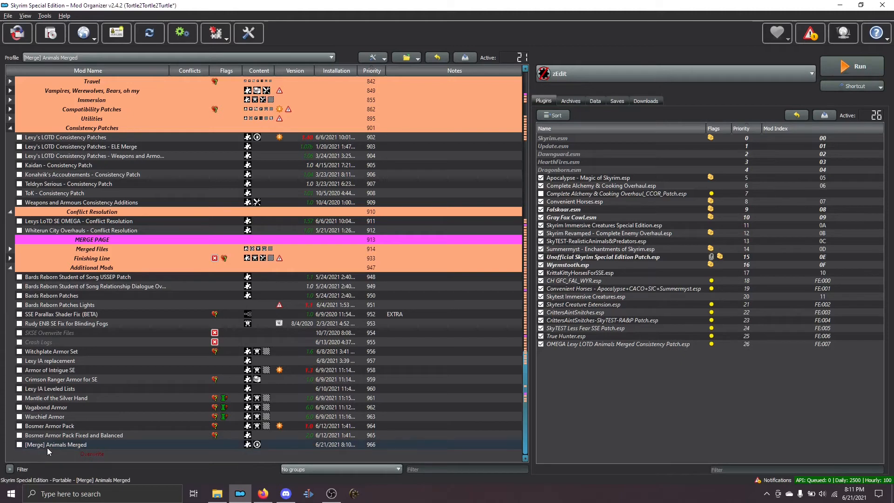
pyautogui.click(19, 444)
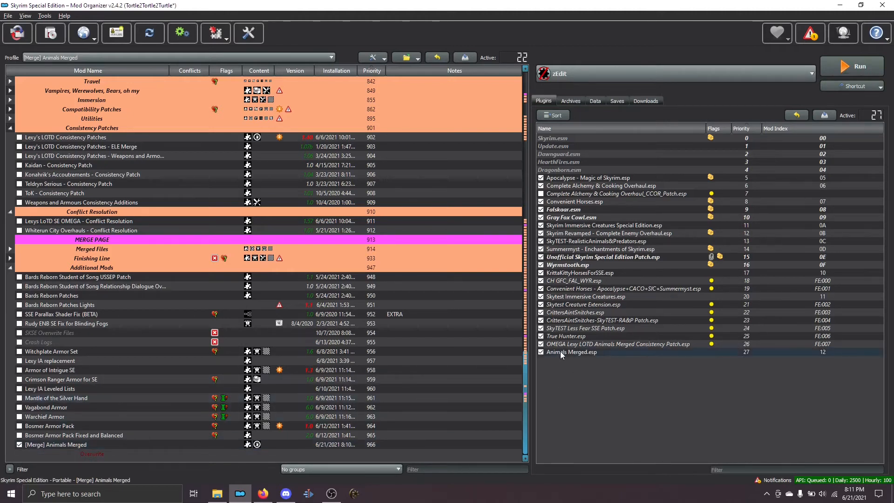
pyautogui.moveTo(571, 352)
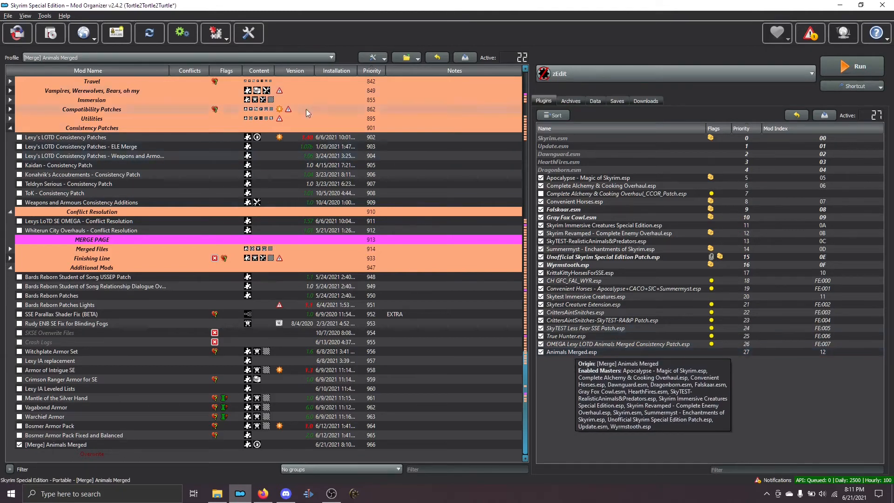
pyautogui.moveTo(56, 53)
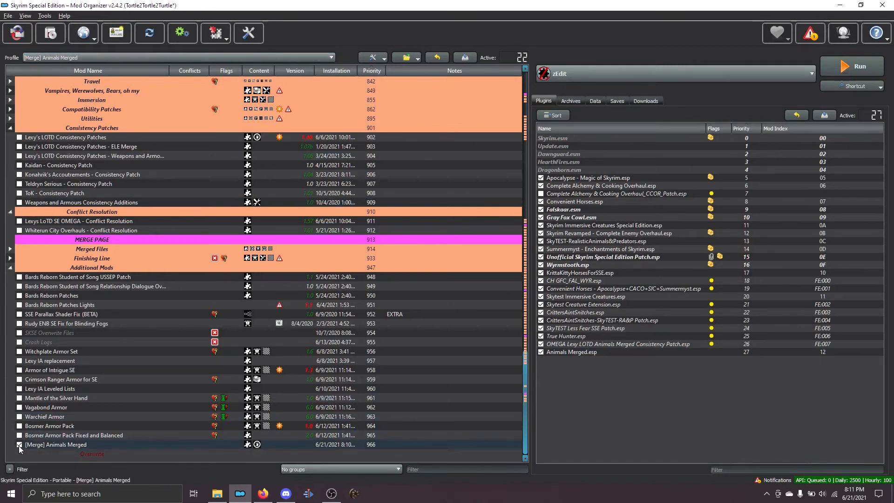
pyautogui.click(329, 58)
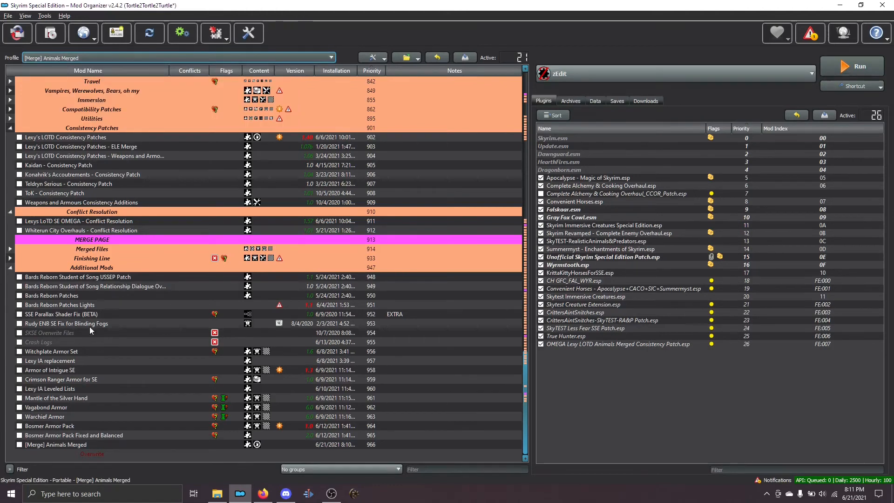
# Step: Switch Mod Organizer 2 to the Lexy LotD profile
pyautogui.click(171, 58)
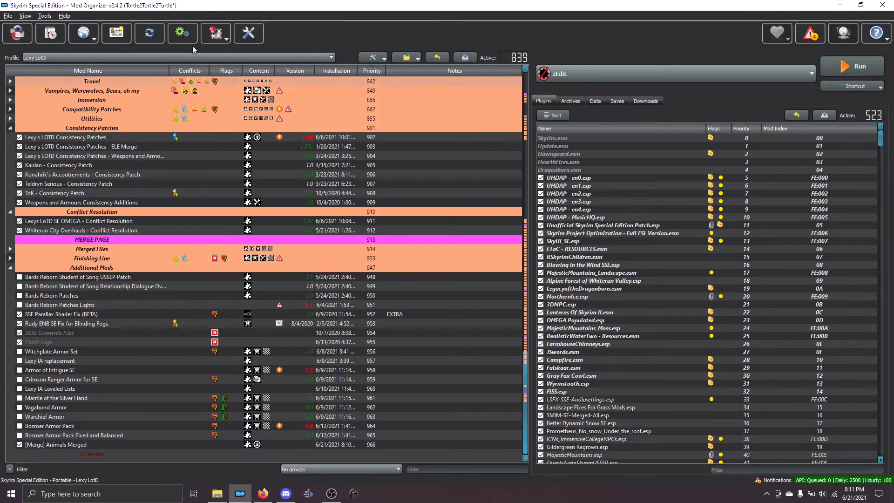
pyautogui.moveTo(216, 32)
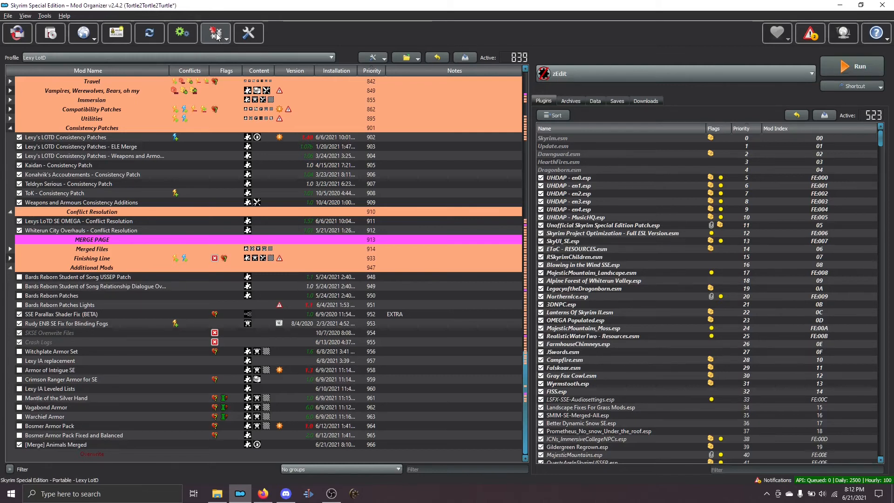
pyautogui.moveTo(215, 32)
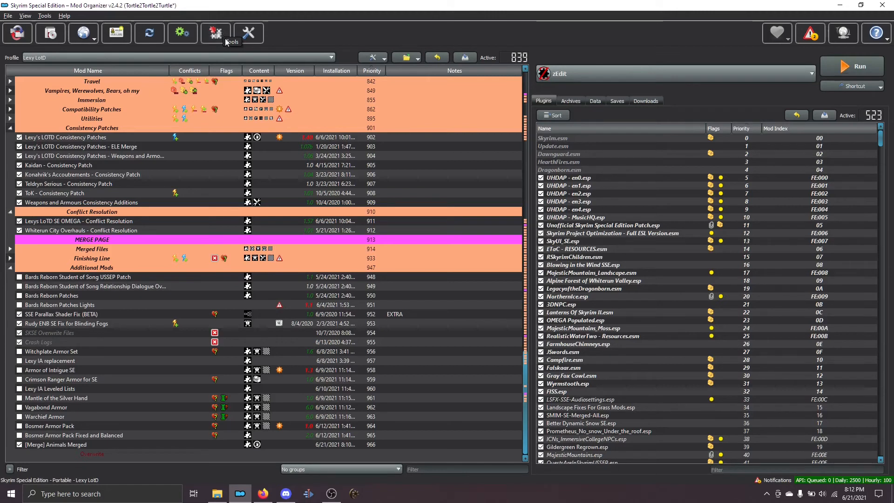
# Step: Disable the Animals Merged source plugins with Merge Plugins Hide, leaving Animals Merged.esp active last
pyautogui.click(215, 33)
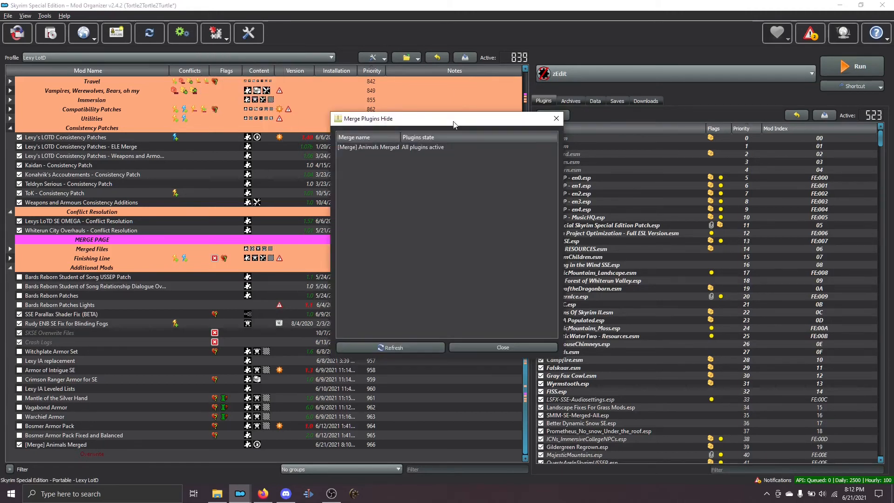
pyautogui.moveTo(358, 145)
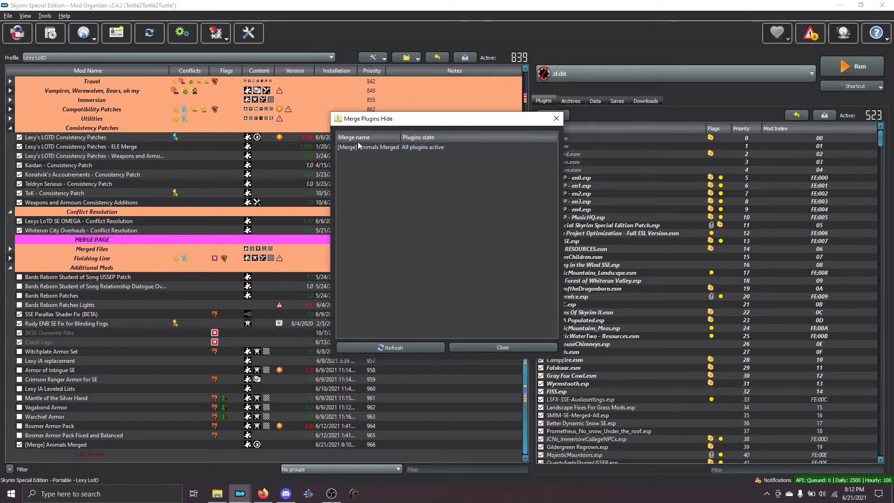
pyautogui.moveTo(308, 180)
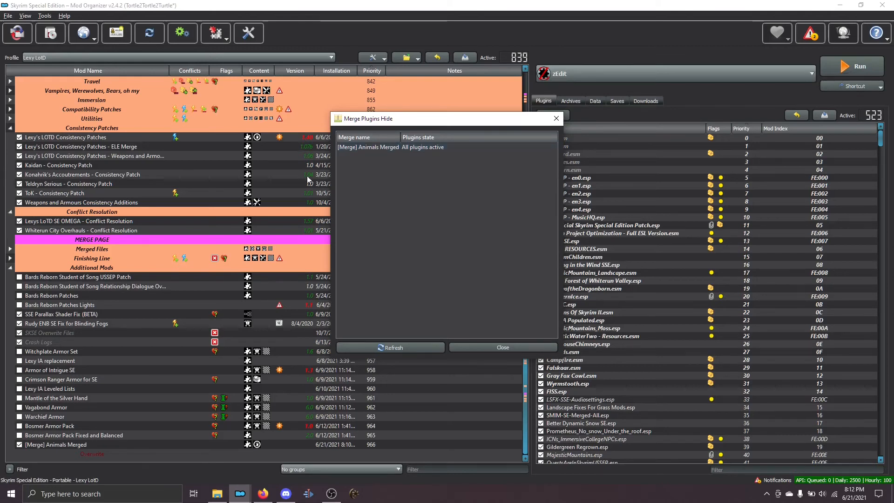
pyautogui.click(367, 148)
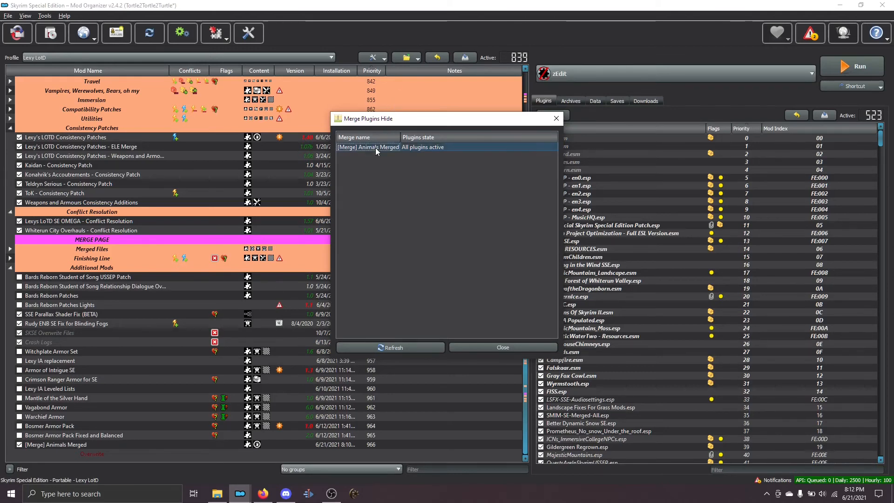
pyautogui.rightClick(367, 147)
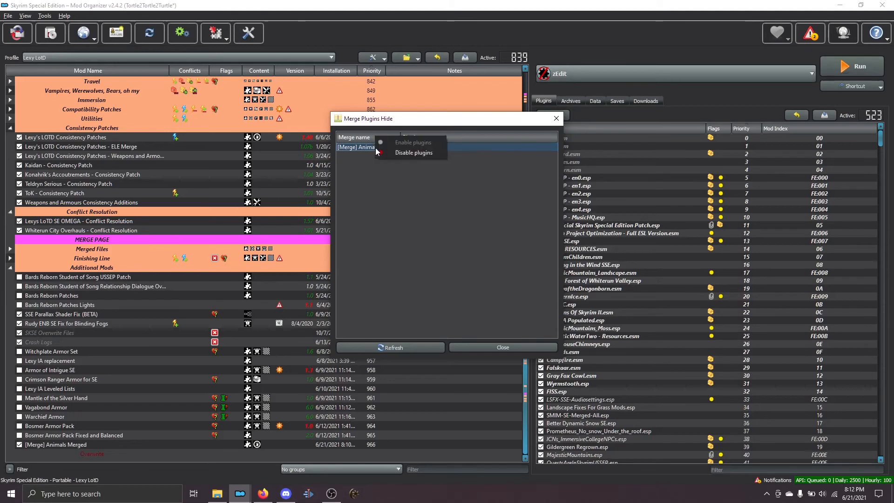
pyautogui.click(413, 152)
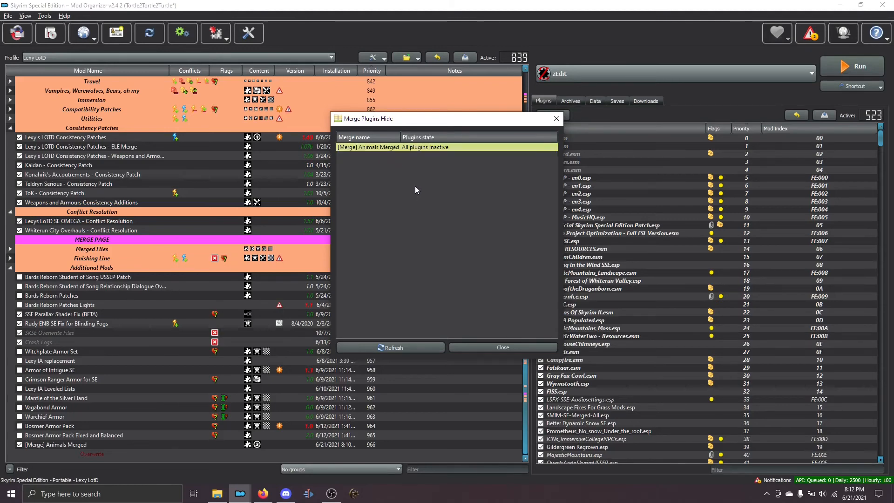
pyautogui.click(501, 347)
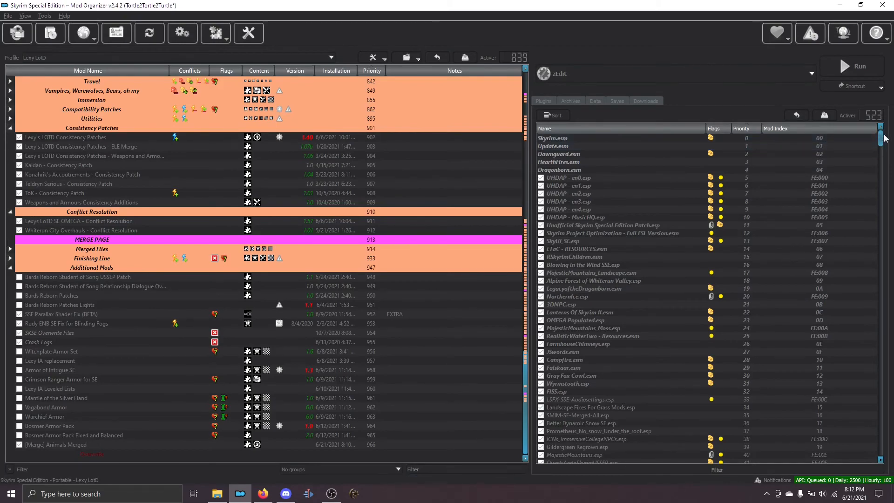
pyautogui.scroll(-3)
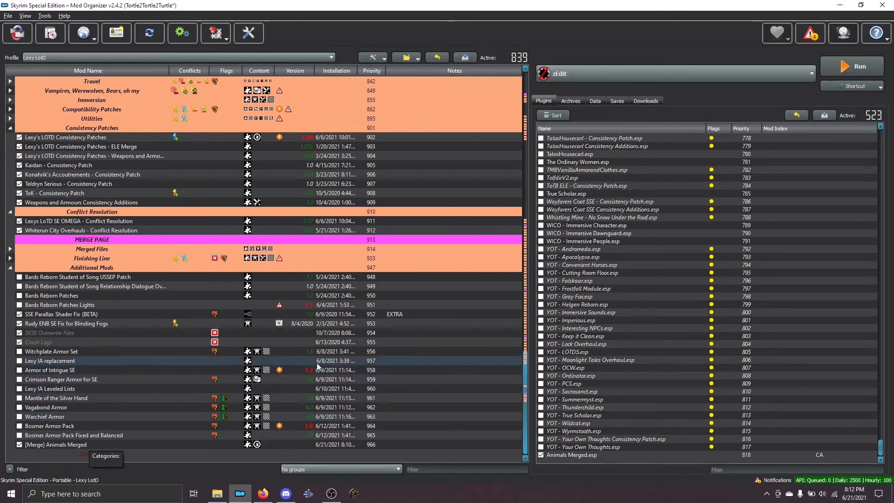
pyautogui.moveTo(450, 467)
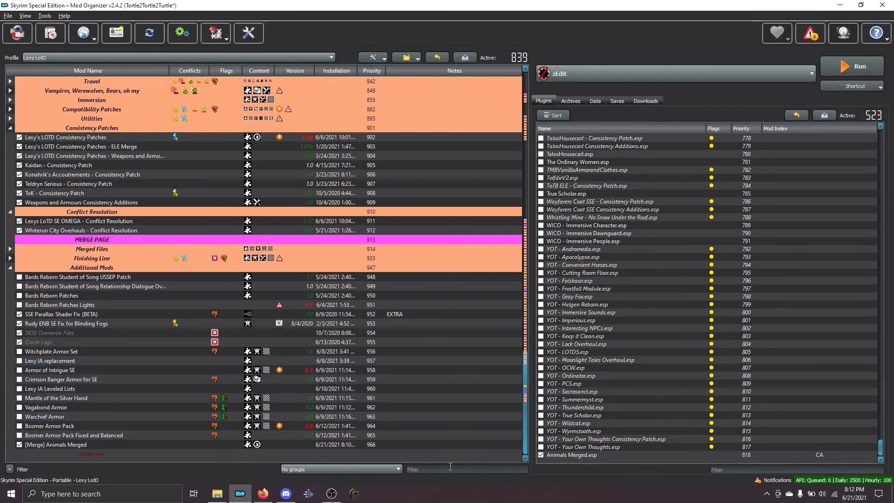
# Step: Move KrittaKittyHorsesForSSE.esp into Realistic Horse Breeds' optional ESPs and confirm it in the filetree
pyautogui.write('kritl')
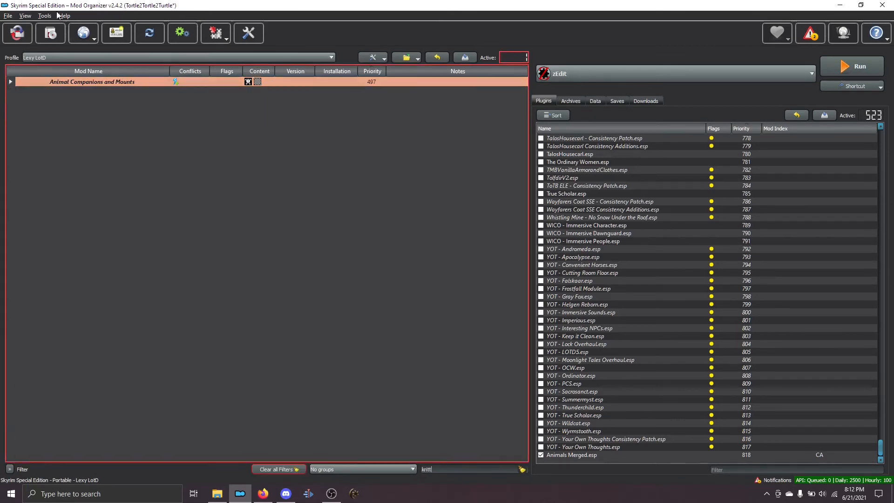
pyautogui.click(10, 82)
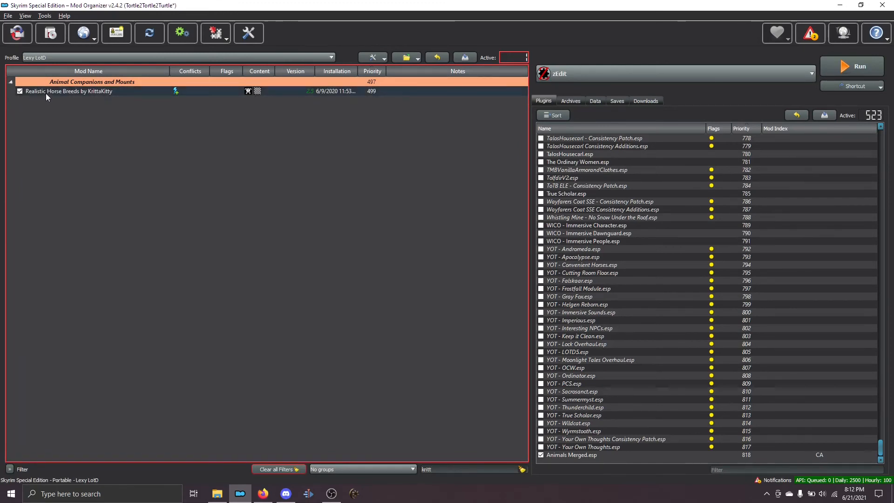
pyautogui.moveTo(52, 92)
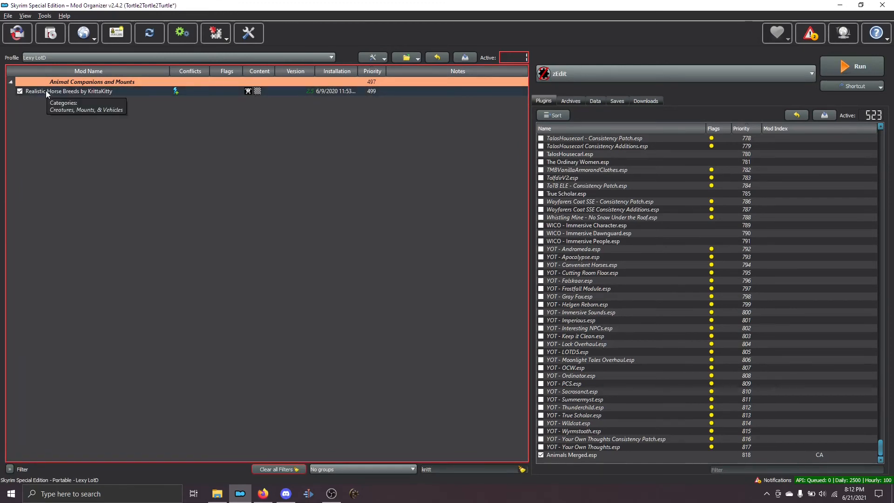
pyautogui.doubleClick(63, 91)
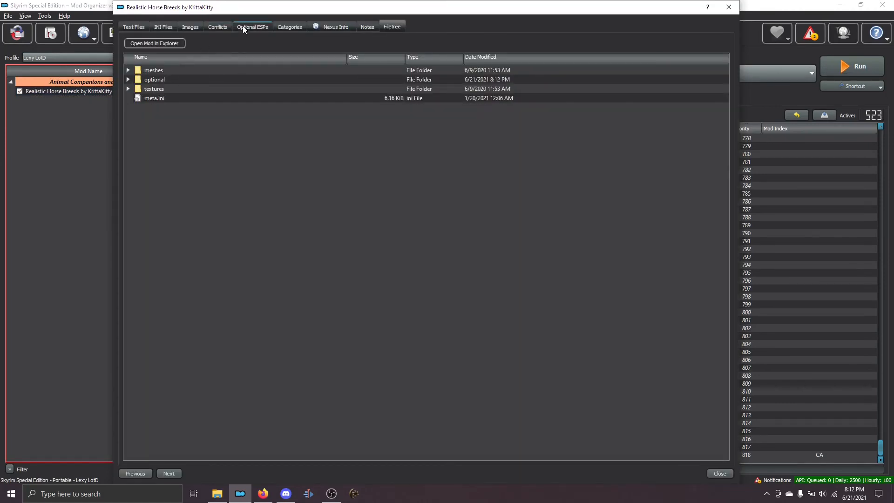
pyautogui.click(252, 27)
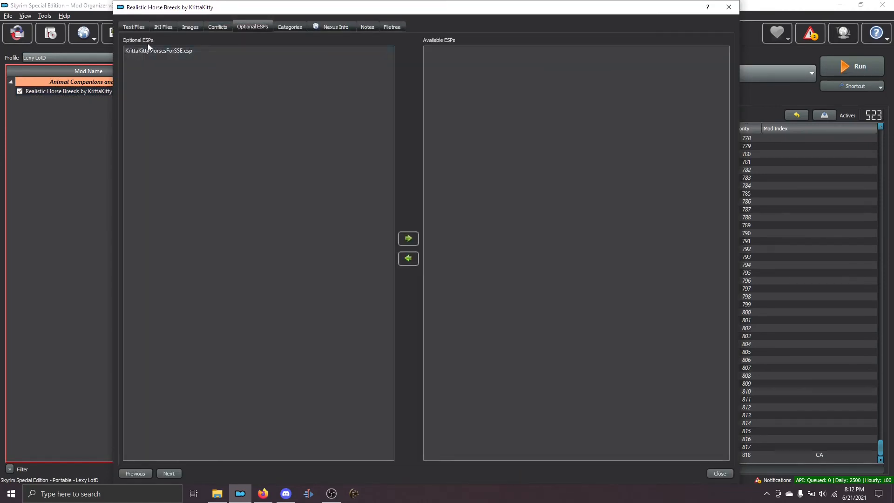
pyautogui.moveTo(167, 46)
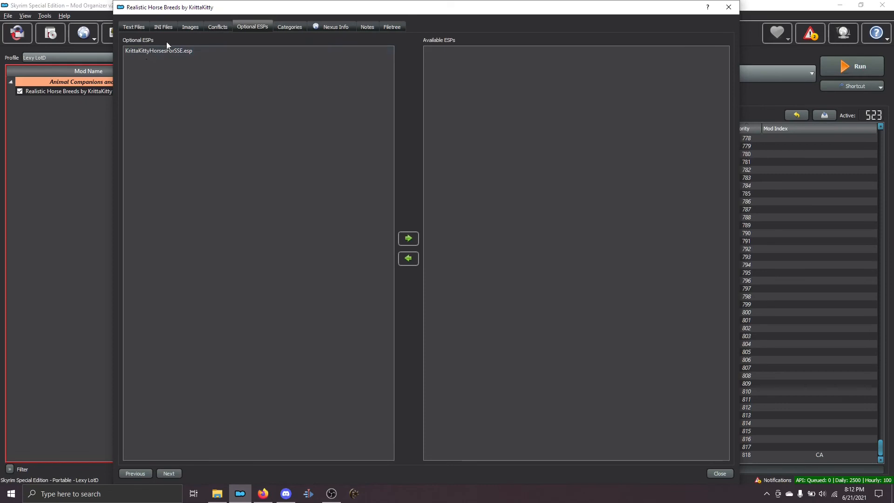
pyautogui.moveTo(173, 56)
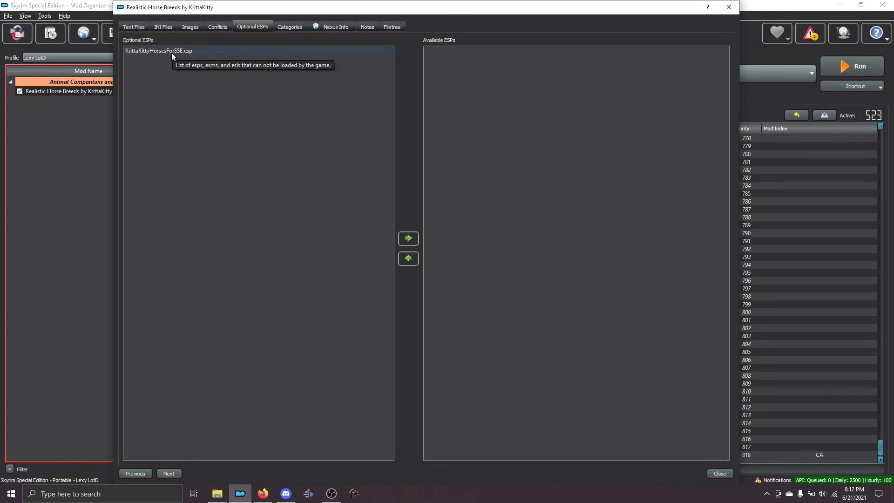
pyautogui.click(392, 27)
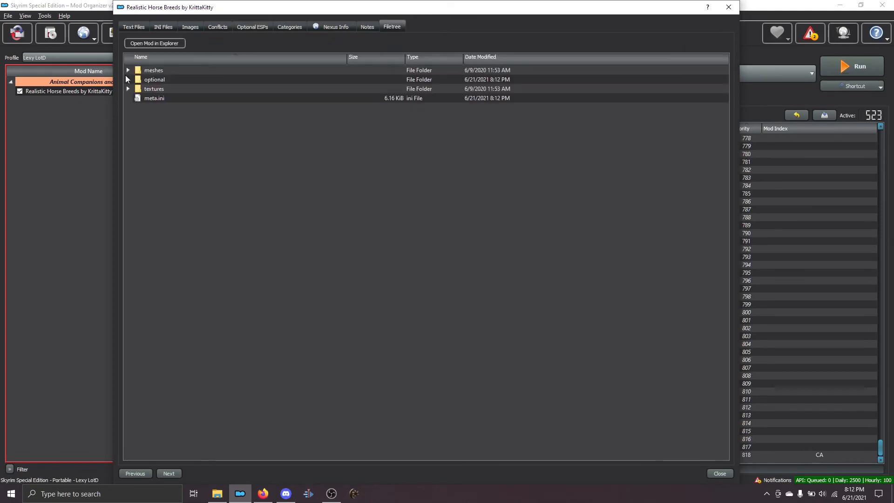
pyautogui.click(127, 79)
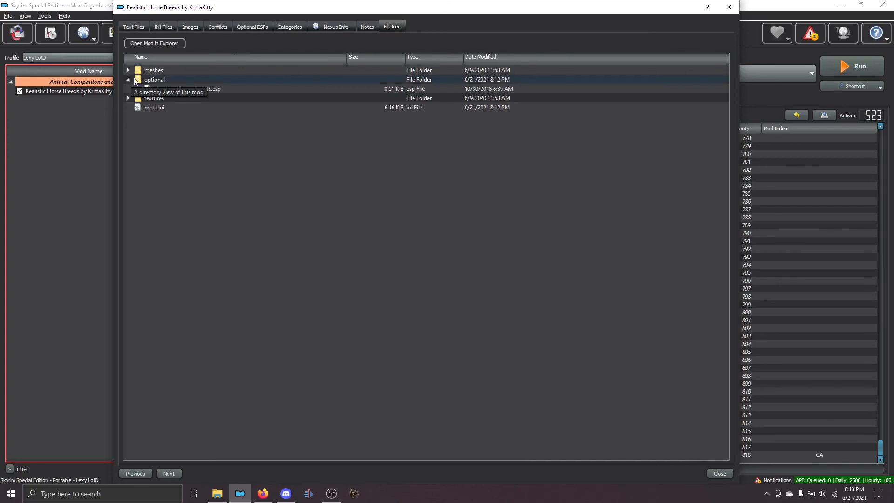
pyautogui.click(719, 473)
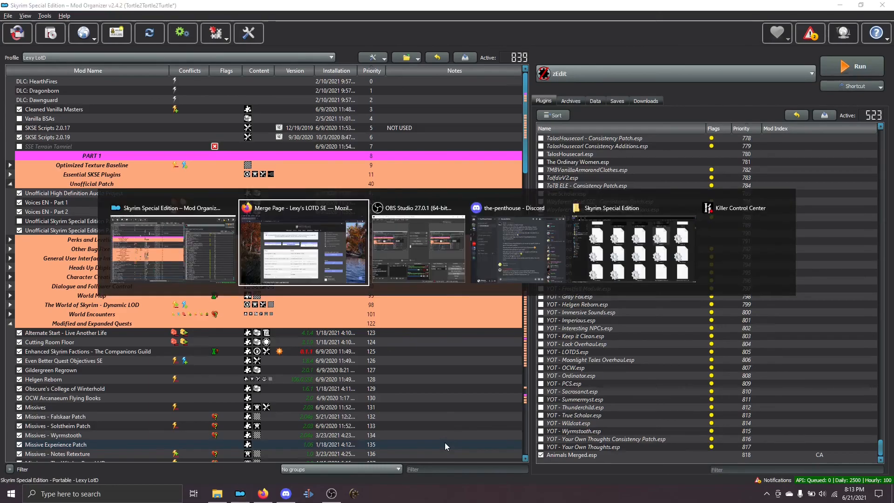
# Step: Switch to Lexy's LOTD merge page in Firefox to review the Animals Merged table
pyautogui.click(303, 242)
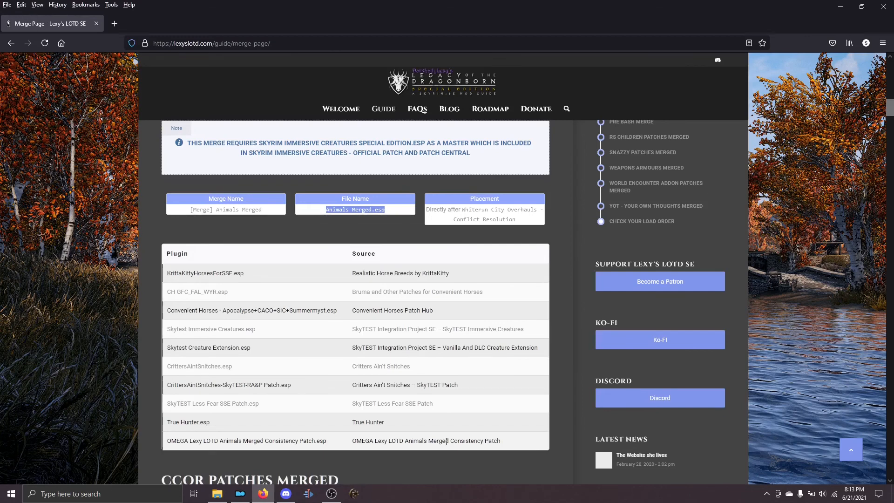
pyautogui.moveTo(450, 288)
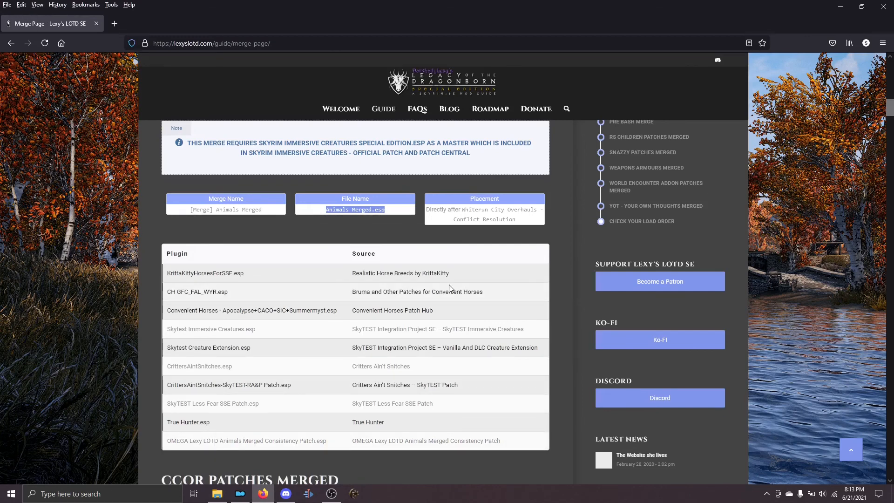